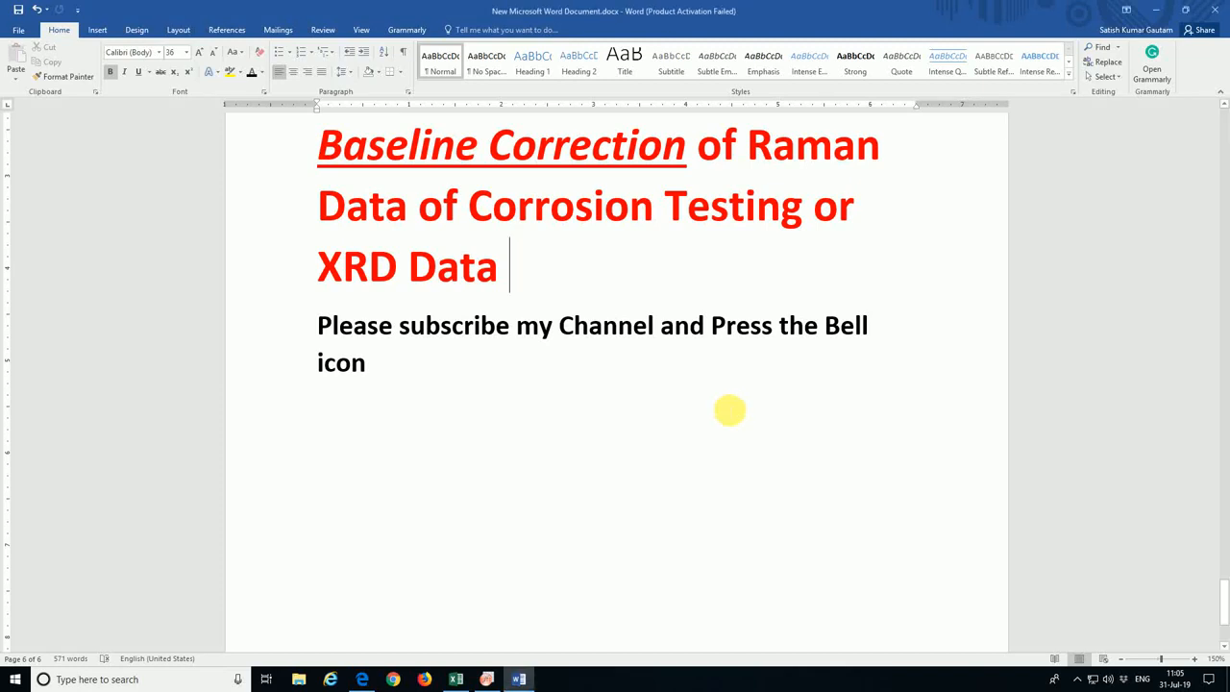
mouse_move(344, 166)
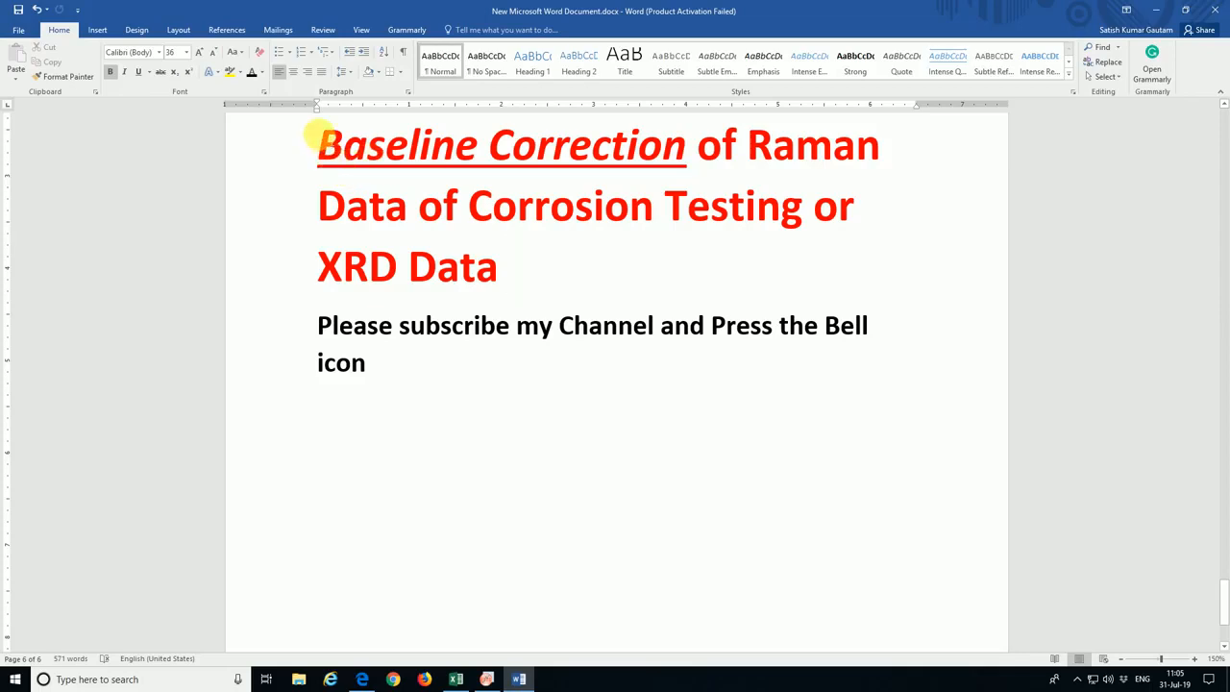
Highlight the Raman/XRD baseline correction title and the subscribe request sentence
drag(318, 145, 730, 206)
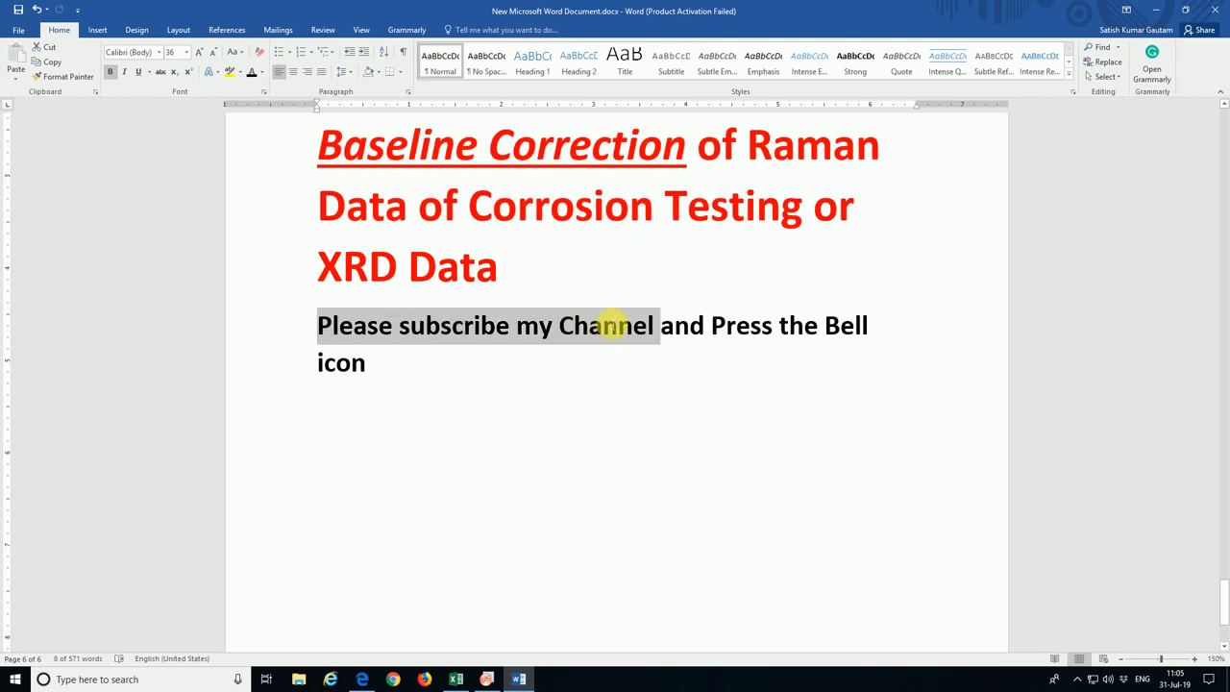
drag(615, 325, 860, 325)
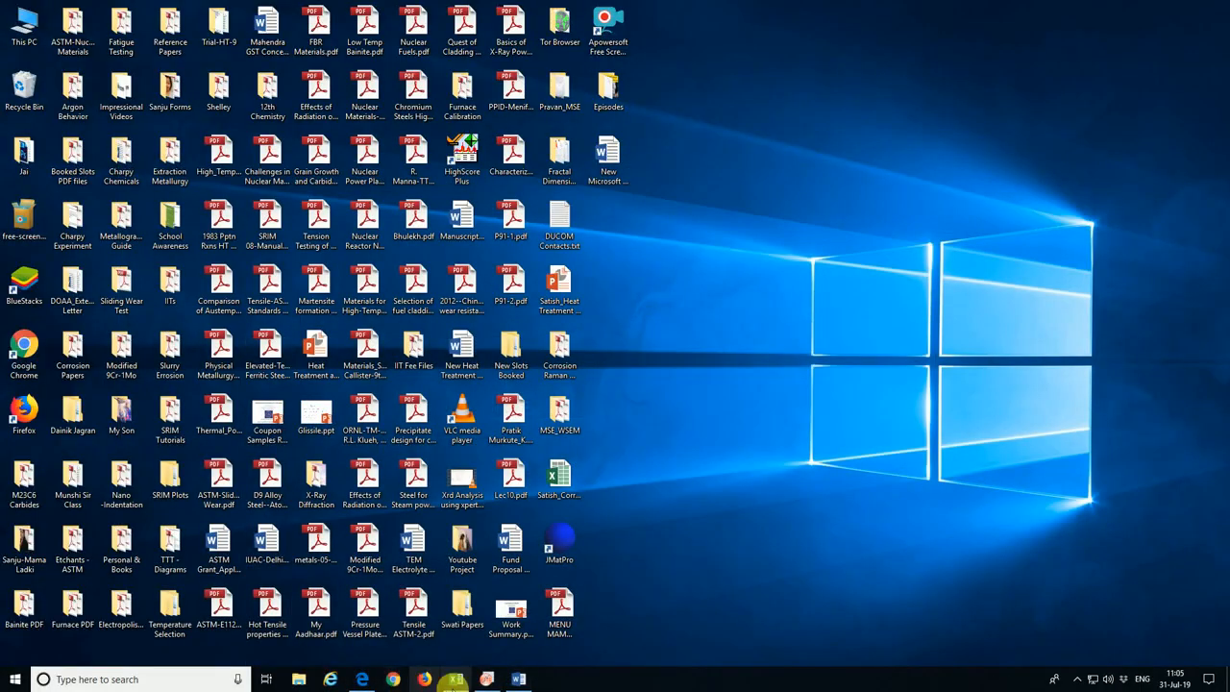
Open the Raman Spectroscopy DATA Analysis workbook from the taskbar
click(455, 680)
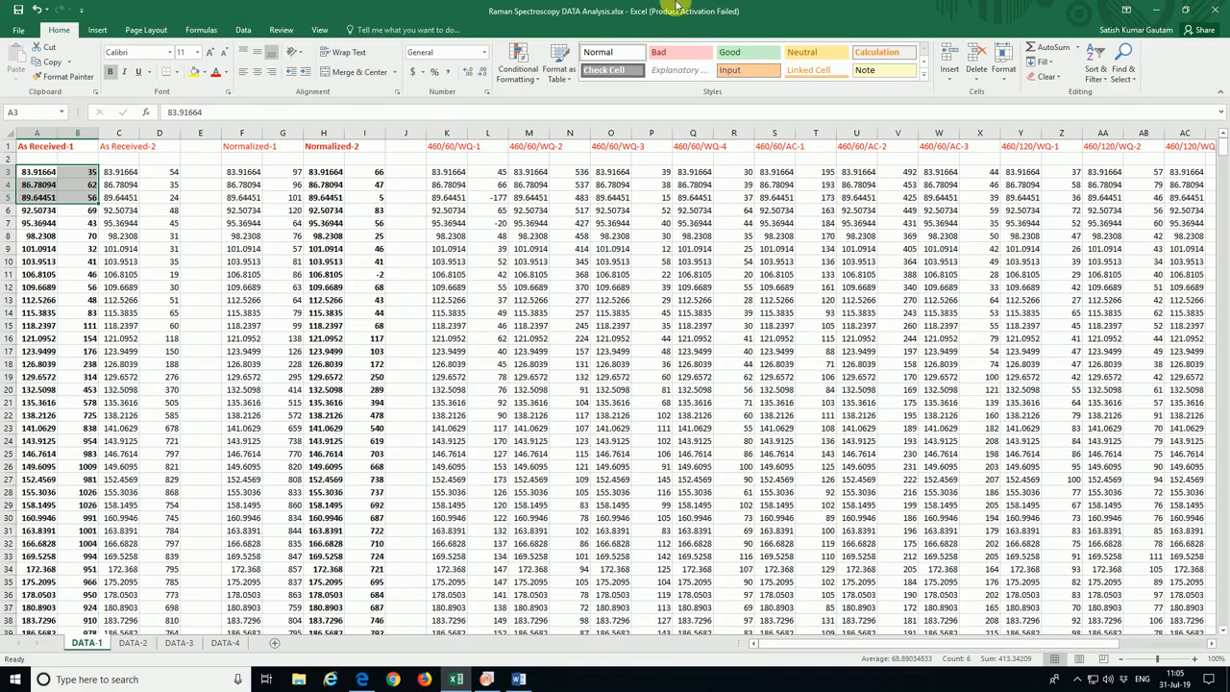
mouse_move(772, 7)
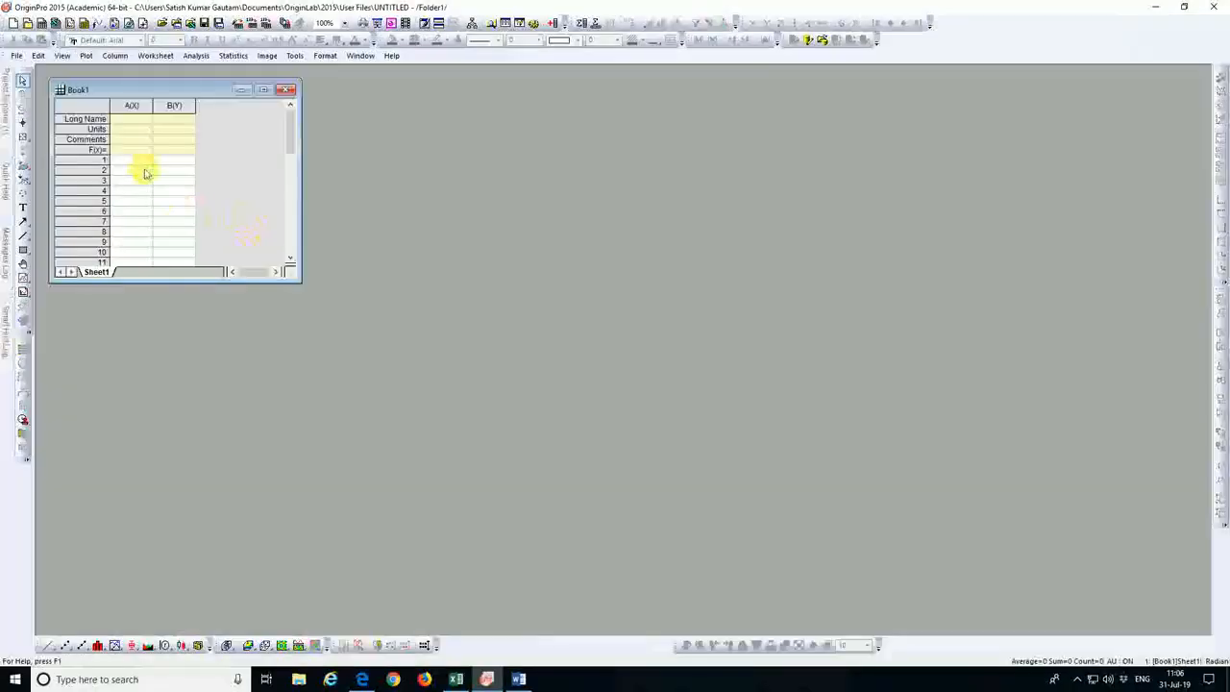
Paste the data into Book1 and select columns A and B for a line plot
drag(132, 160, 174, 189)
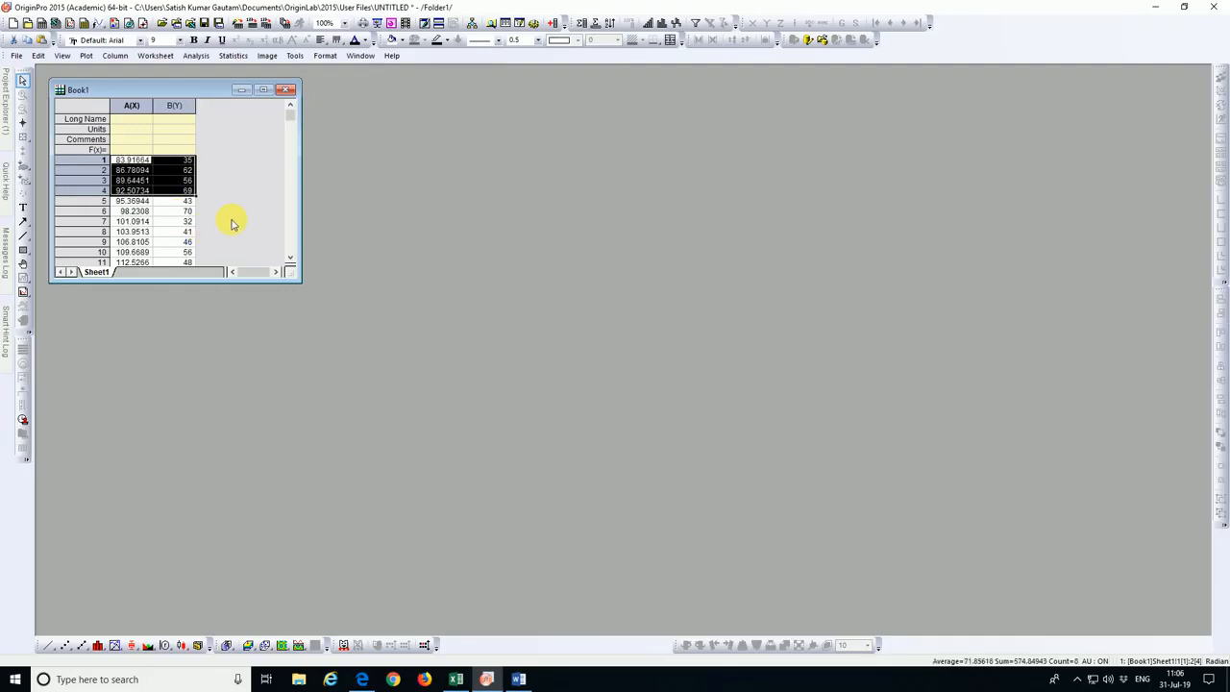
click(132, 104)
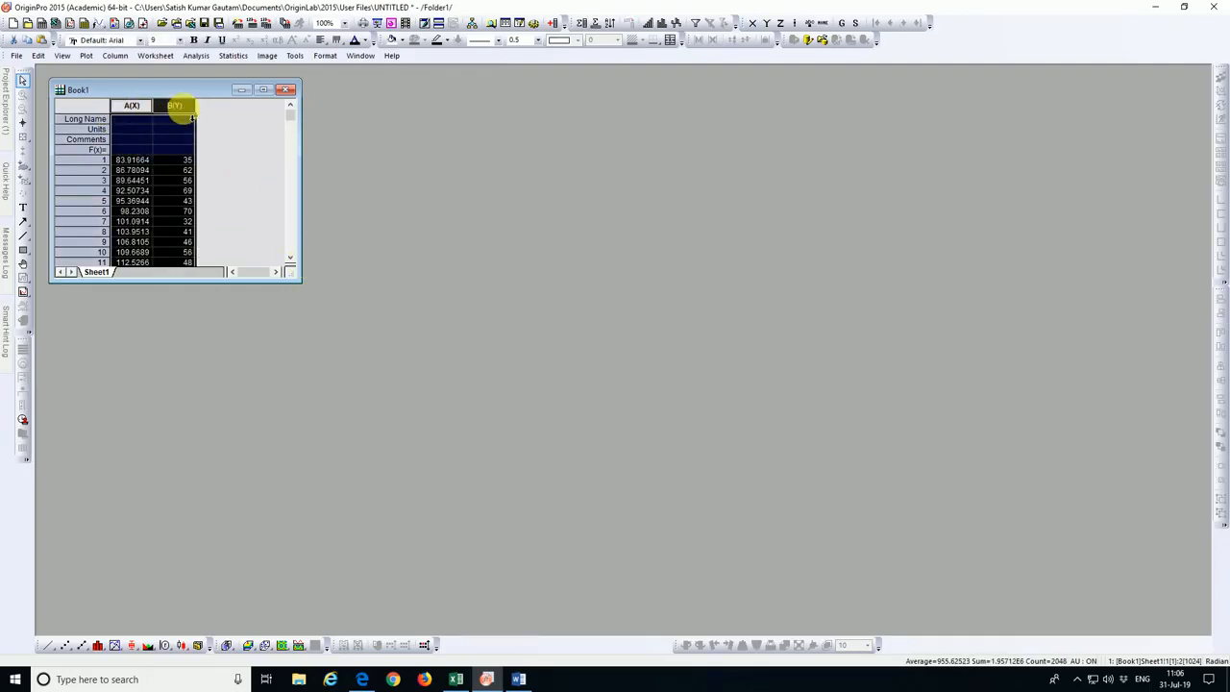
right_click(175, 106)
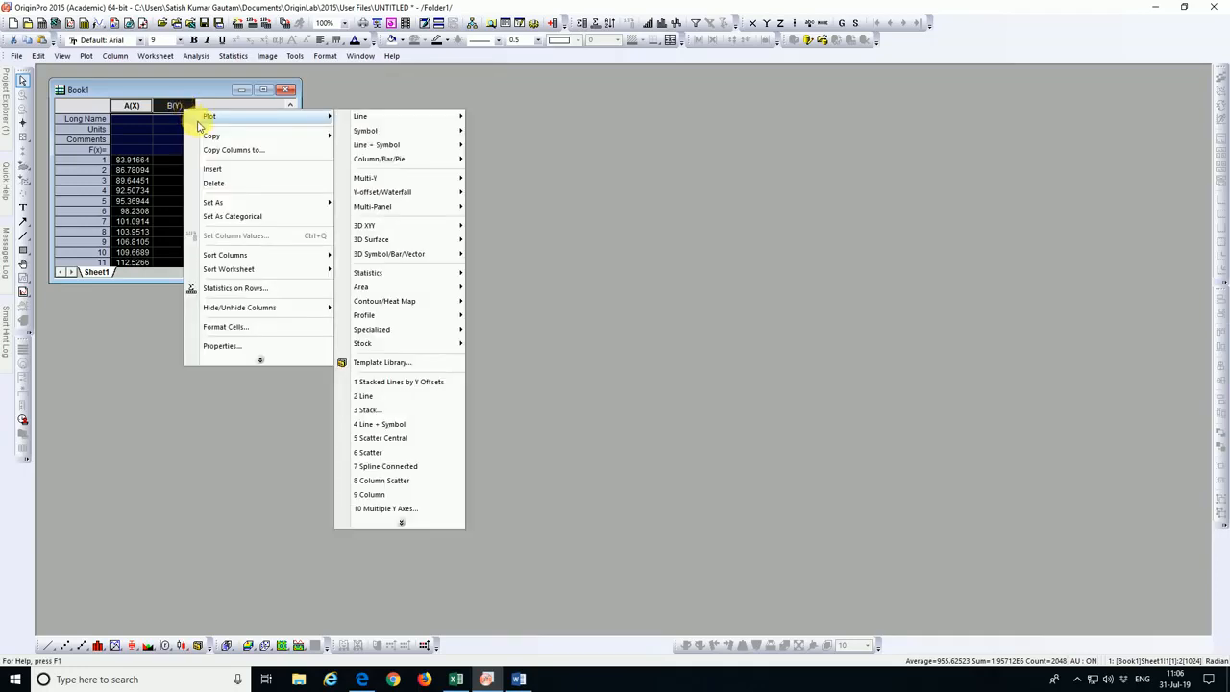
mouse_move(210, 135)
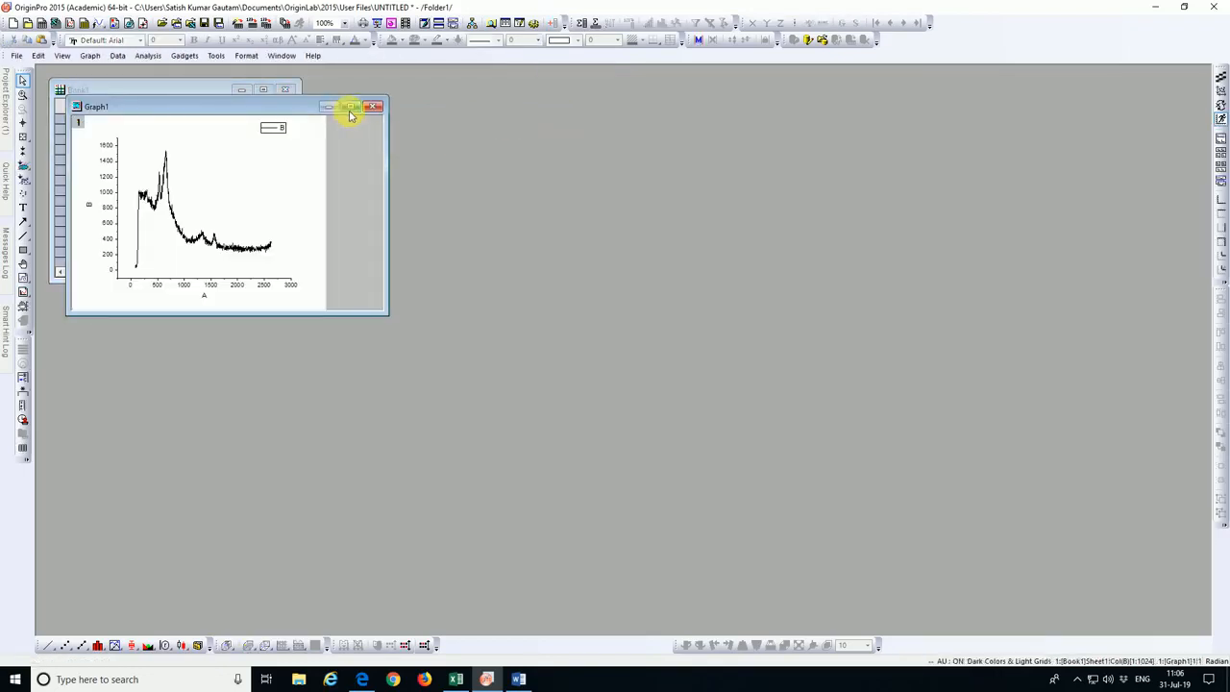
Maximize the Graph1 window showing intensity versus wavenumber
click(351, 106)
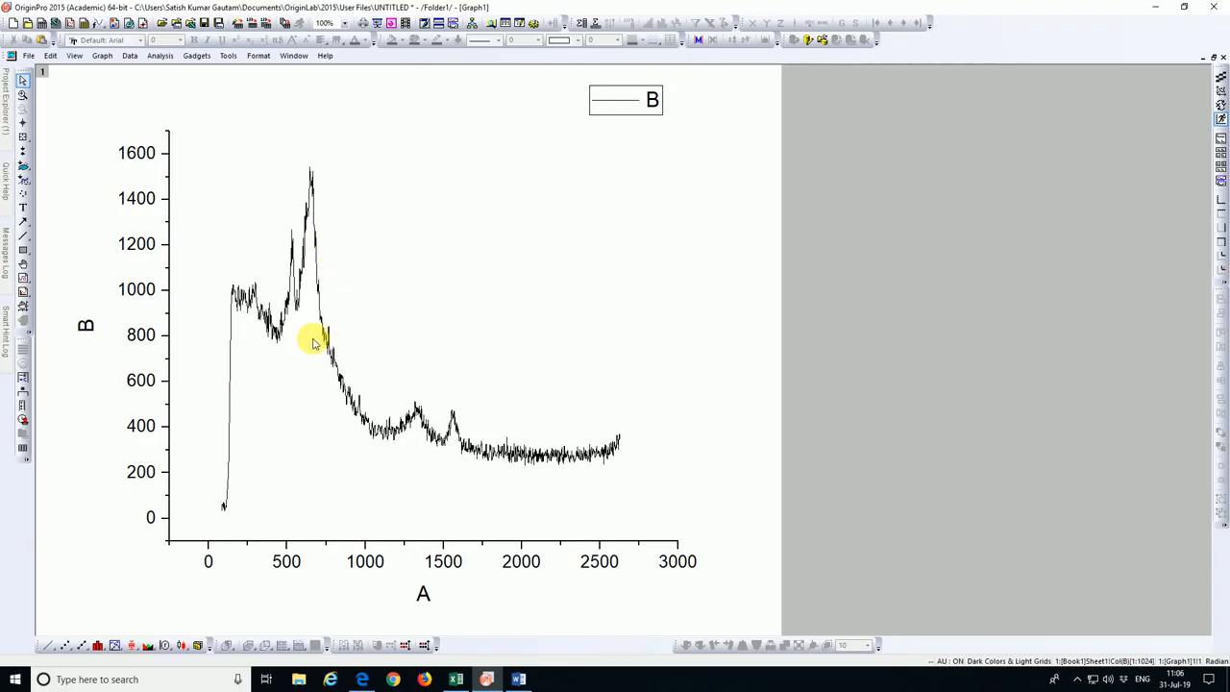
mouse_move(317, 349)
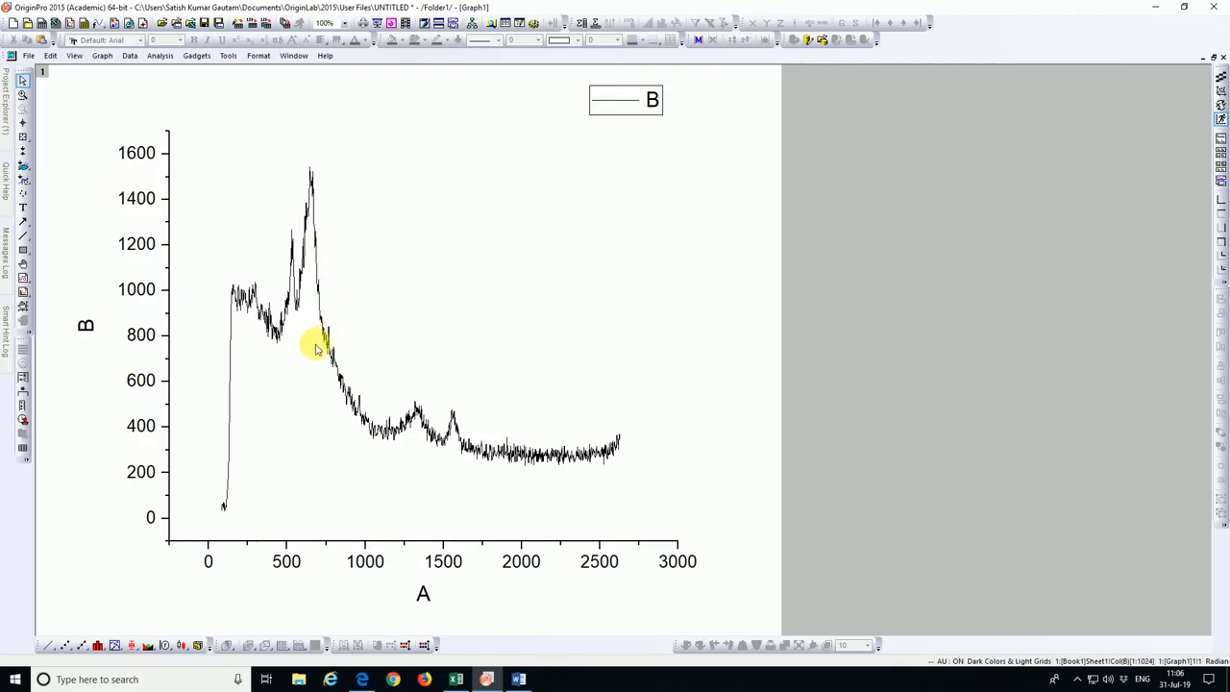
mouse_move(231, 452)
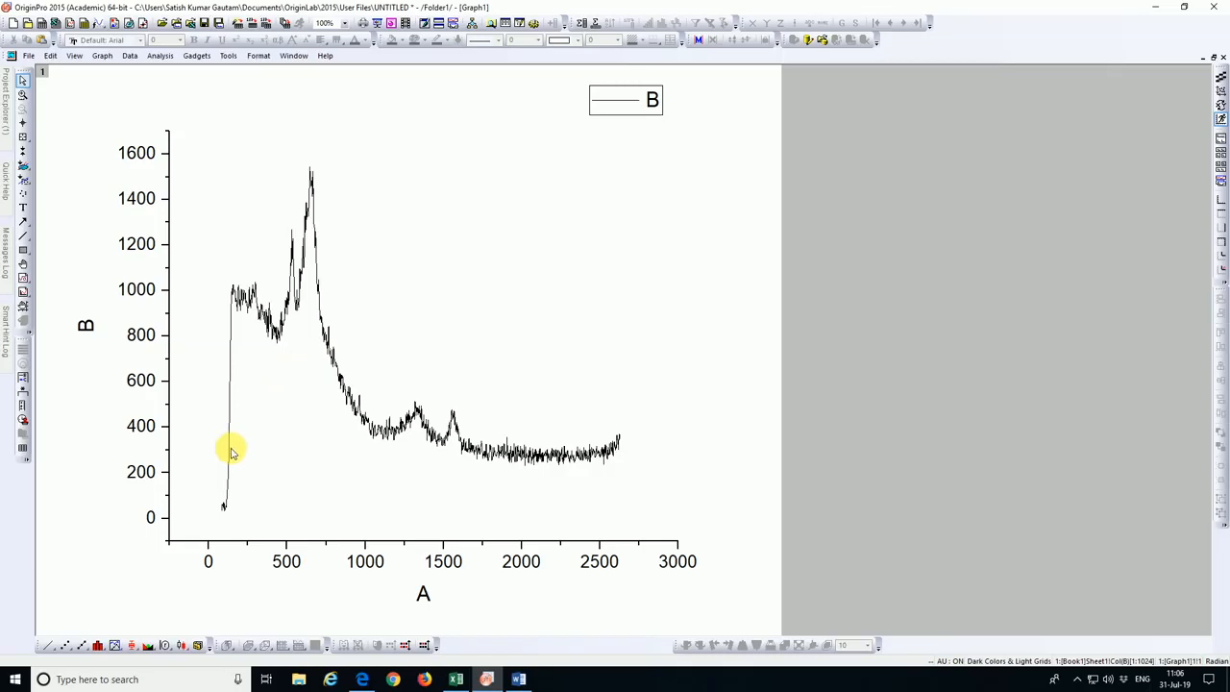
mouse_move(247, 350)
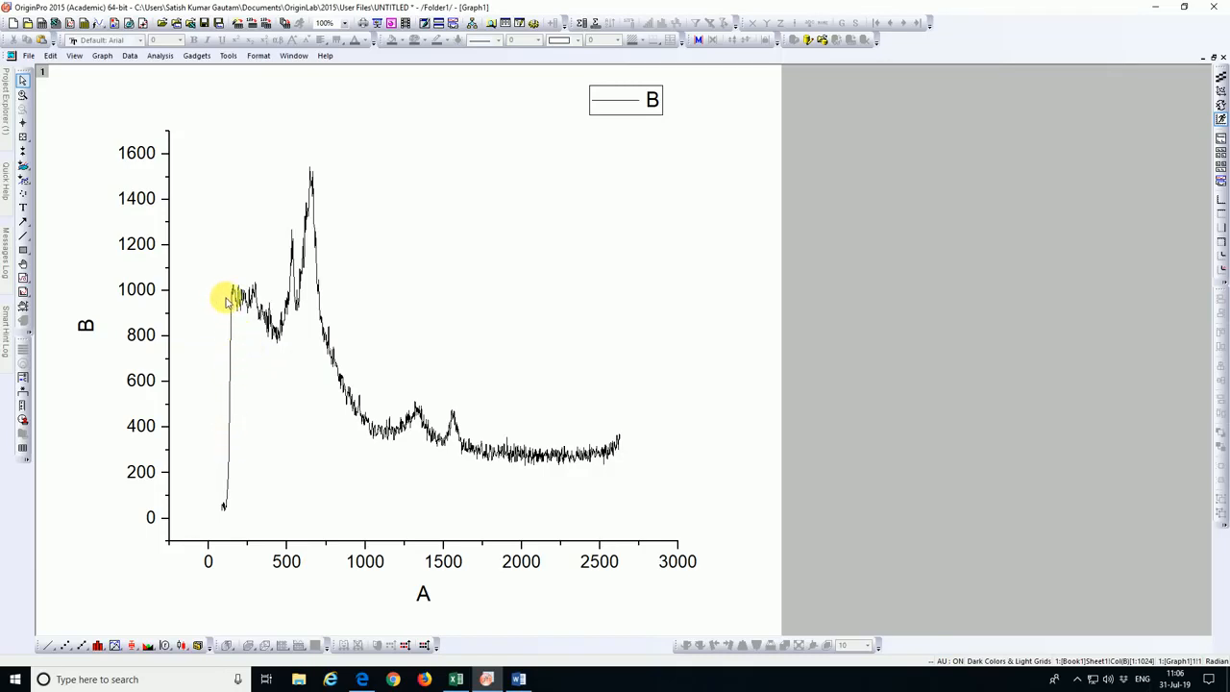
mouse_move(198, 269)
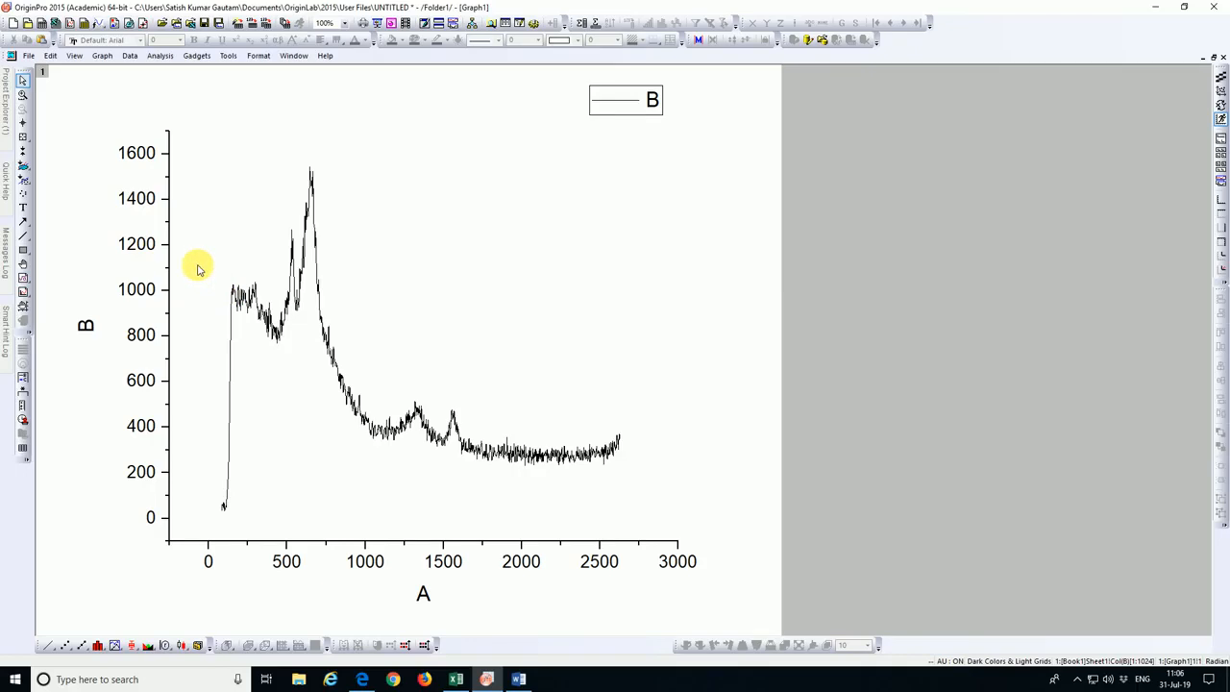
mouse_move(199, 279)
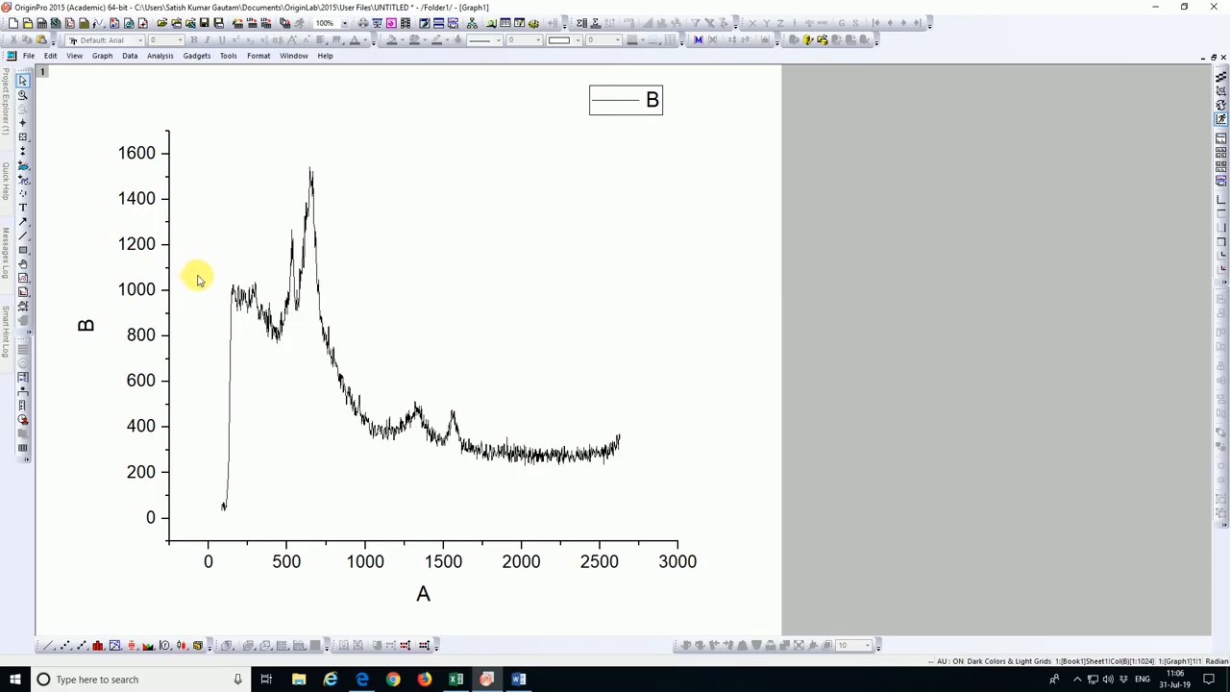
mouse_move(218, 303)
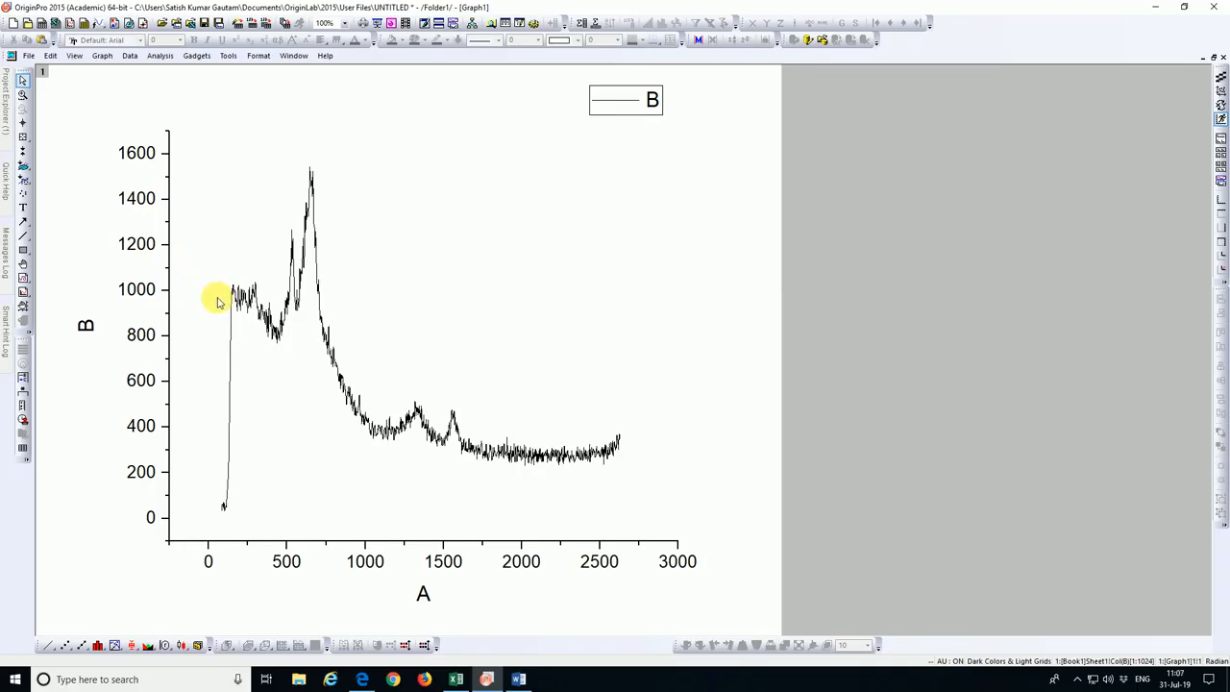
mouse_move(223, 283)
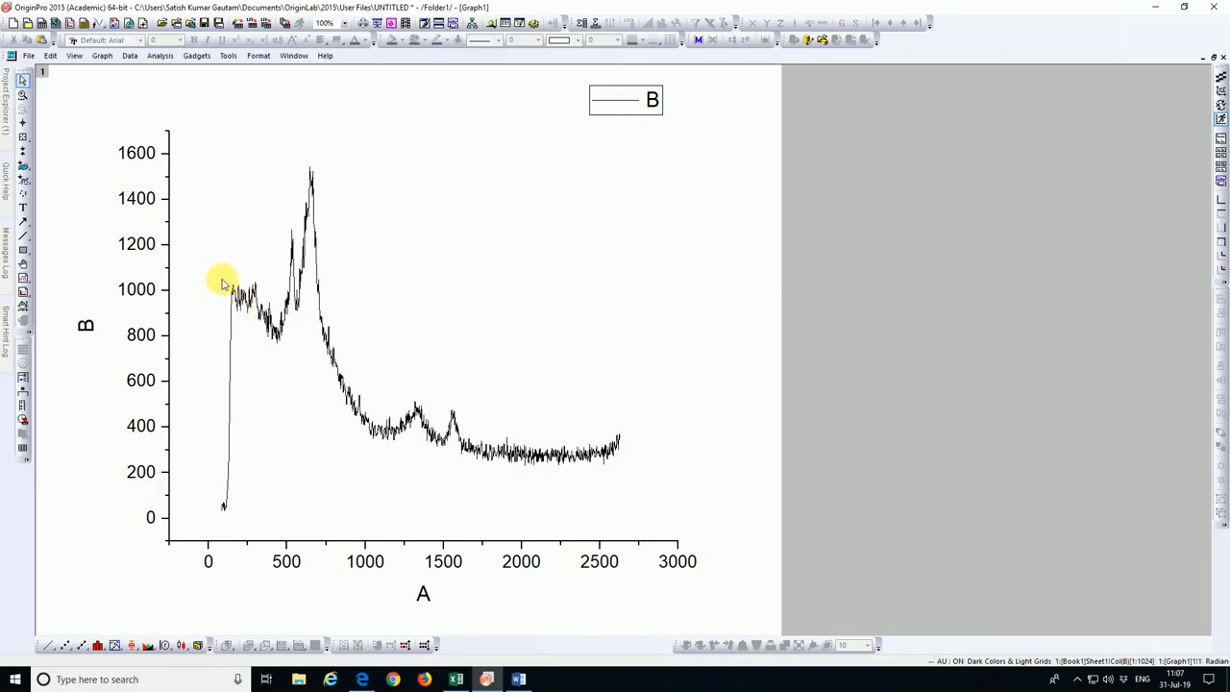
mouse_move(203, 277)
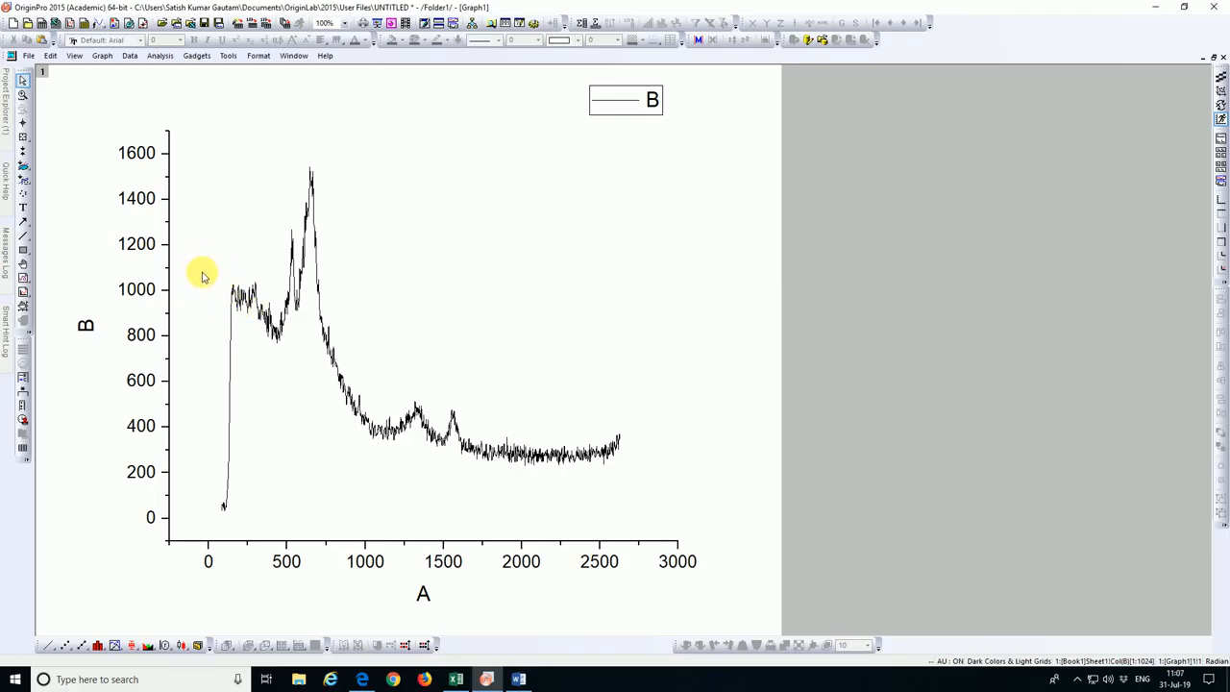
mouse_move(273, 346)
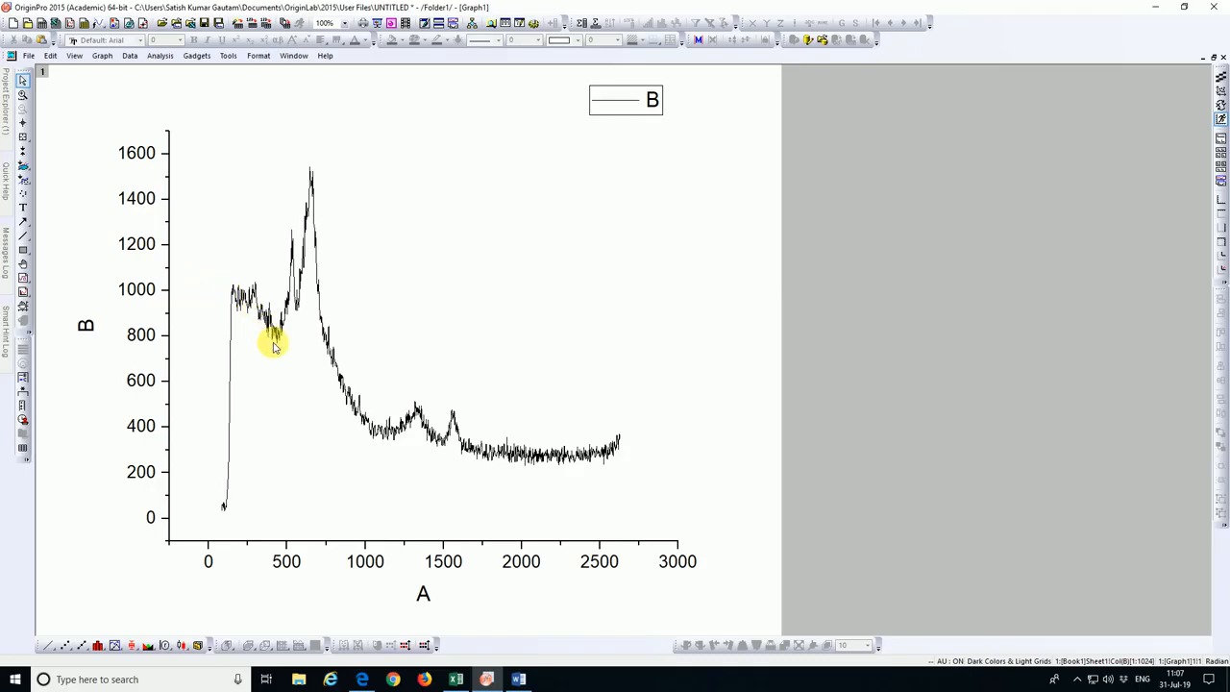
mouse_move(403, 447)
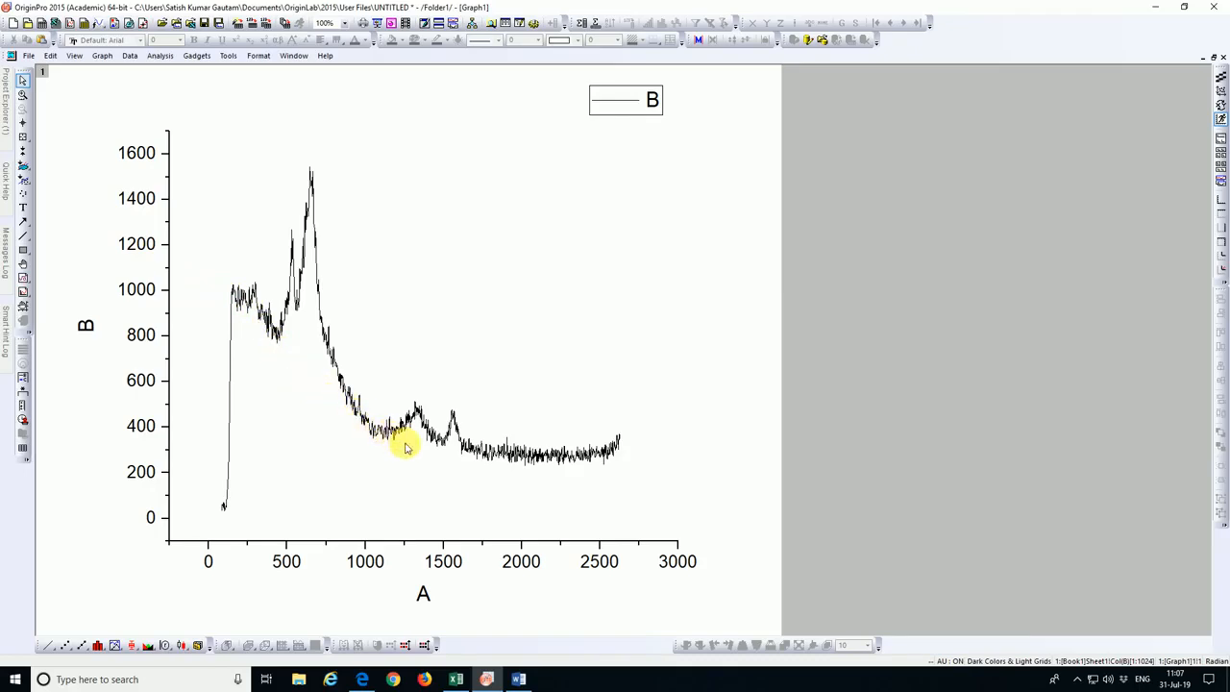
mouse_move(170, 478)
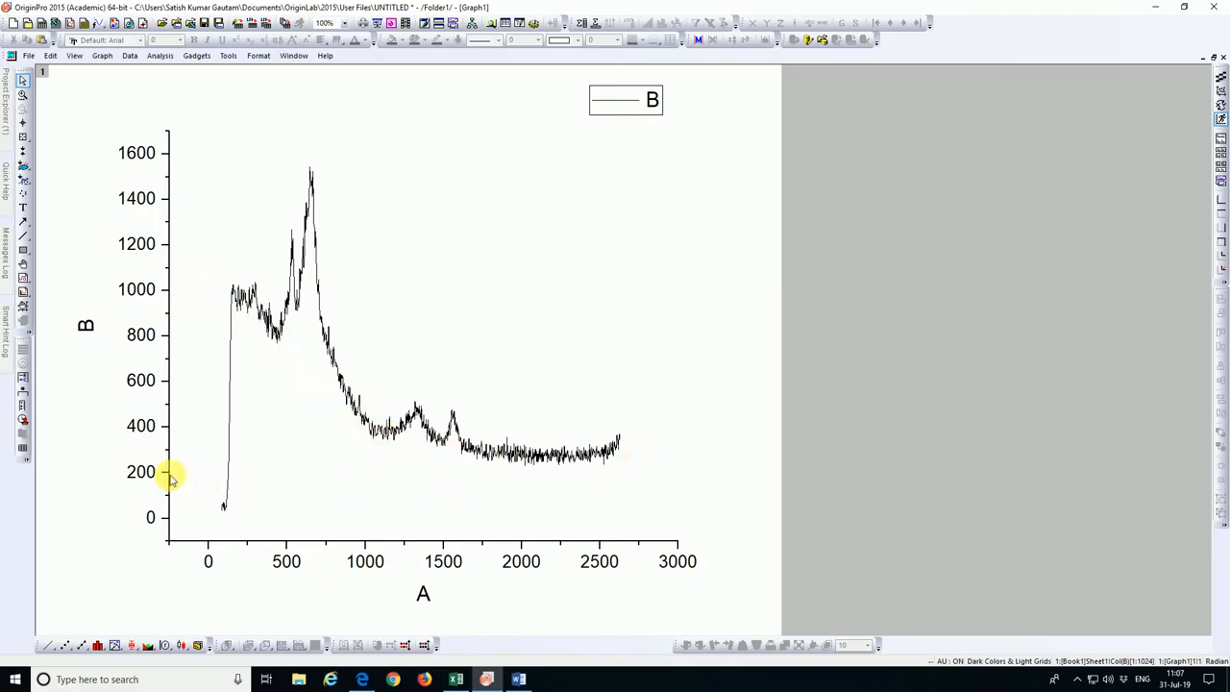
mouse_move(594, 467)
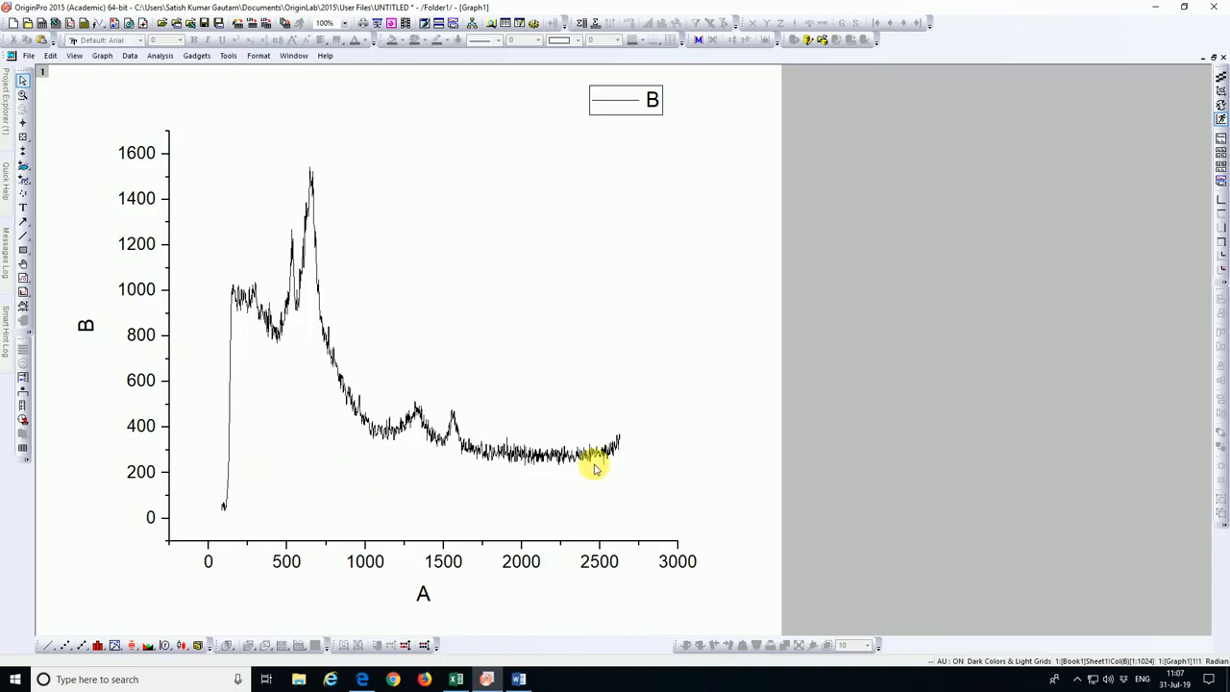
mouse_move(727, 451)
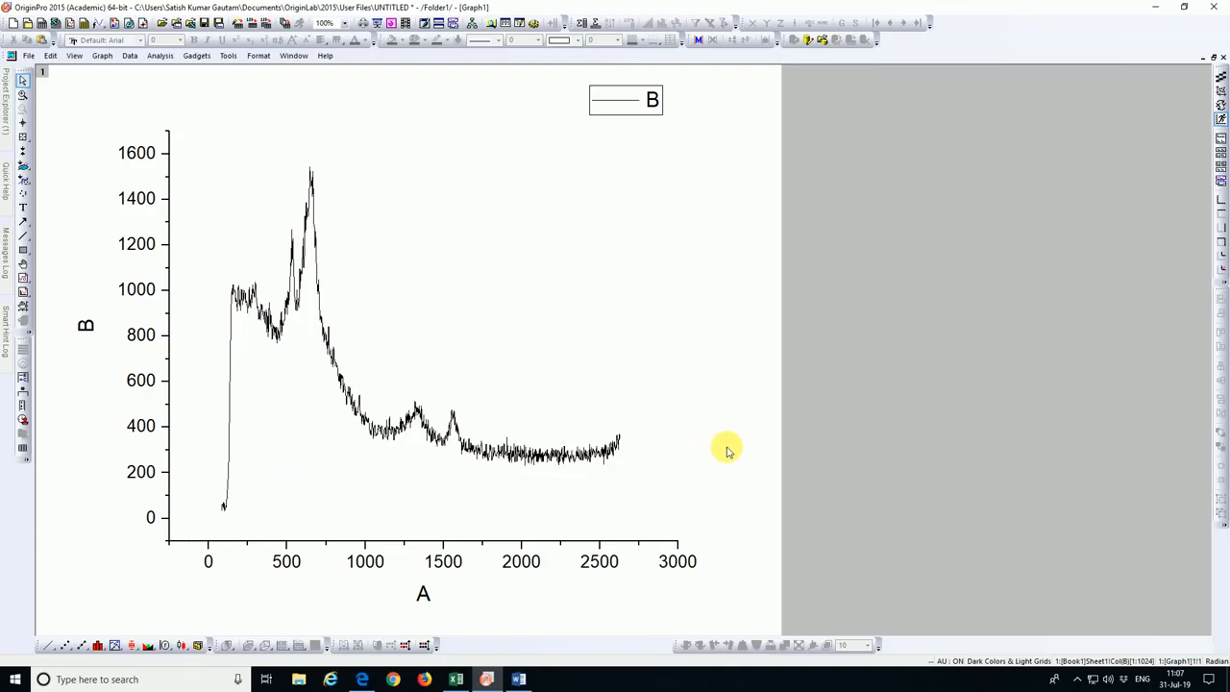
mouse_move(647, 484)
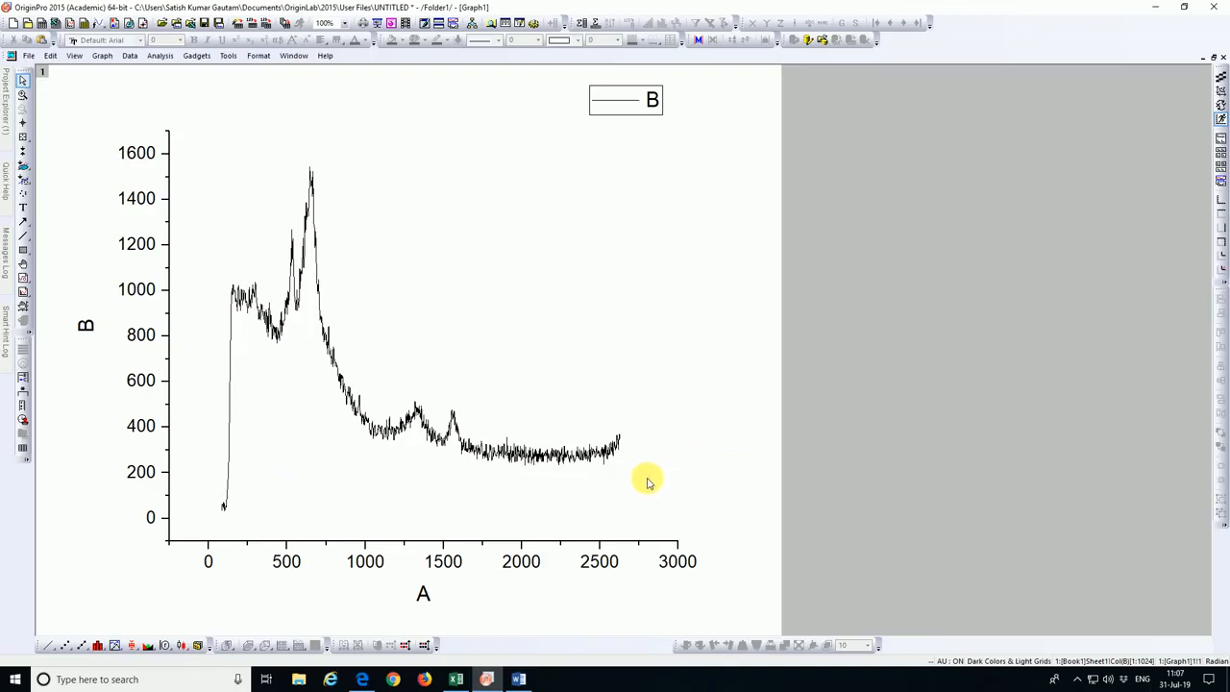
mouse_move(632, 490)
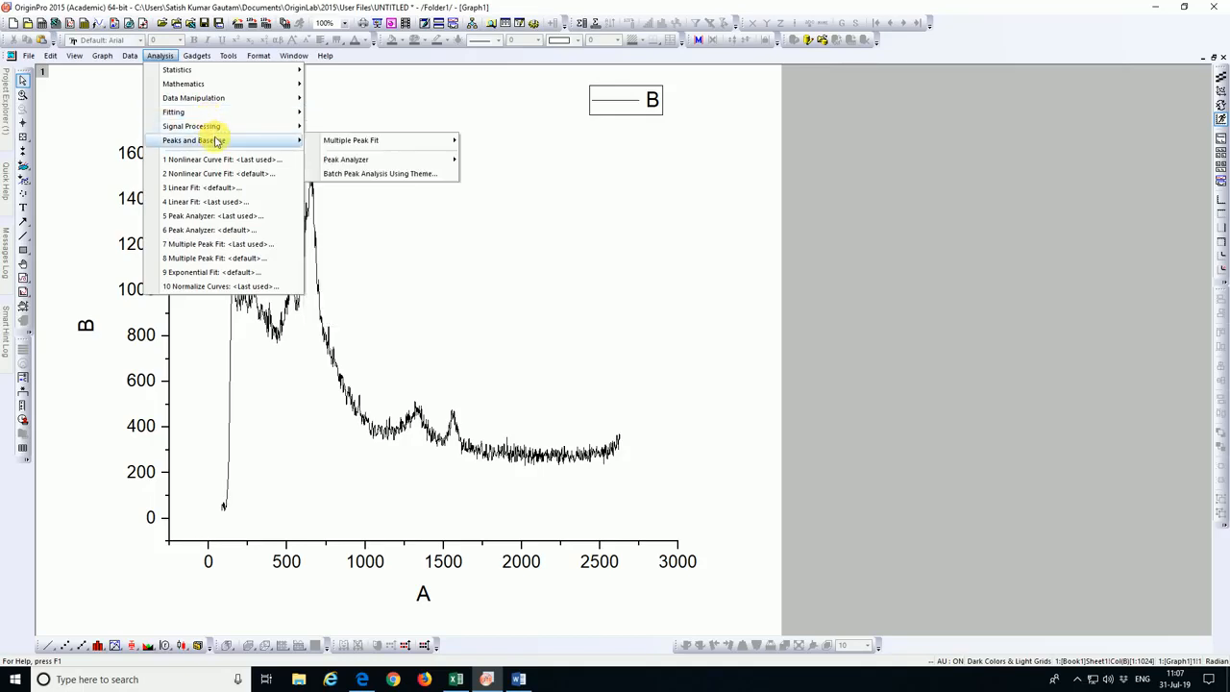
mouse_move(350, 141)
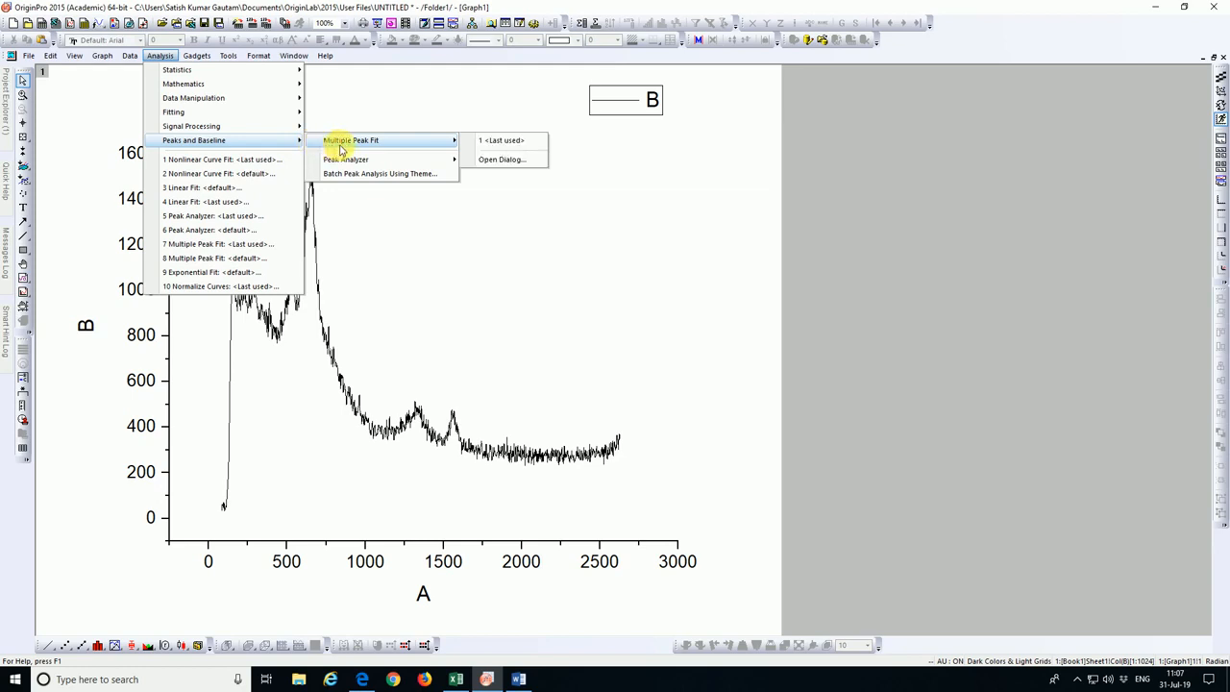
mouse_move(346, 159)
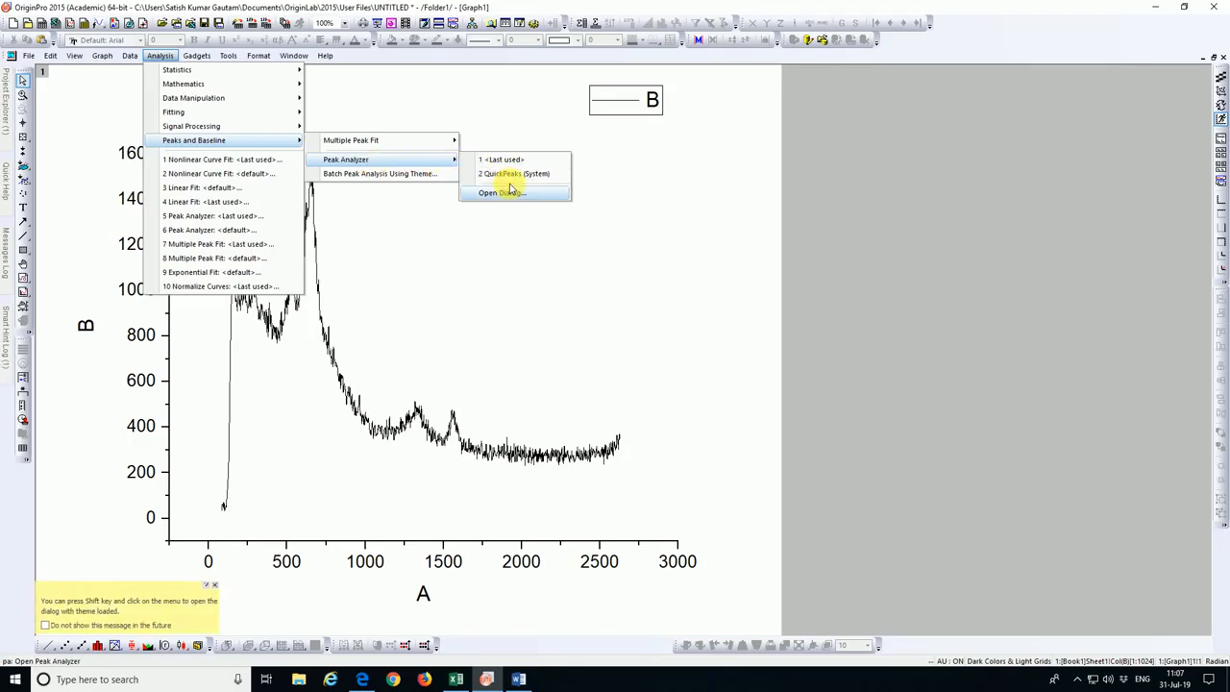
mouse_move(500, 192)
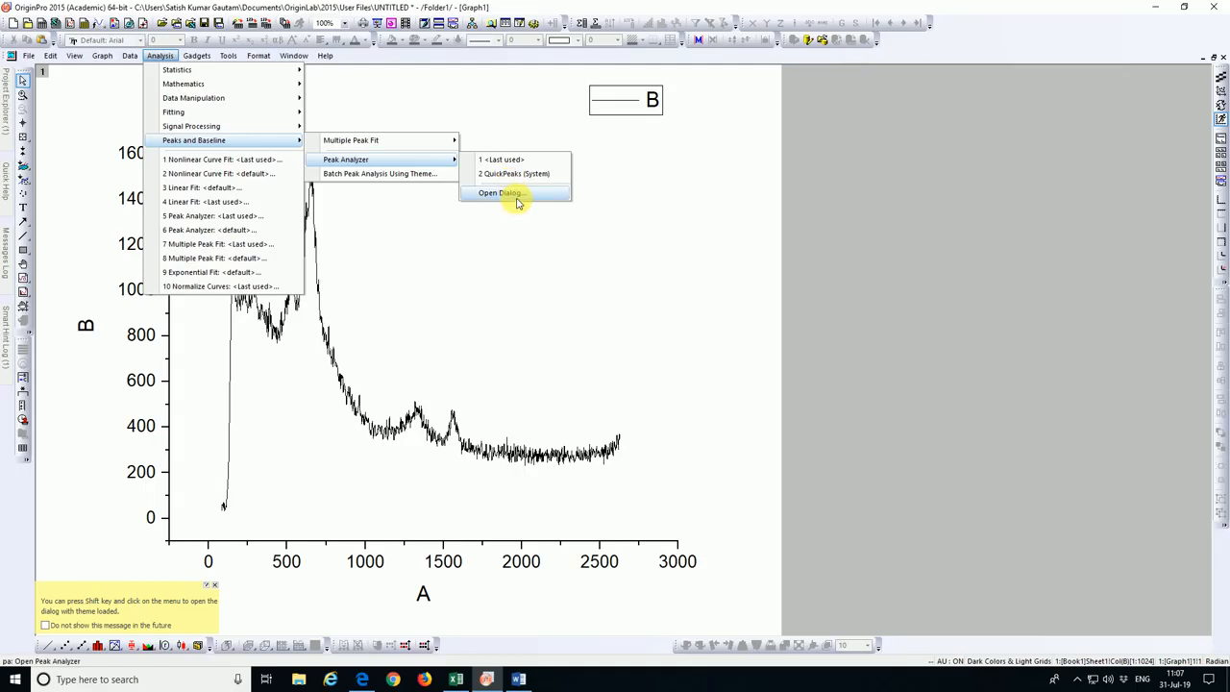
Open the Peak Analyzer dialog from Analysis > Peaks and Baseline
click(501, 193)
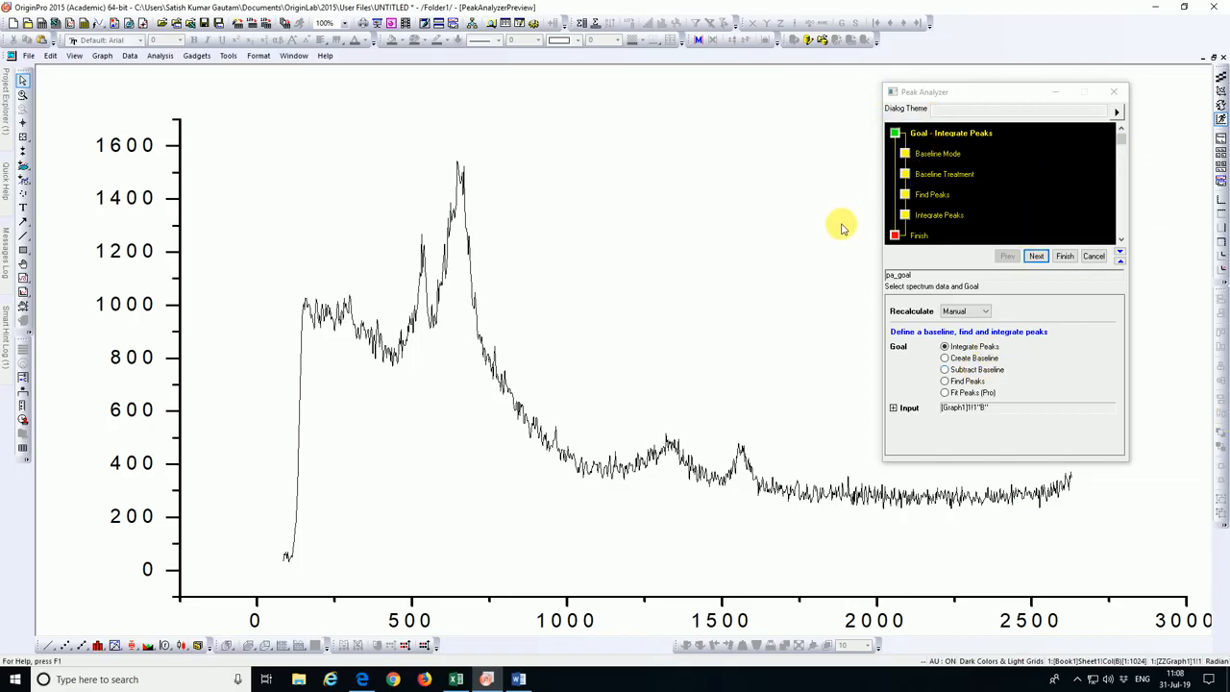
mouse_move(842, 253)
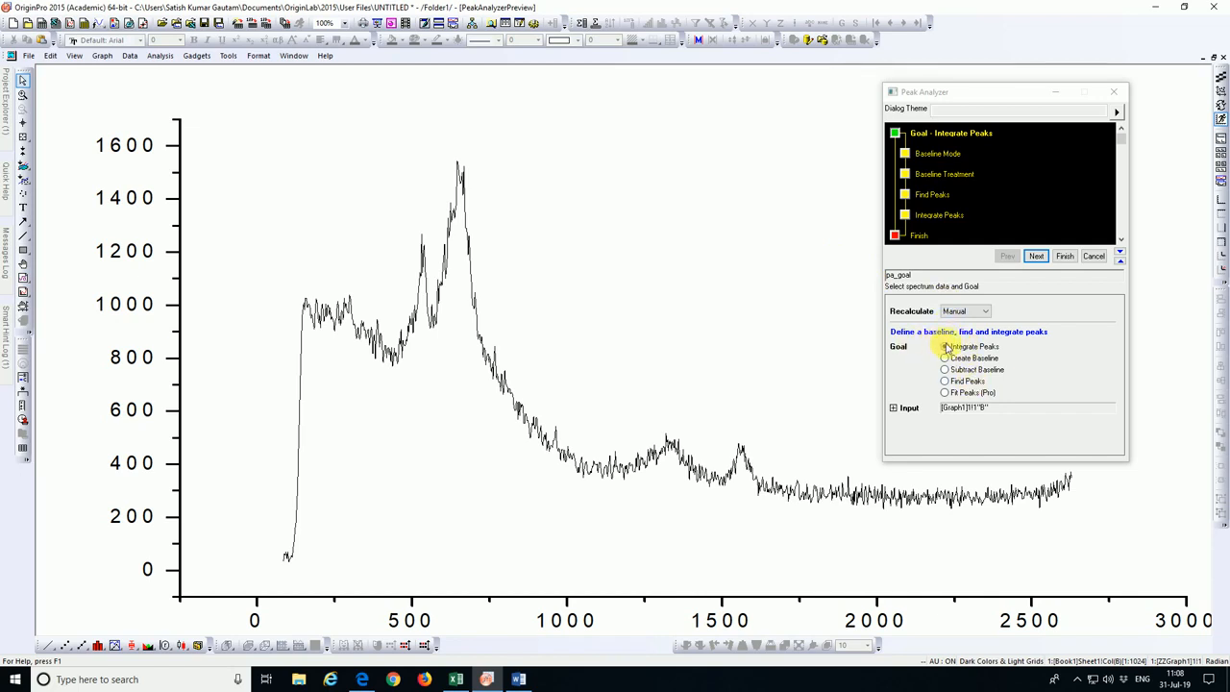
Choose Subtract Baseline as the Peak Analyzer goal and advance to Baseline Mode
click(945, 346)
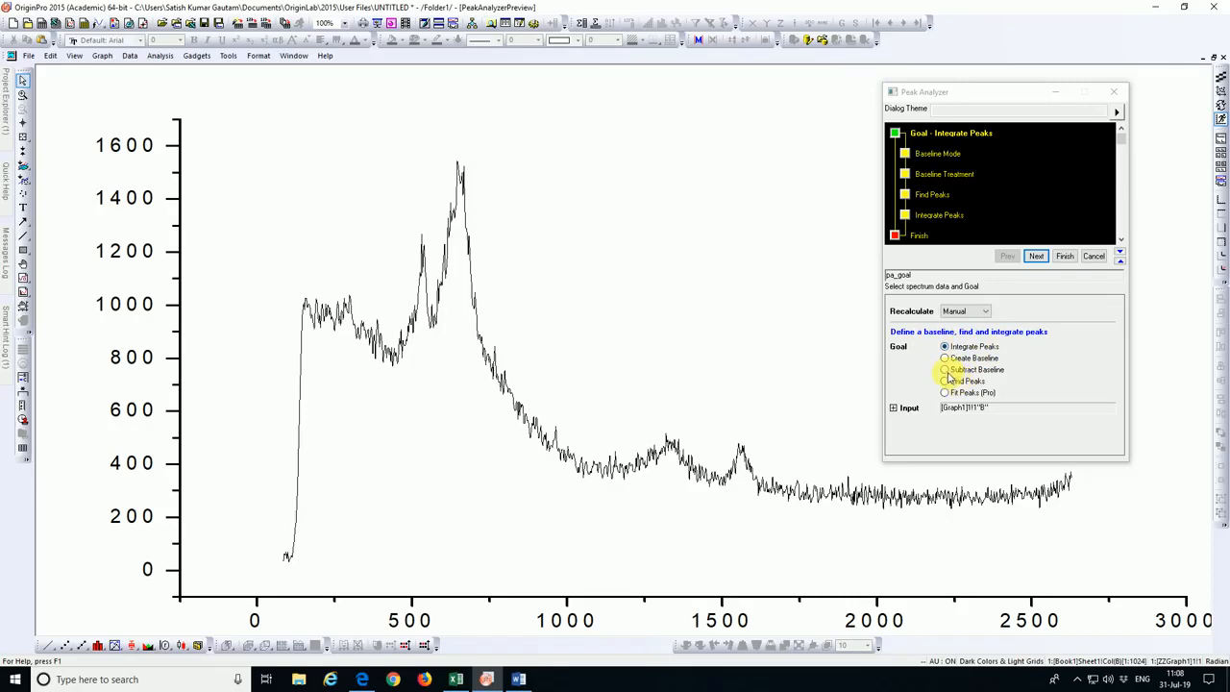
click(944, 370)
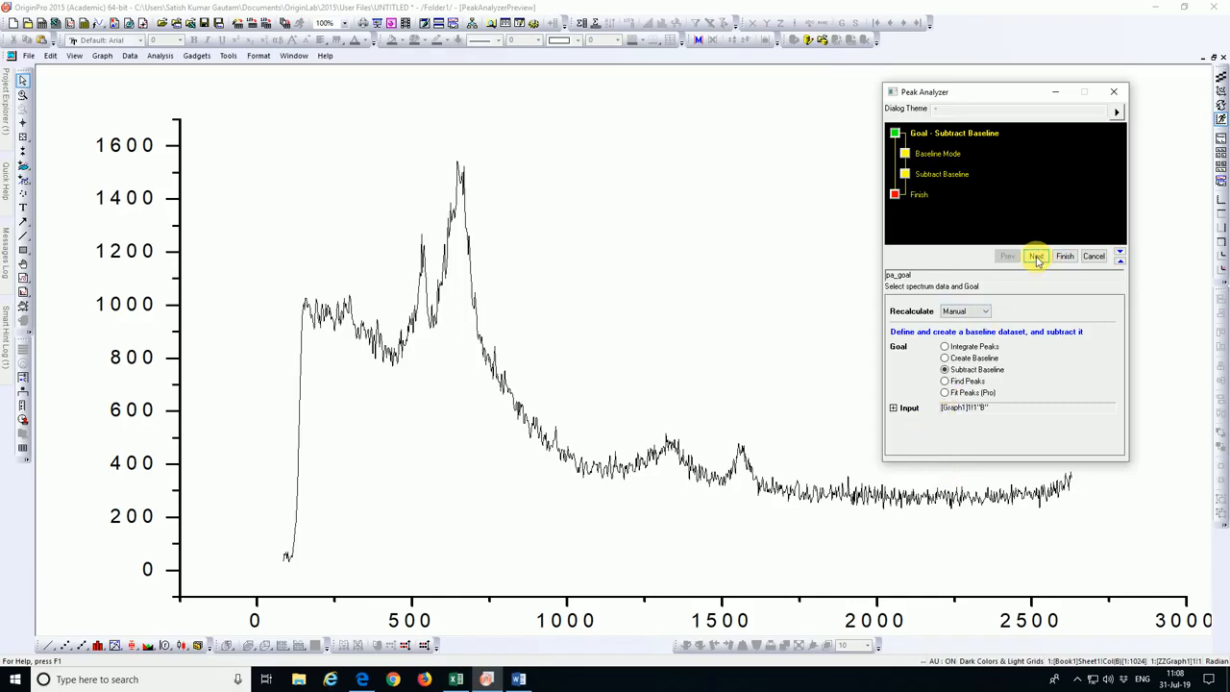
click(1036, 255)
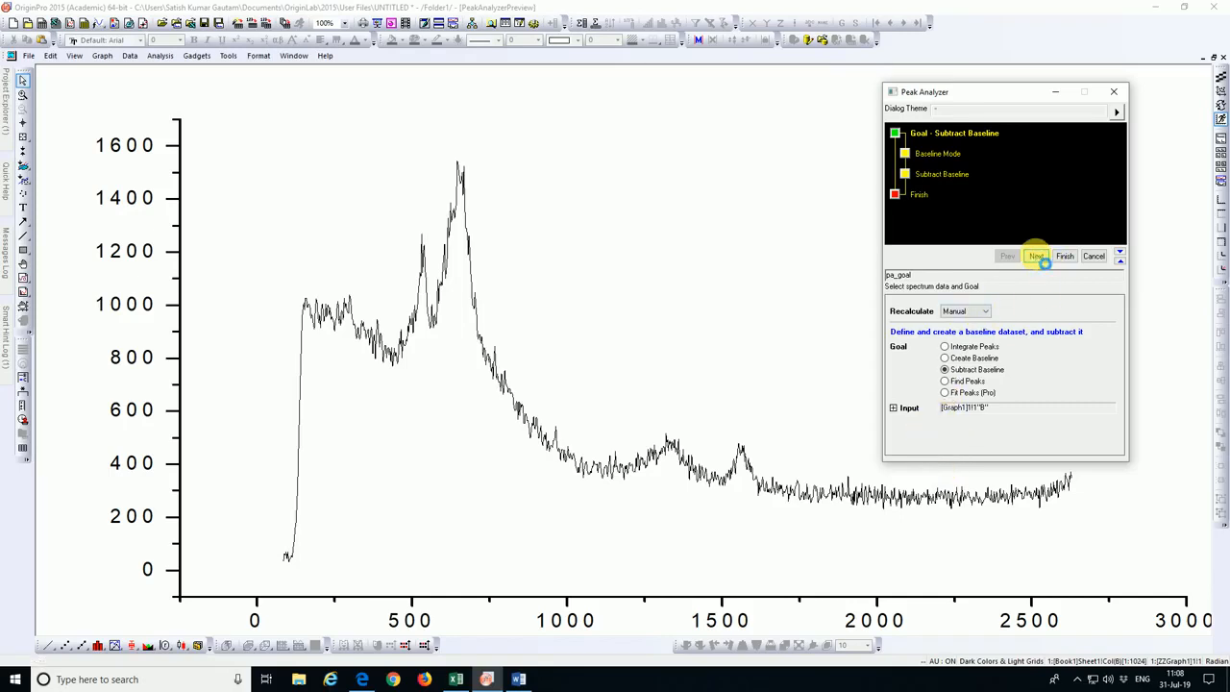
click(1036, 256)
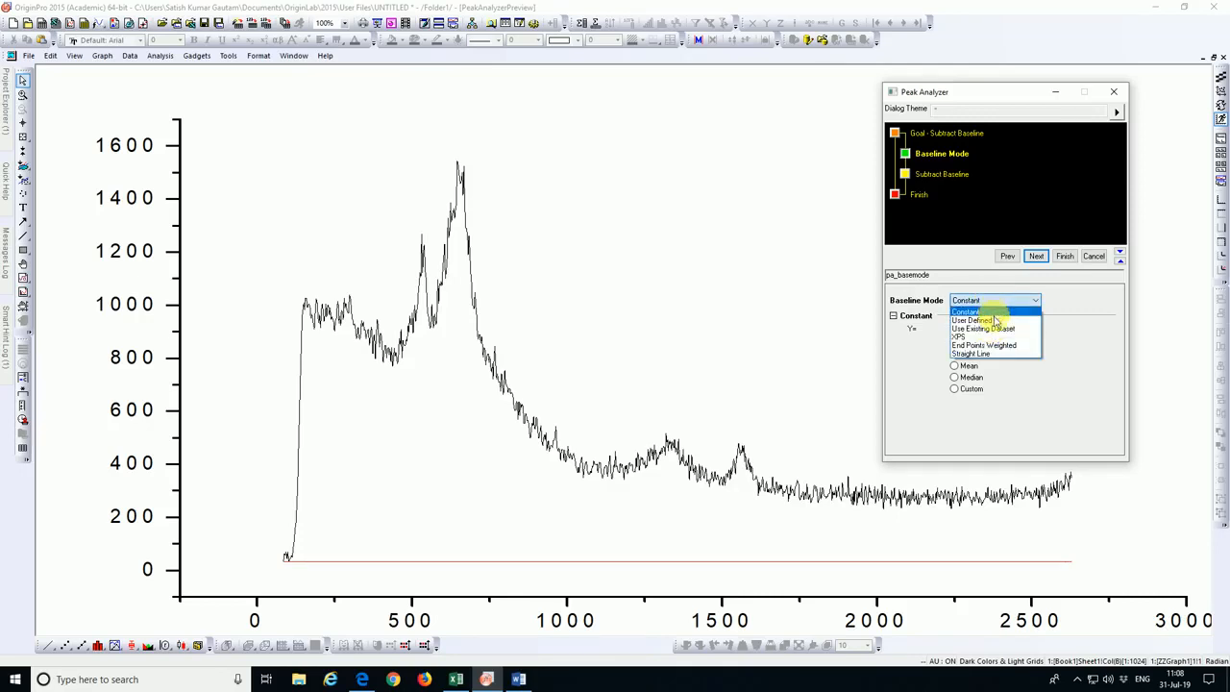
Select User Defined baseline mode and uncheck Enable Auto Find for anchor points
click(972, 319)
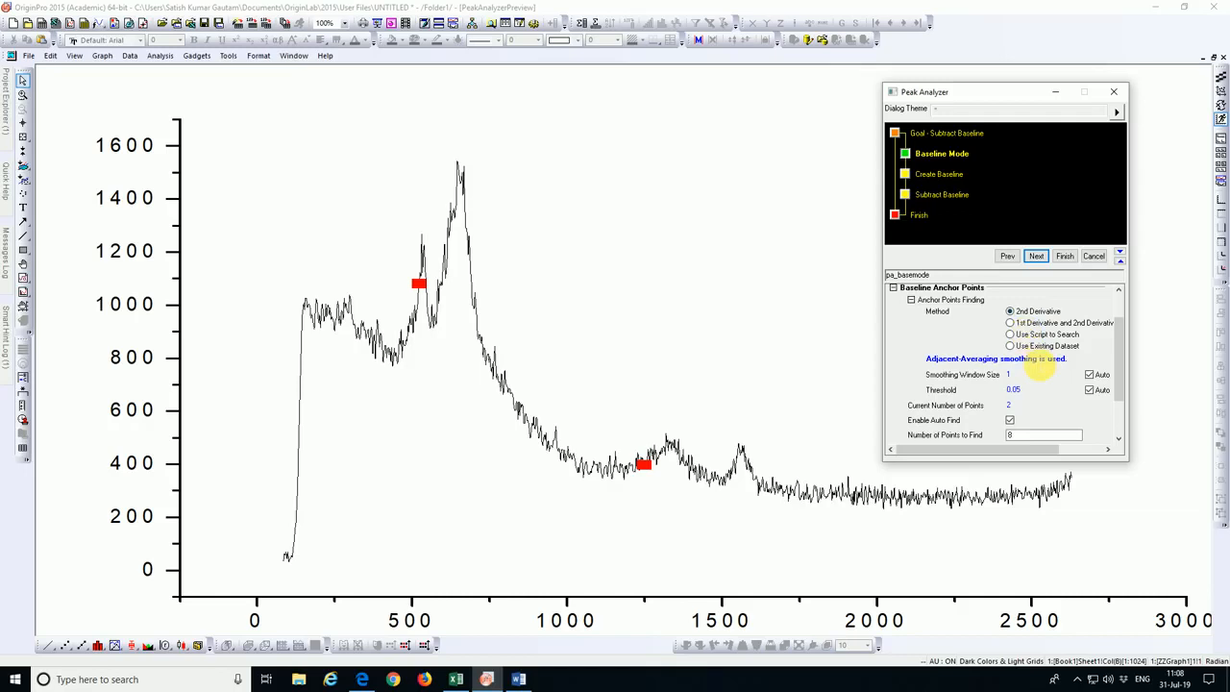
scroll(down, 3)
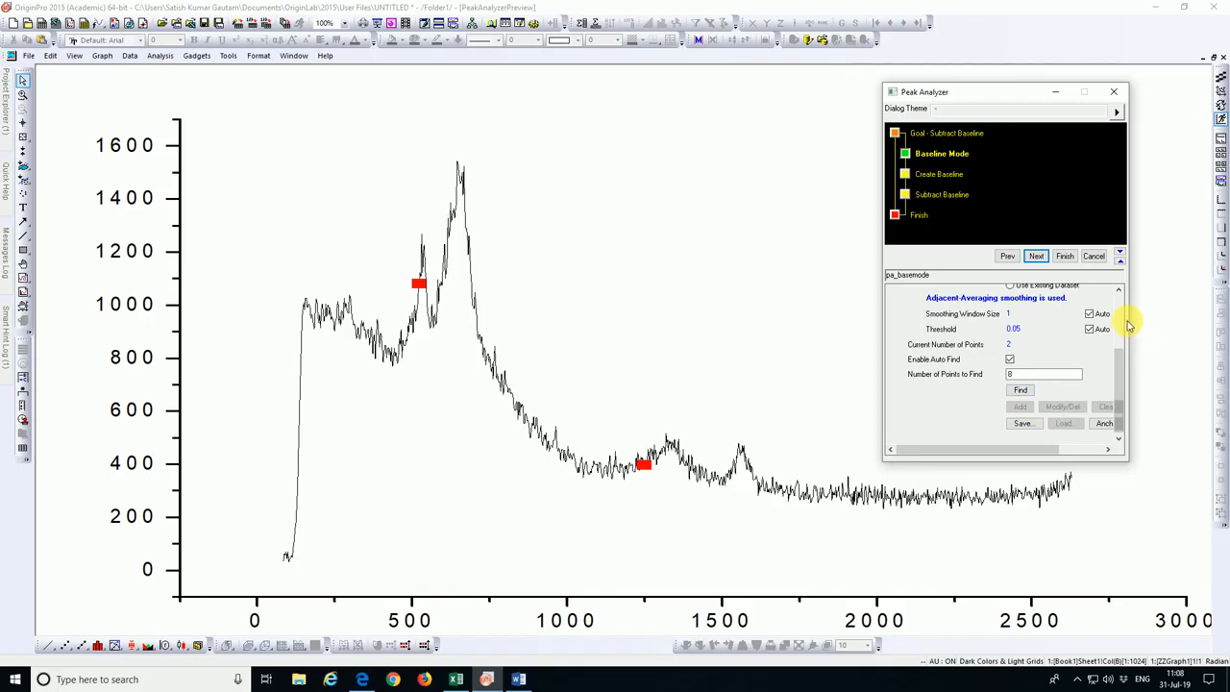
mouse_move(1124, 317)
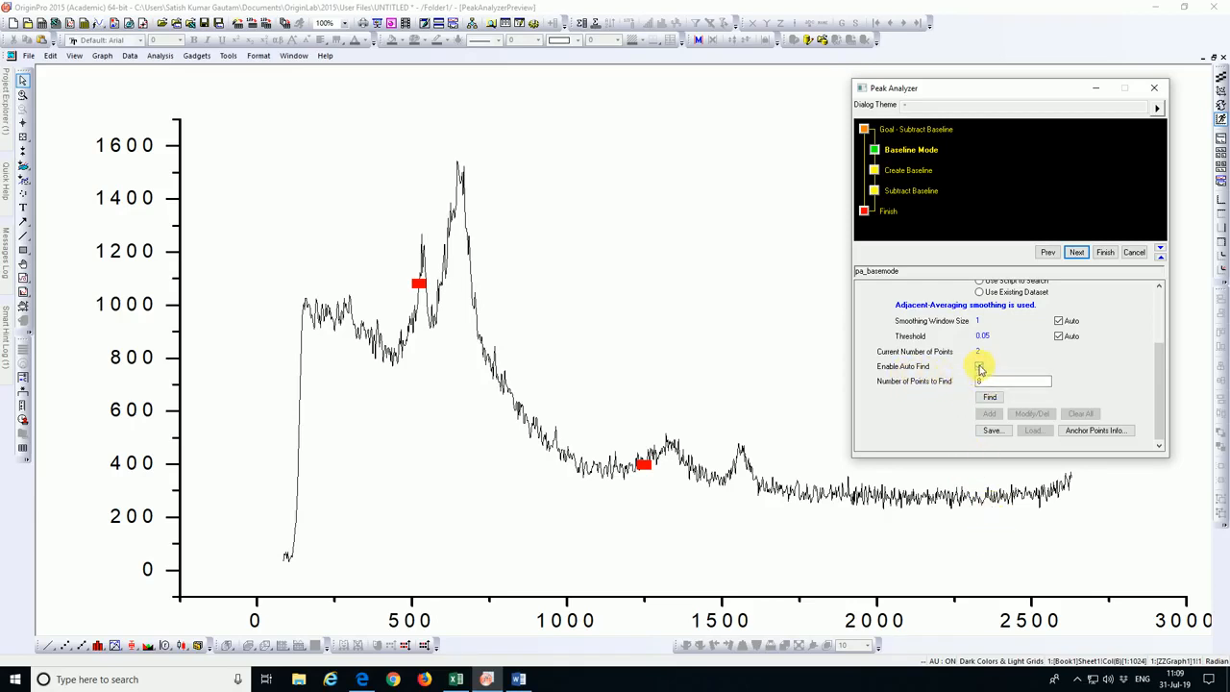
click(980, 367)
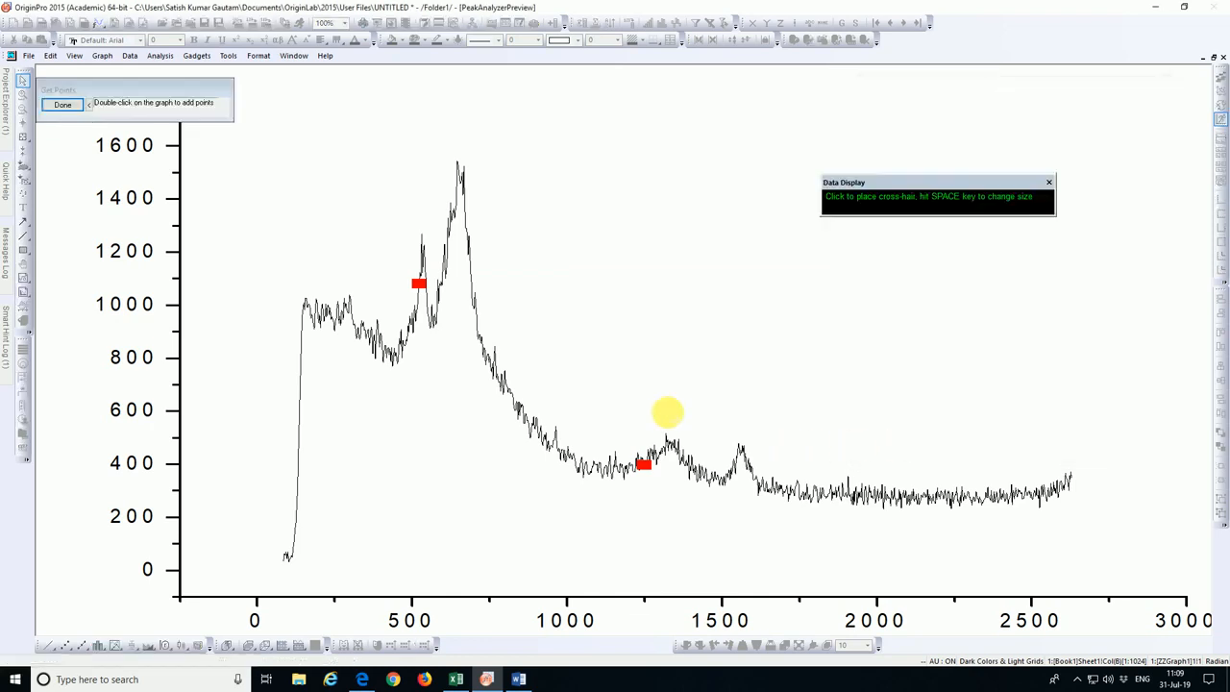
mouse_move(156, 430)
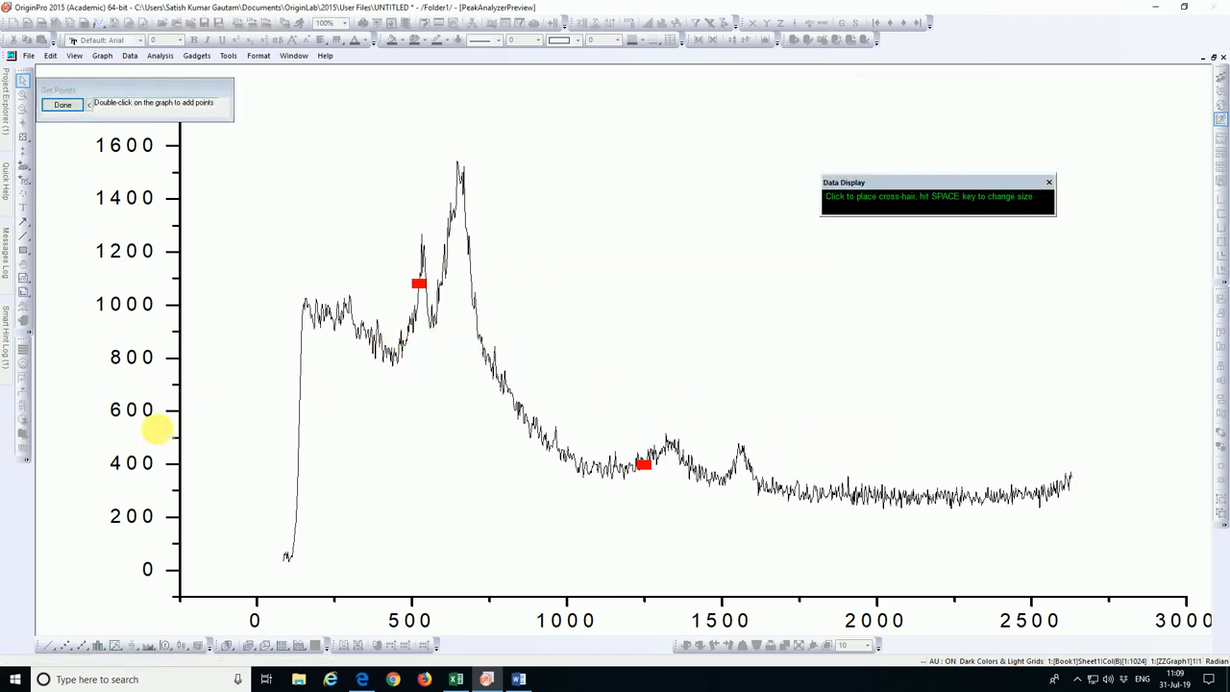
mouse_move(322, 346)
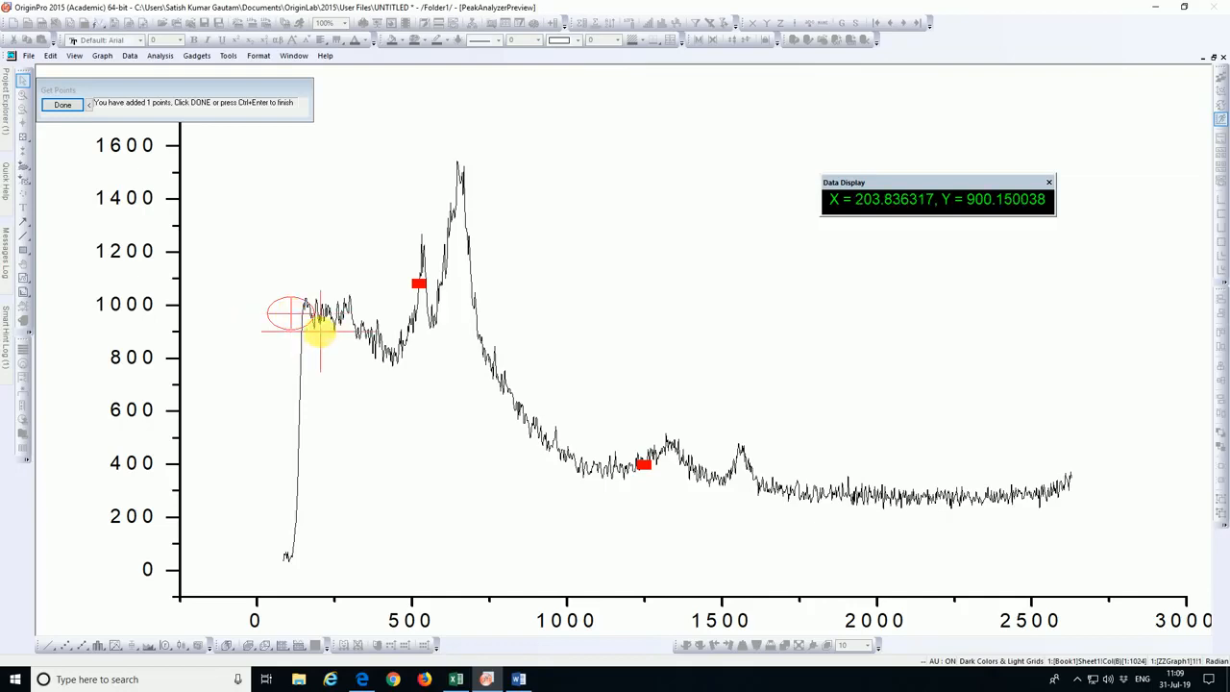
Place baseline anchor points under the curve near 200, 300, 400, 550, 1000 and 1200
click(335, 348)
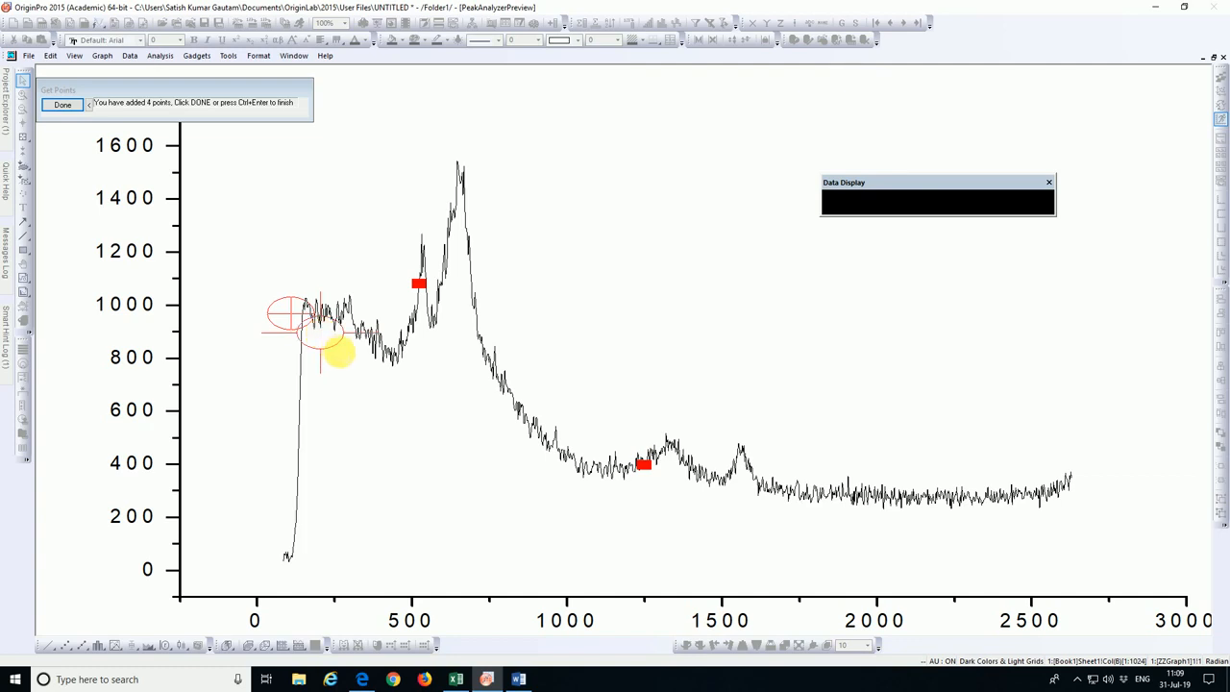
click(357, 349)
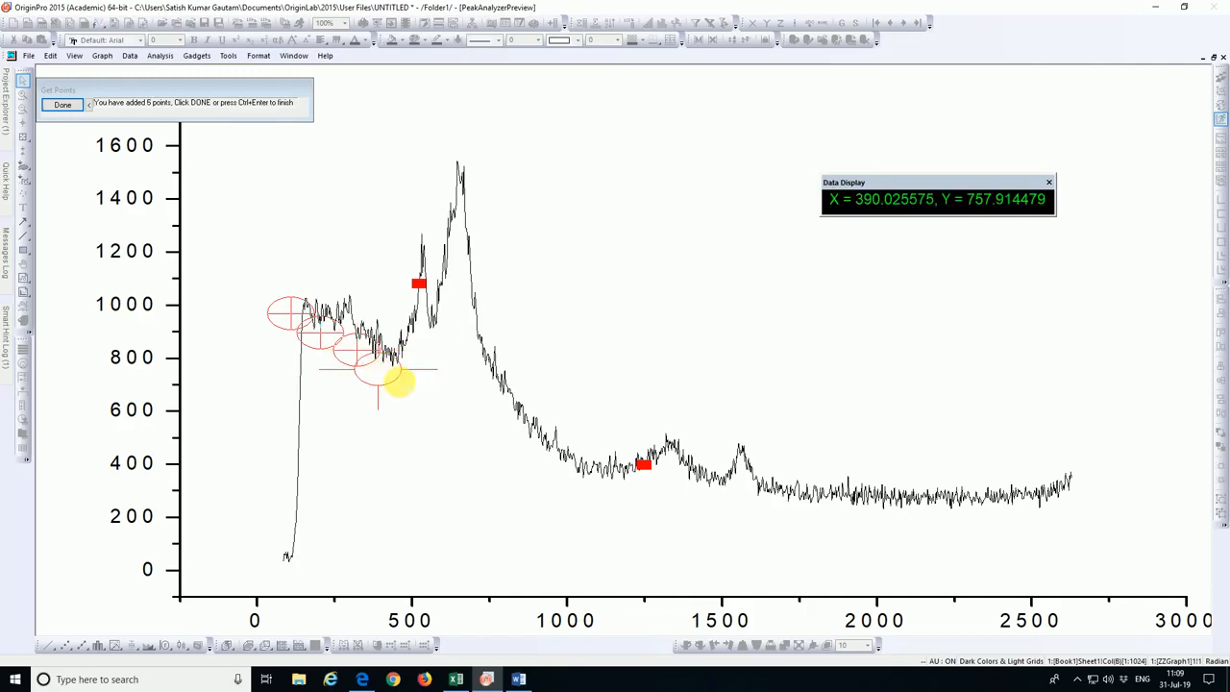
click(404, 385)
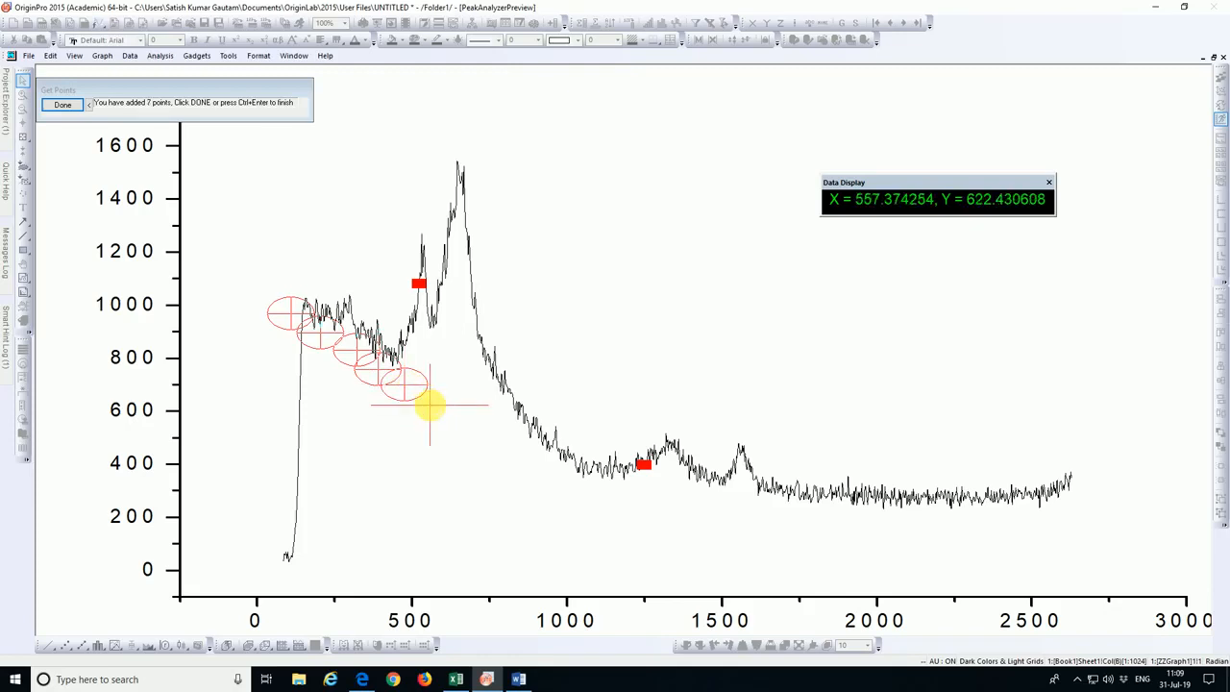
click(461, 427)
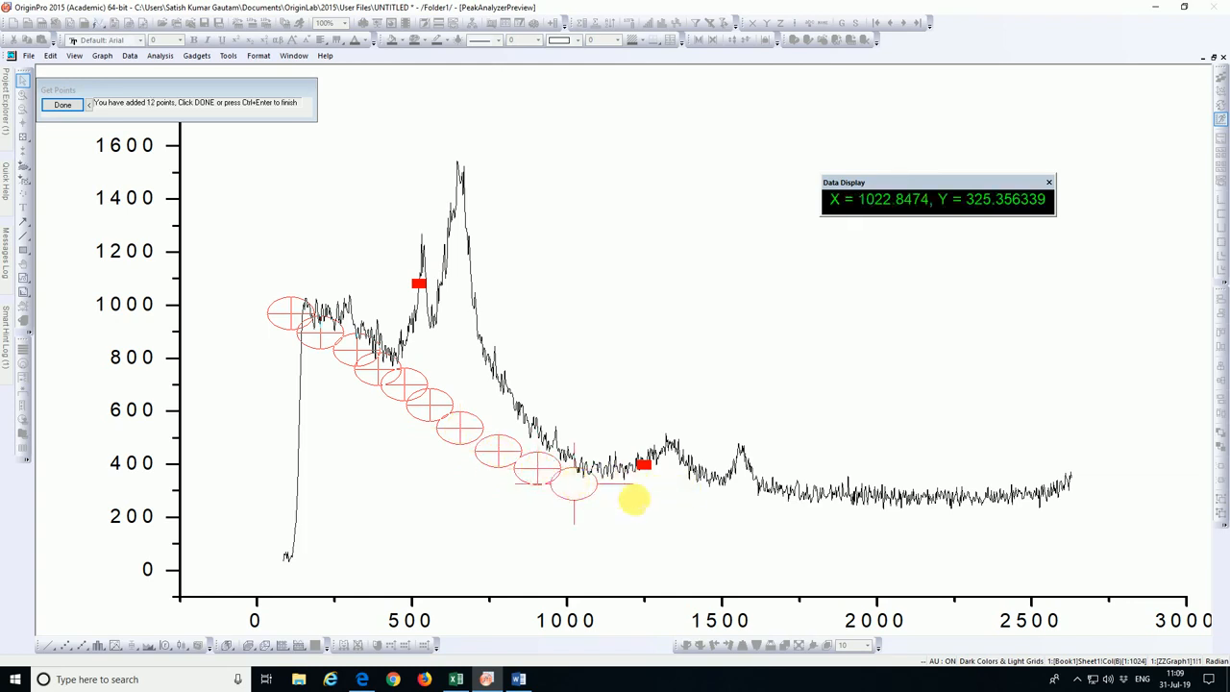
click(625, 490)
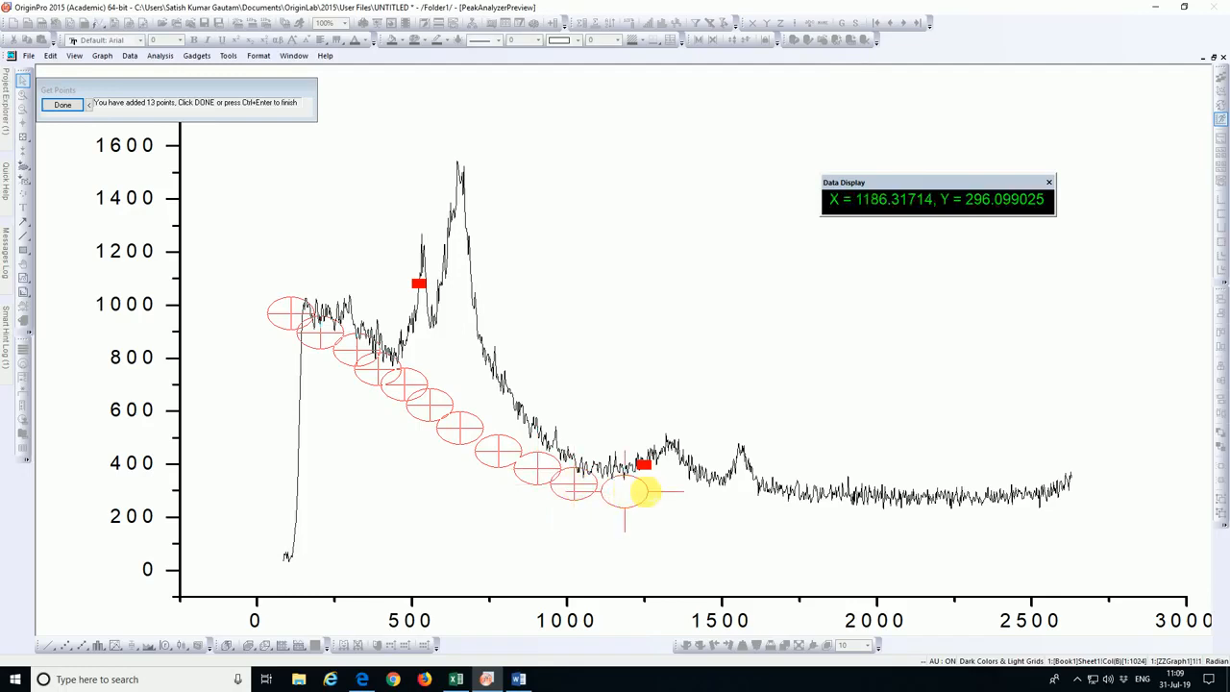
click(672, 490)
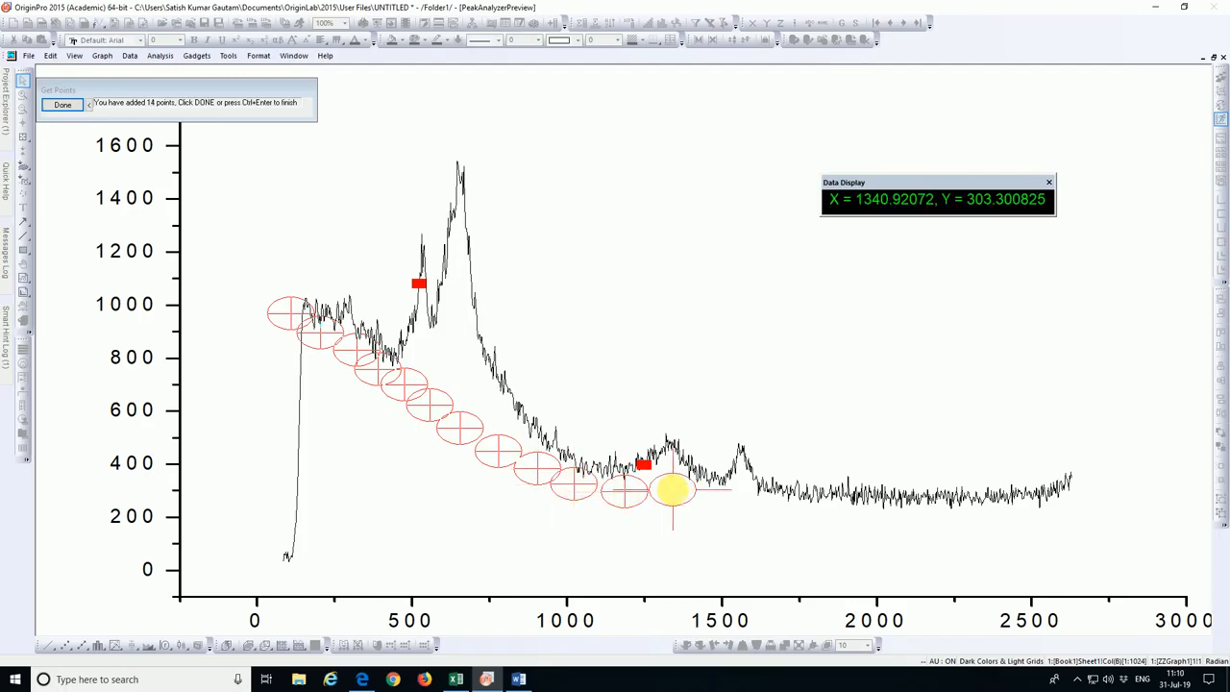
Add anchor points near 1350, 1650, 2150 and the right end, then finish picking
click(722, 500)
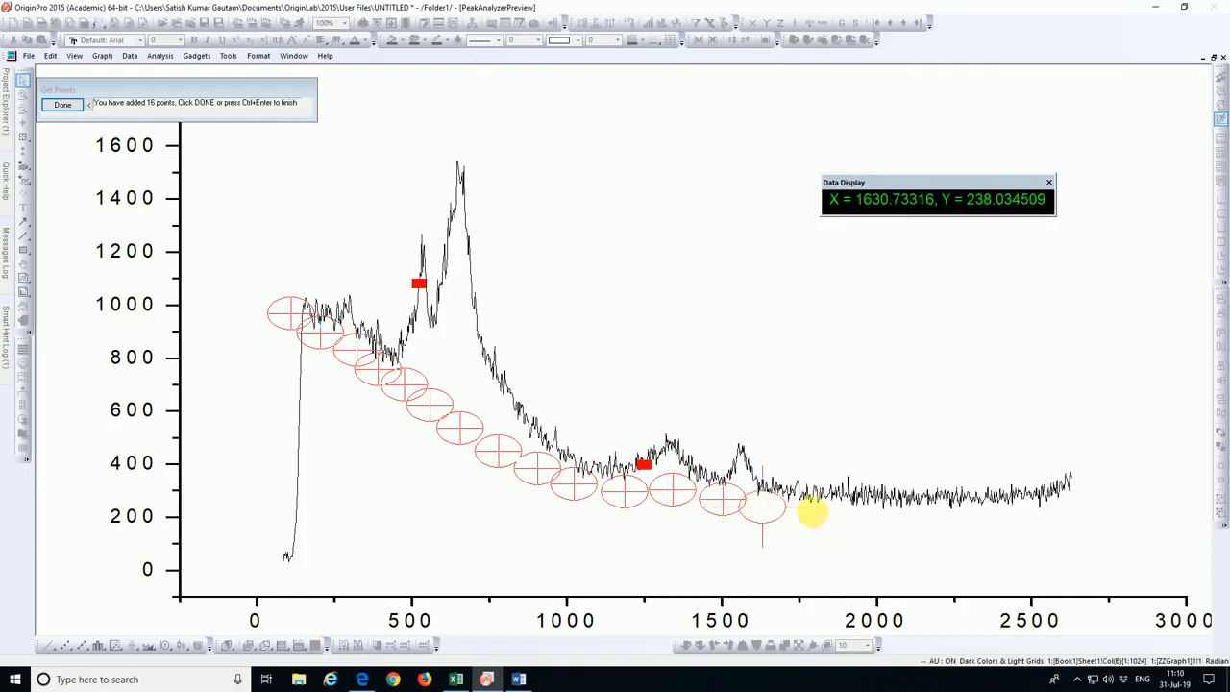
click(813, 512)
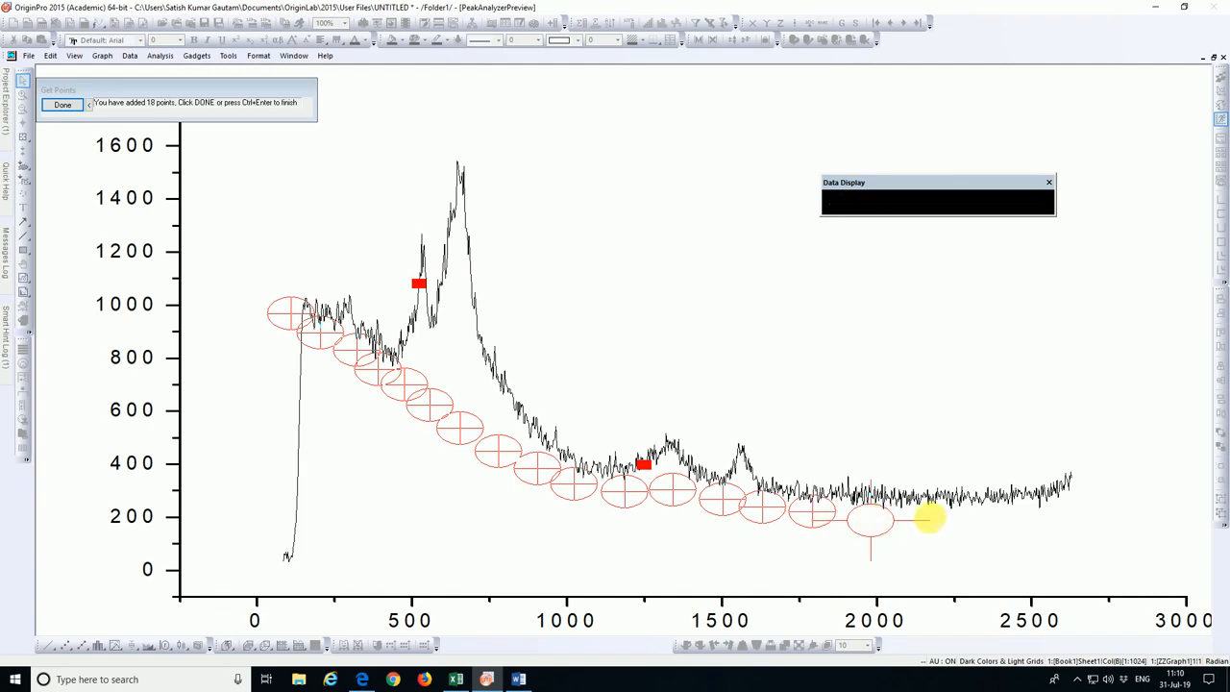
click(929, 516)
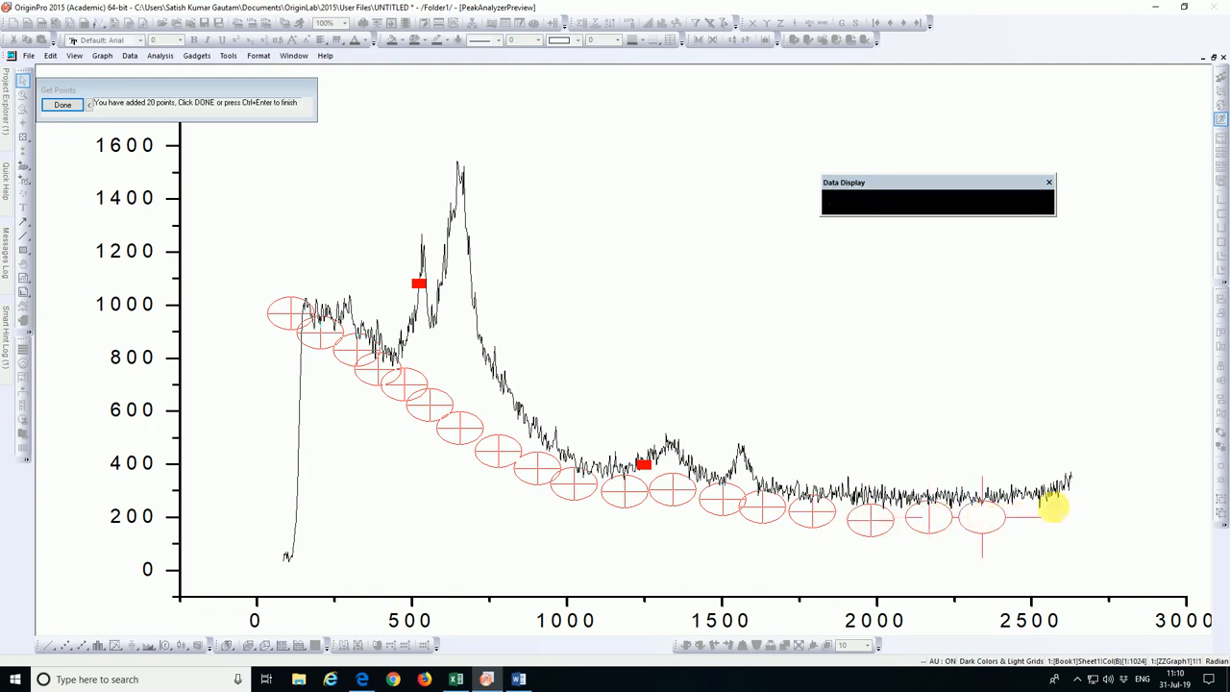
click(1038, 506)
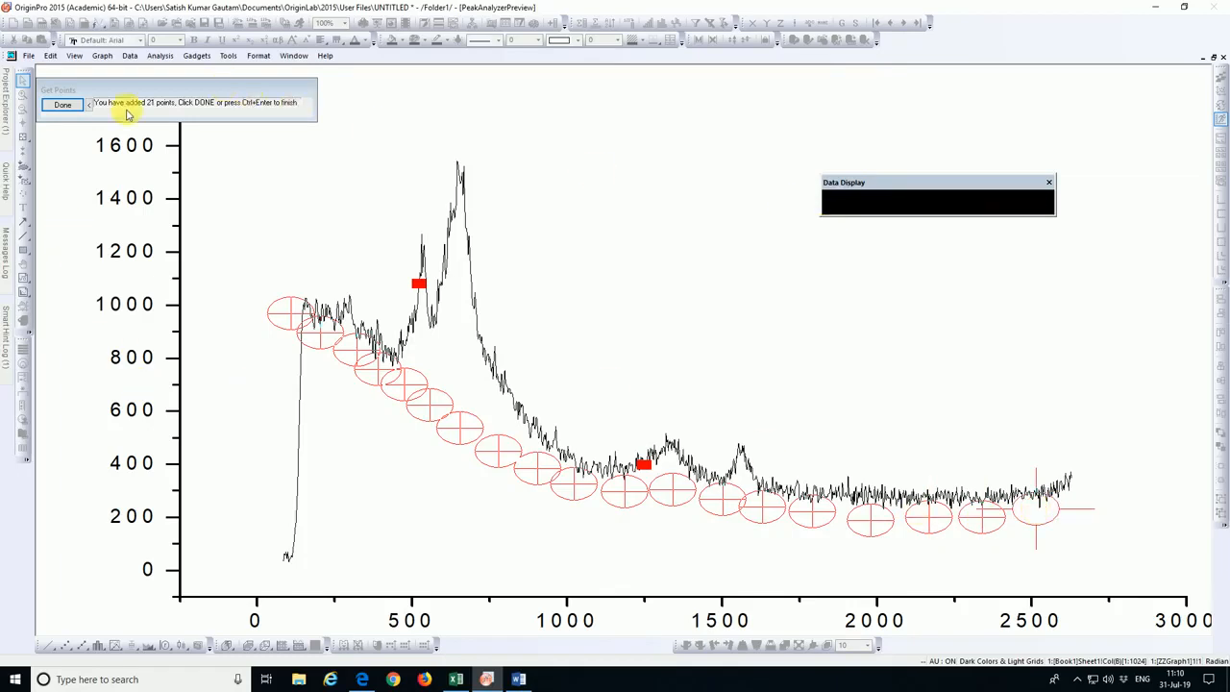
click(61, 105)
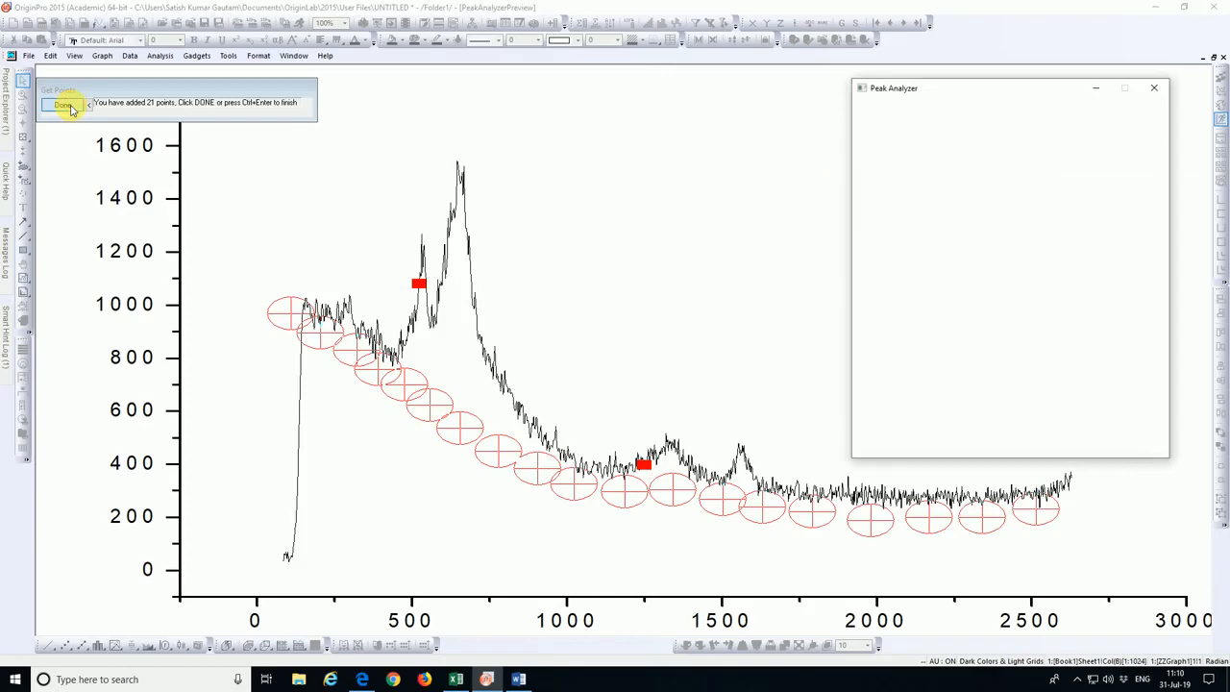
Click Done to return to Baseline Mode with 23 anchor points listed
click(64, 105)
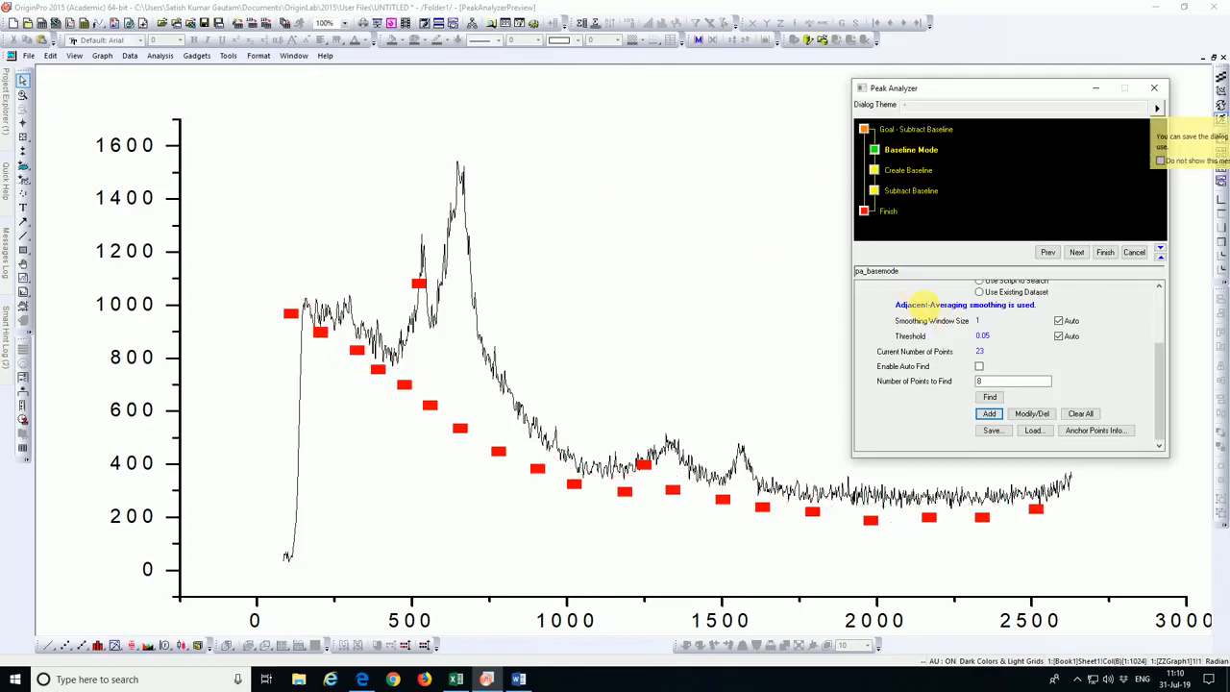
mouse_move(356, 386)
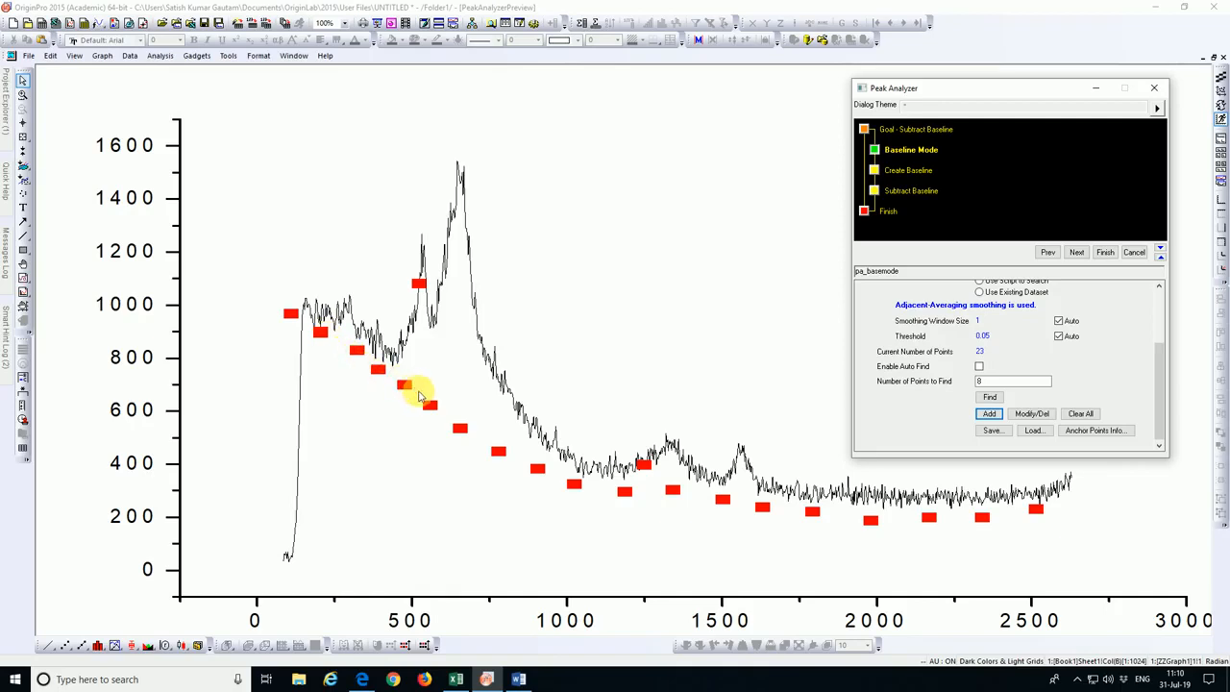
mouse_move(779, 511)
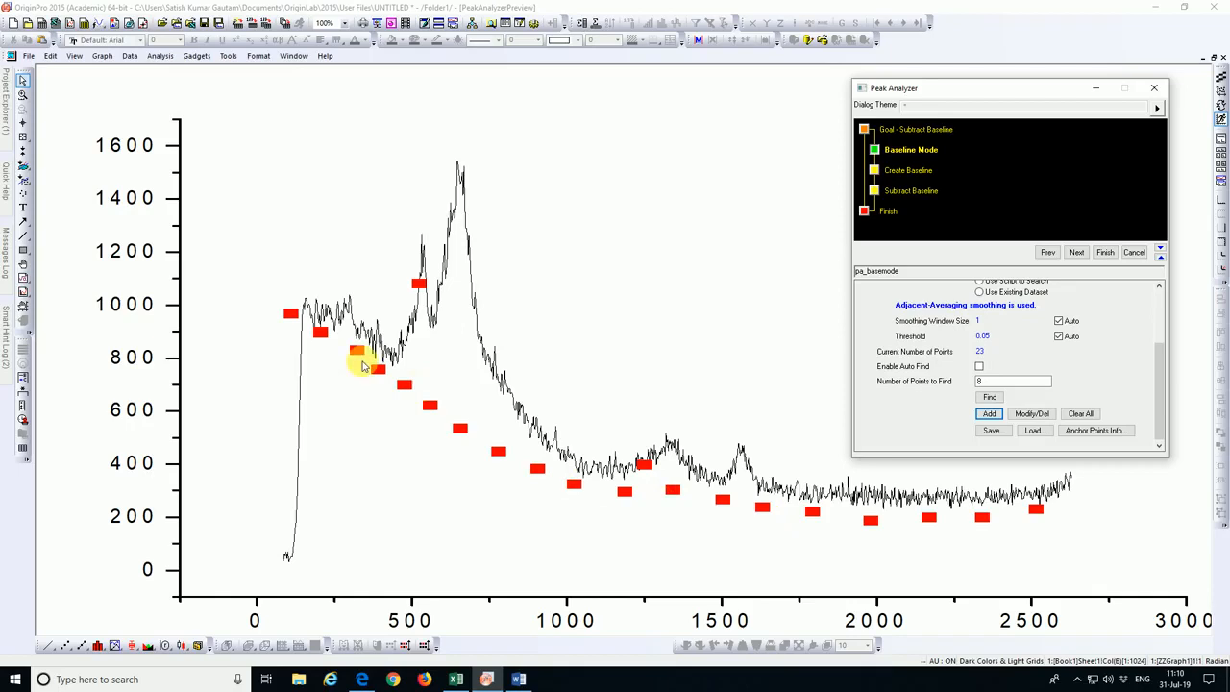
mouse_move(570, 416)
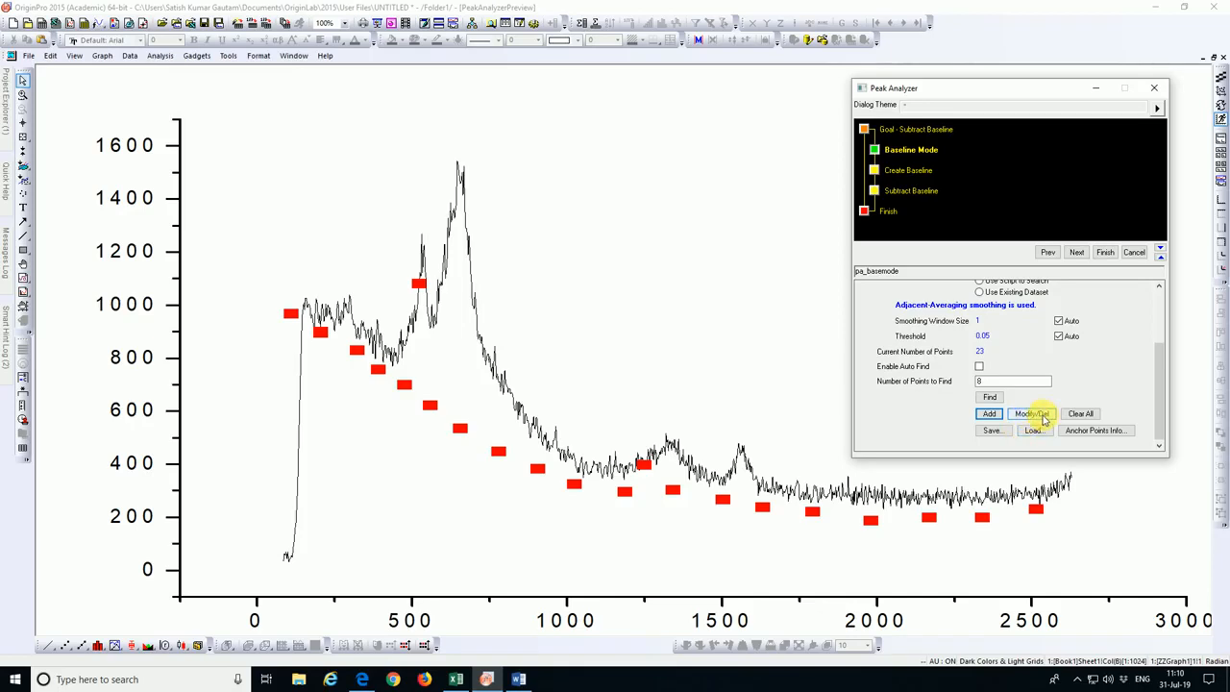
mouse_move(1031, 415)
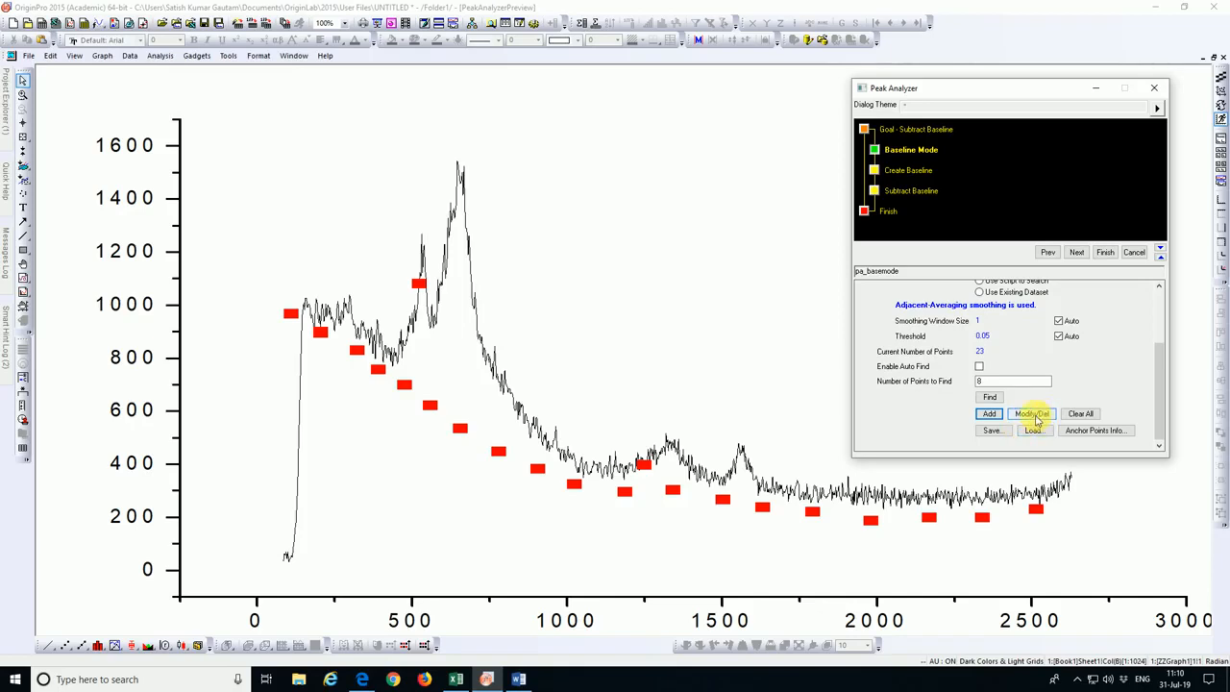
Move the anchor points near 1250, 100, 200 and 2000 onto the spectrum's underside
click(1031, 413)
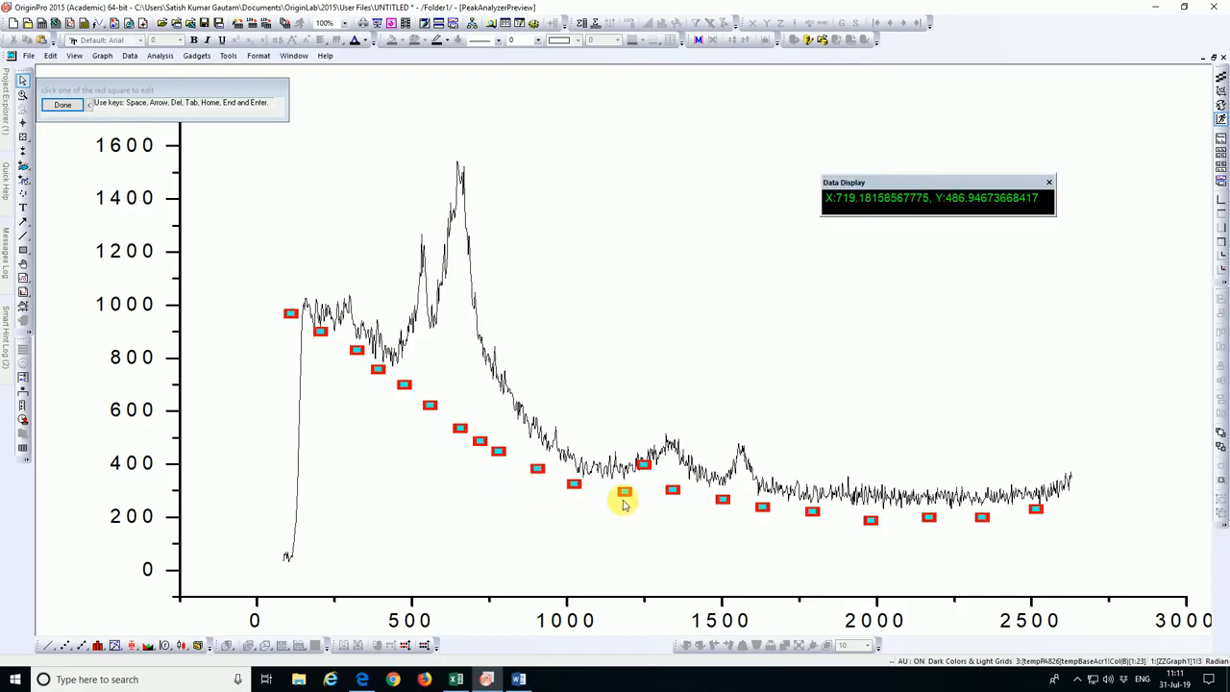
click(644, 464)
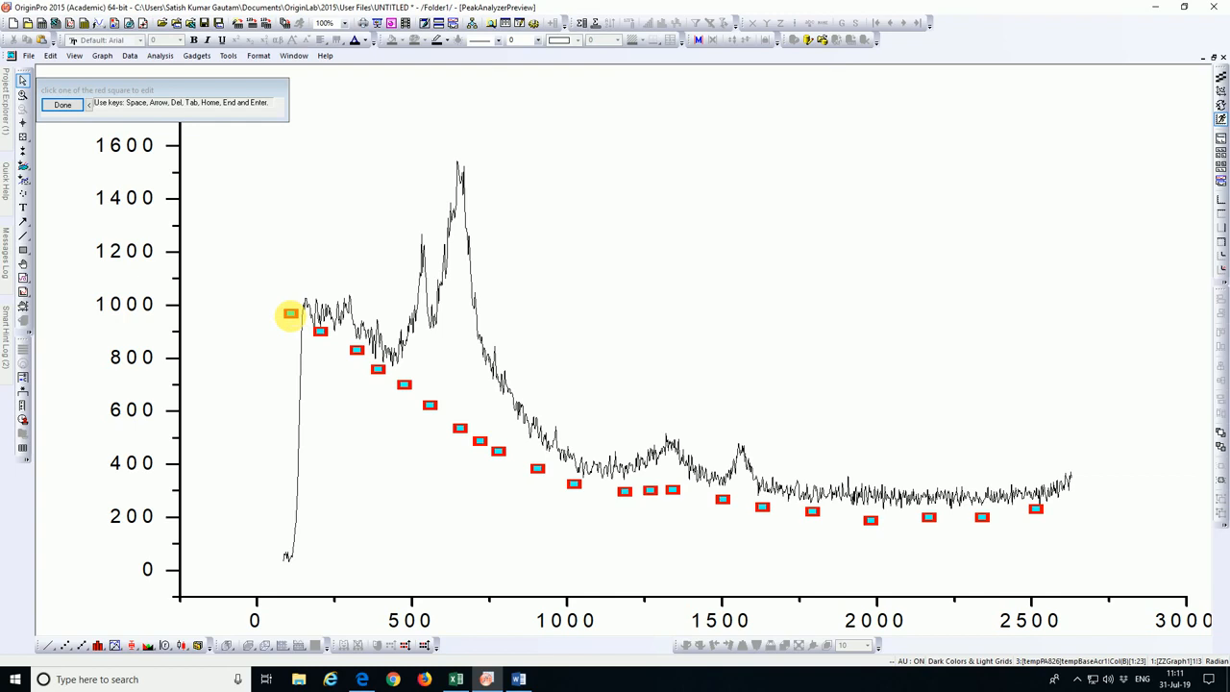
click(321, 331)
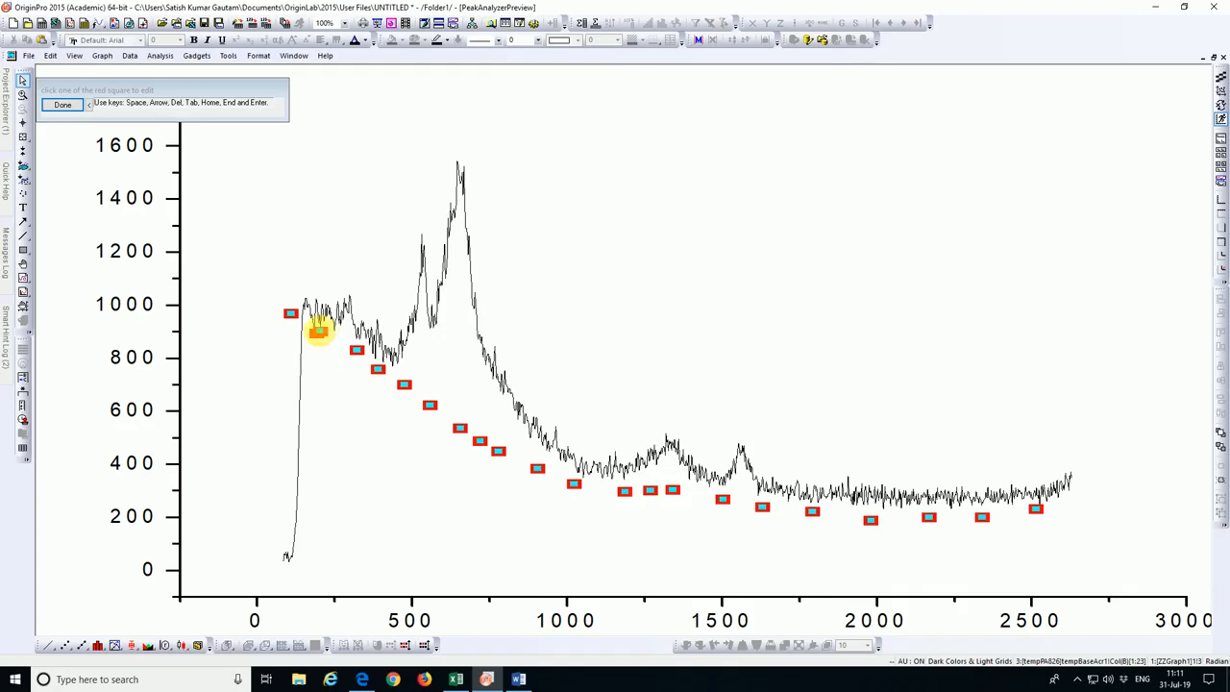
click(358, 350)
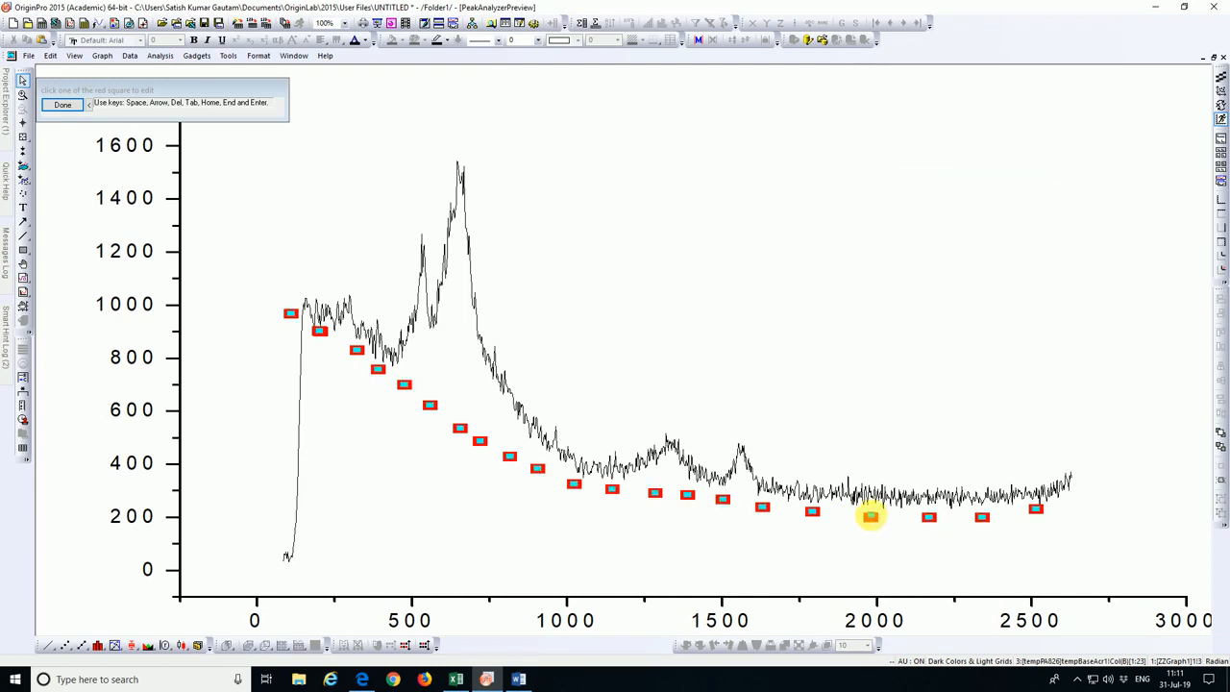
click(1034, 508)
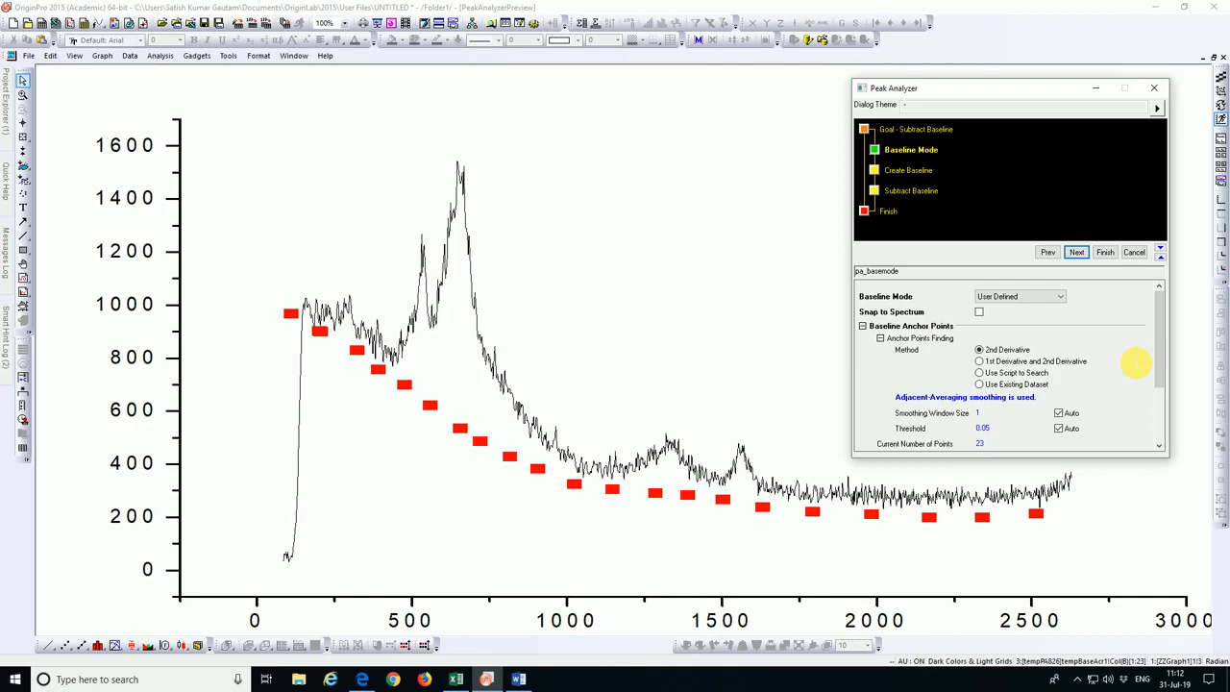
mouse_move(1081, 325)
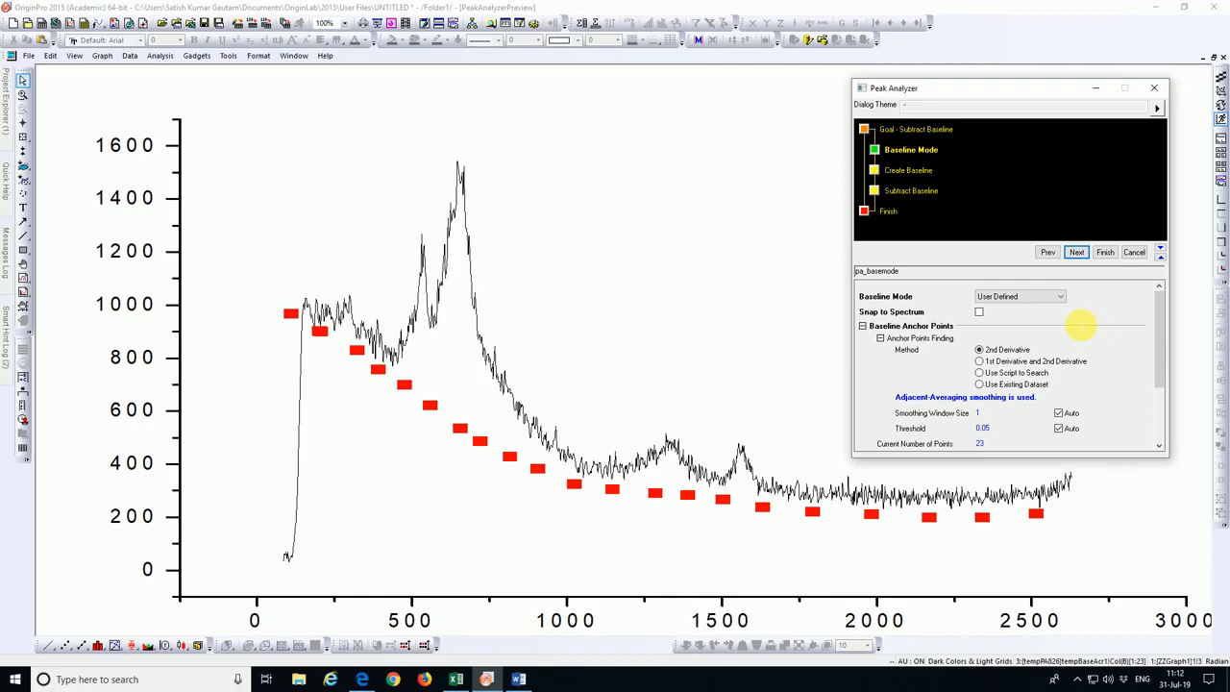
Join the anchor points with a spline baseline and subtract it from the spectrum
click(1076, 252)
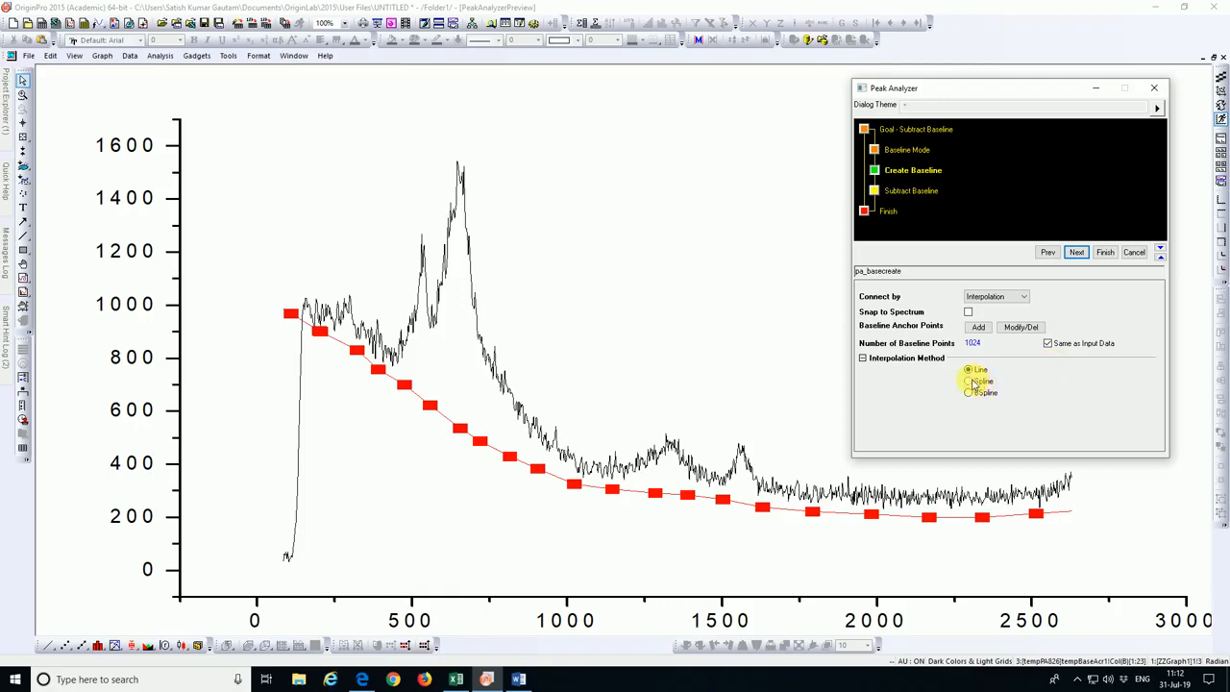
click(969, 381)
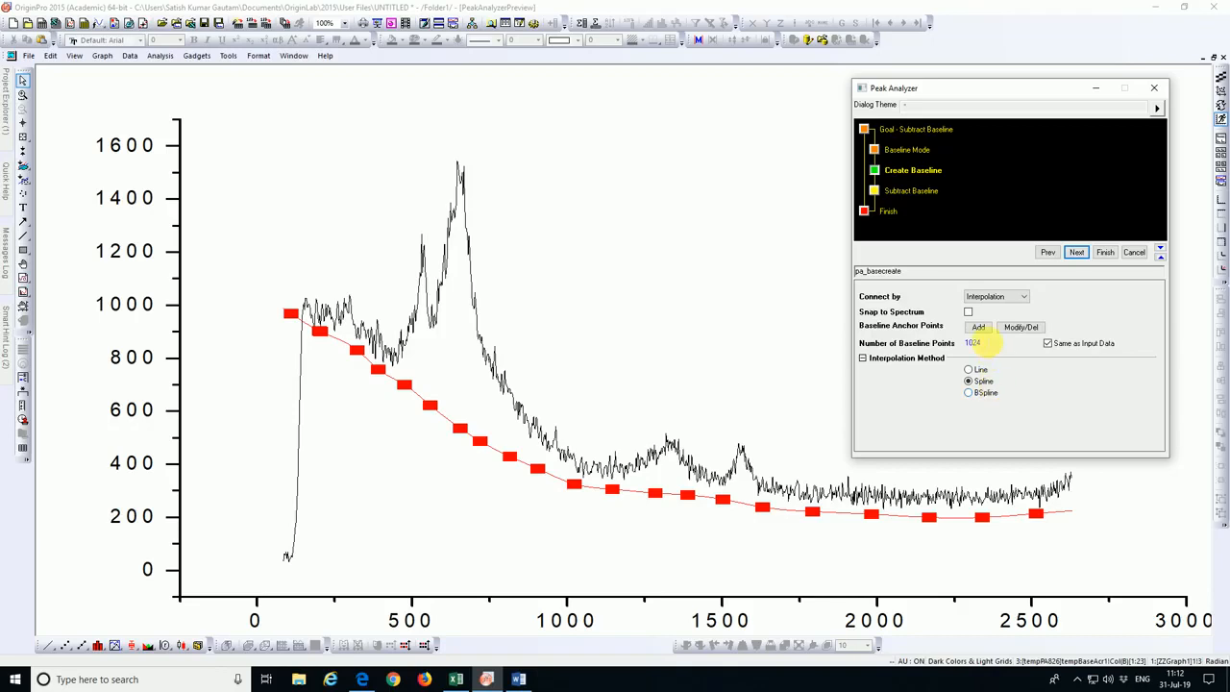
click(1077, 251)
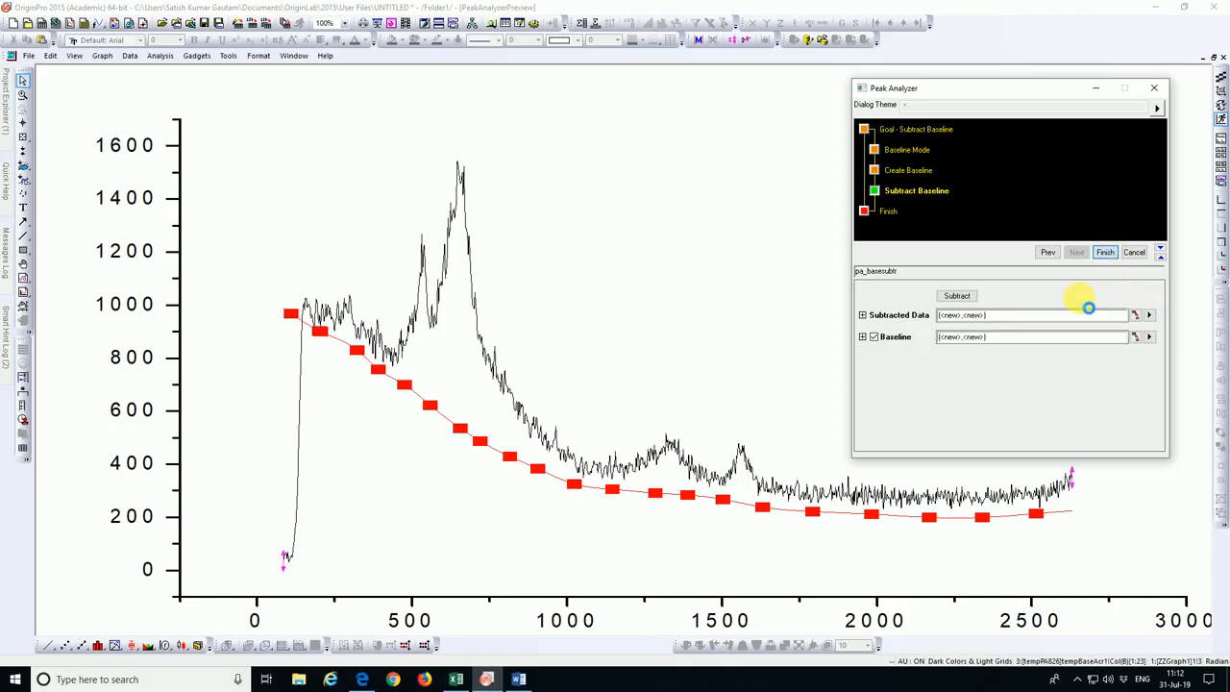
click(1104, 251)
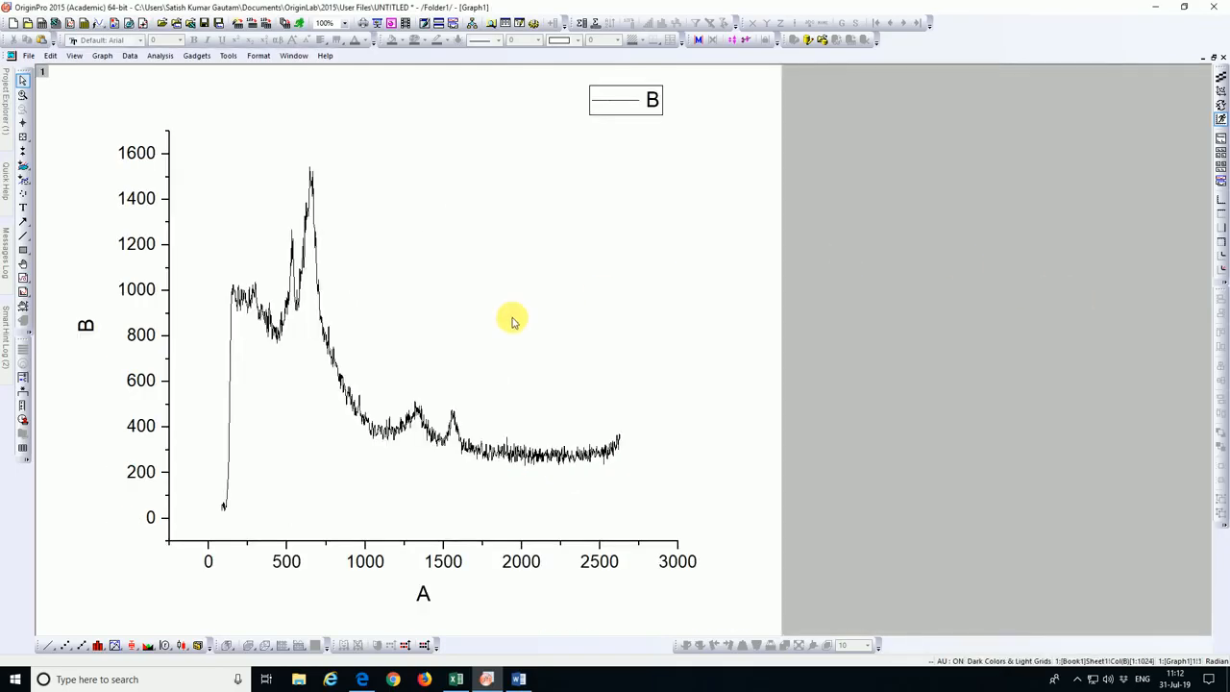
Switch to the Book1 worksheet and select its data columns for plotting
click(293, 54)
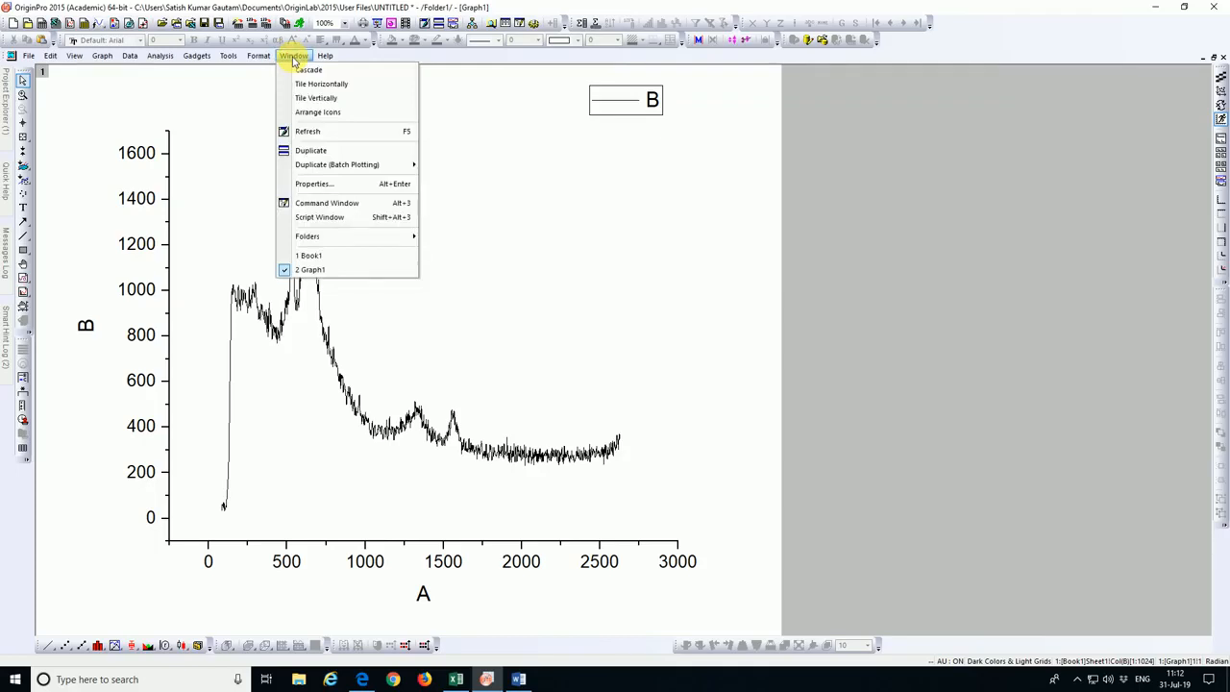
mouse_move(356, 254)
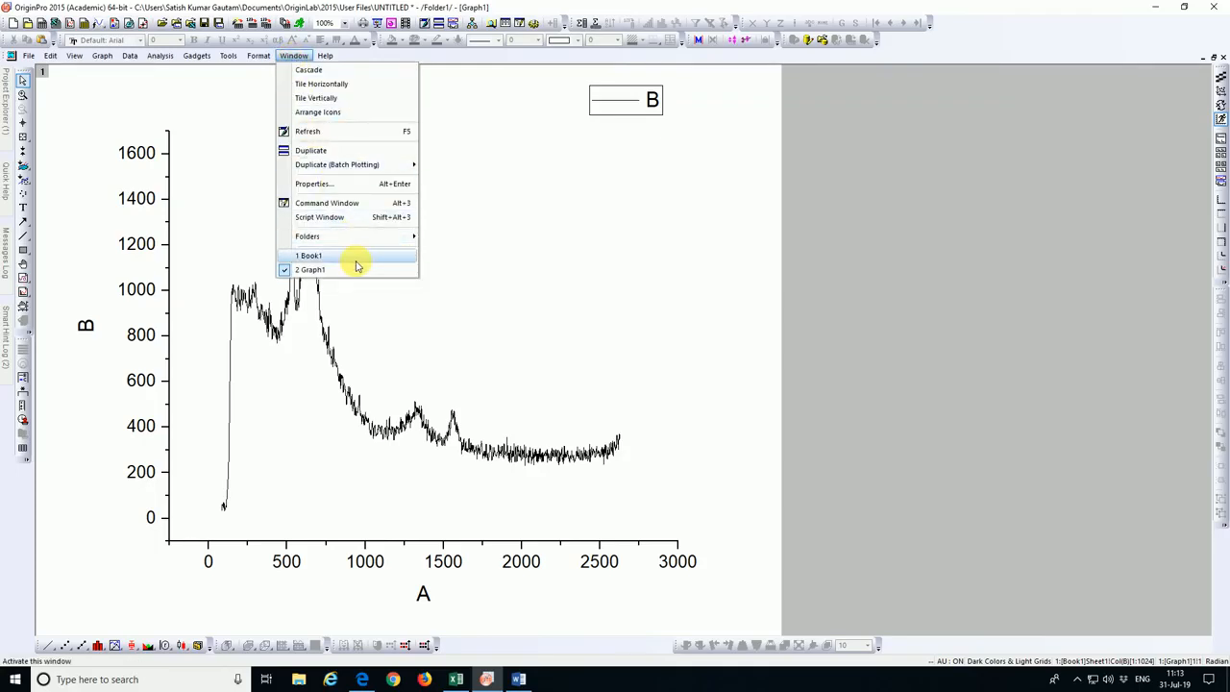
click(310, 254)
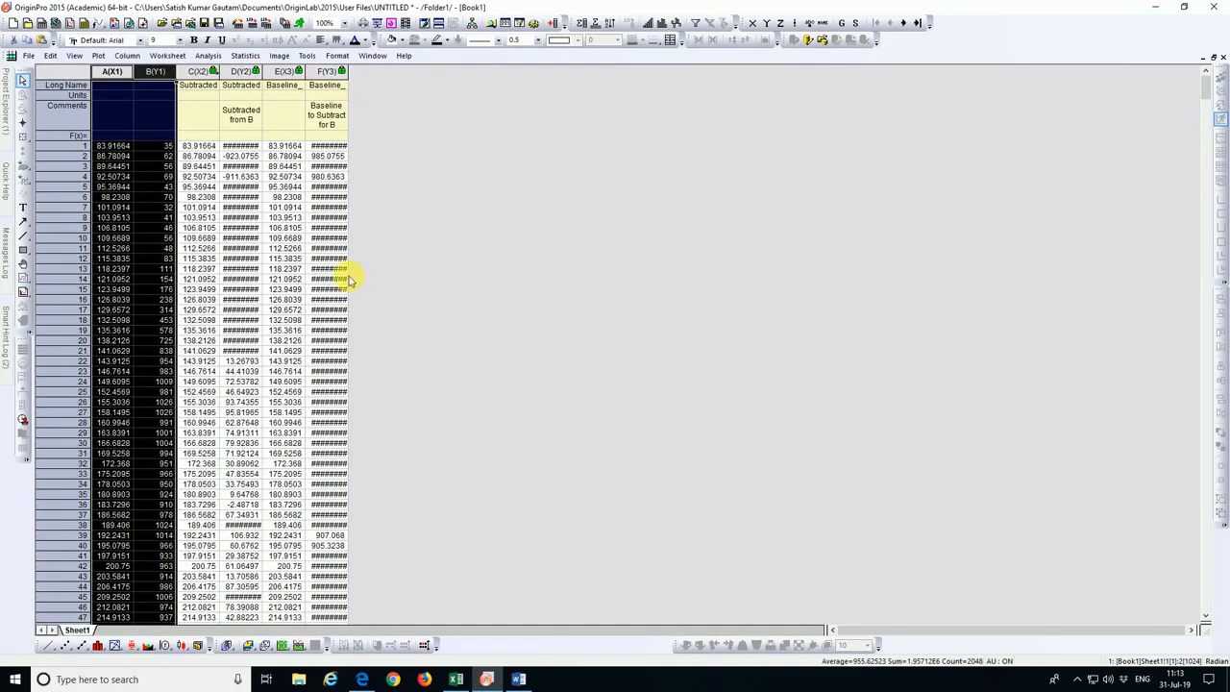
mouse_move(240, 130)
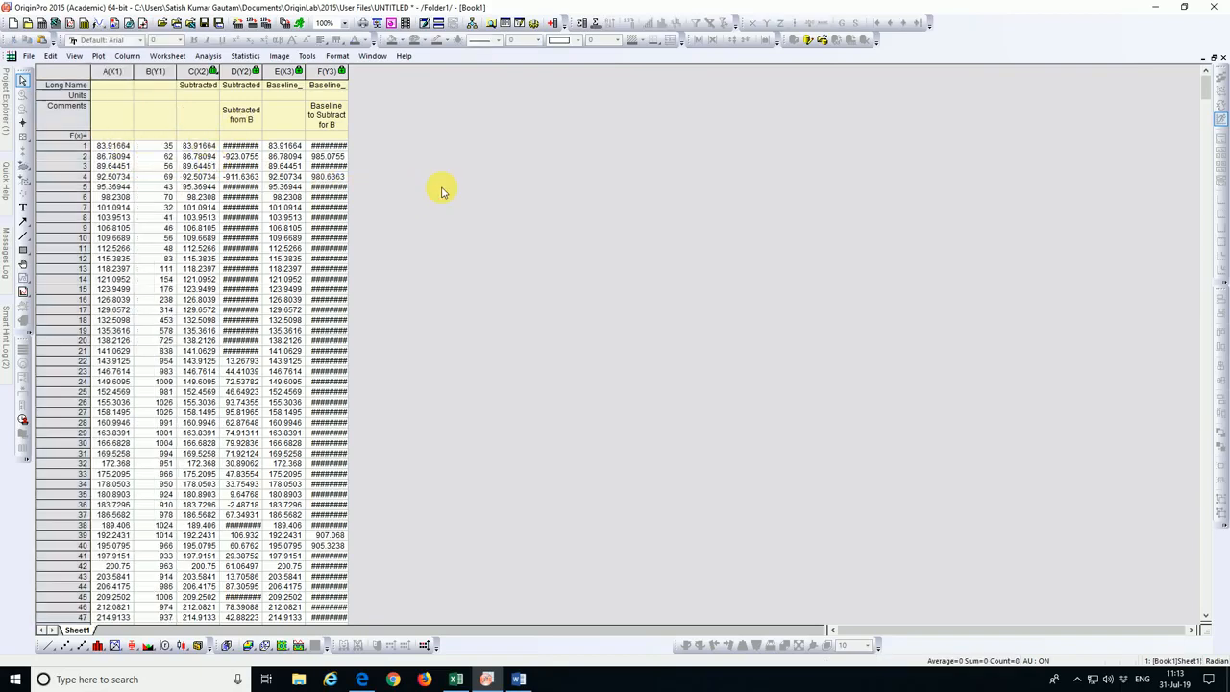
click(112, 71)
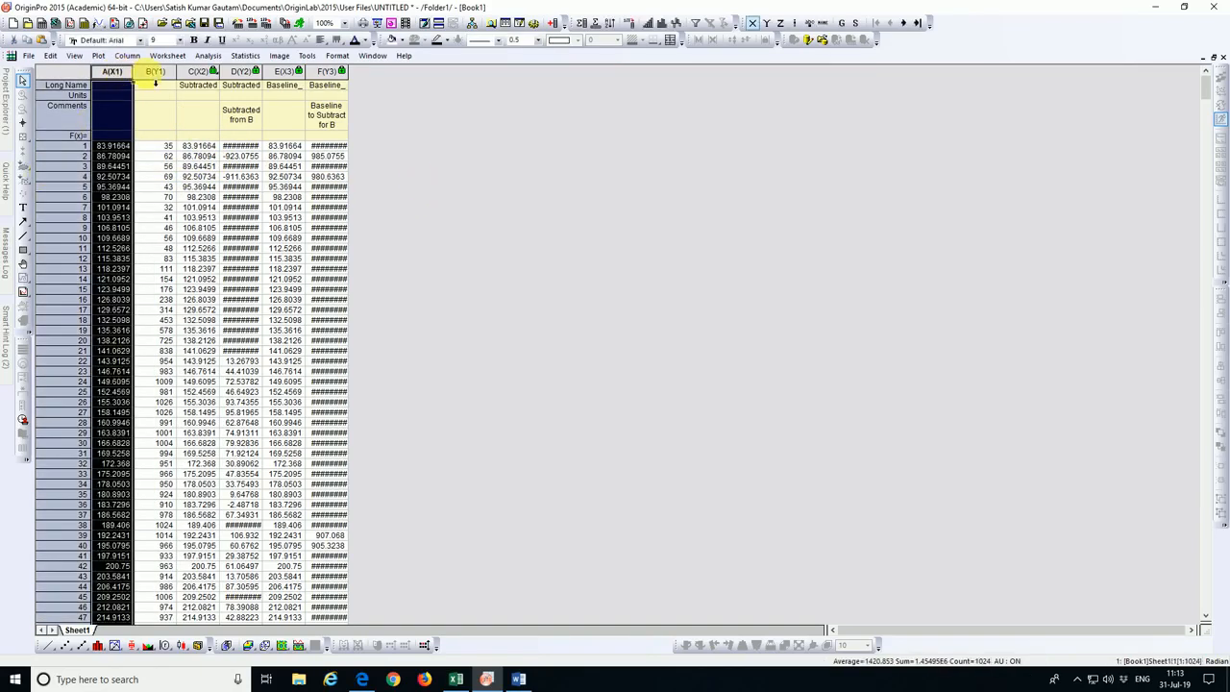
click(155, 71)
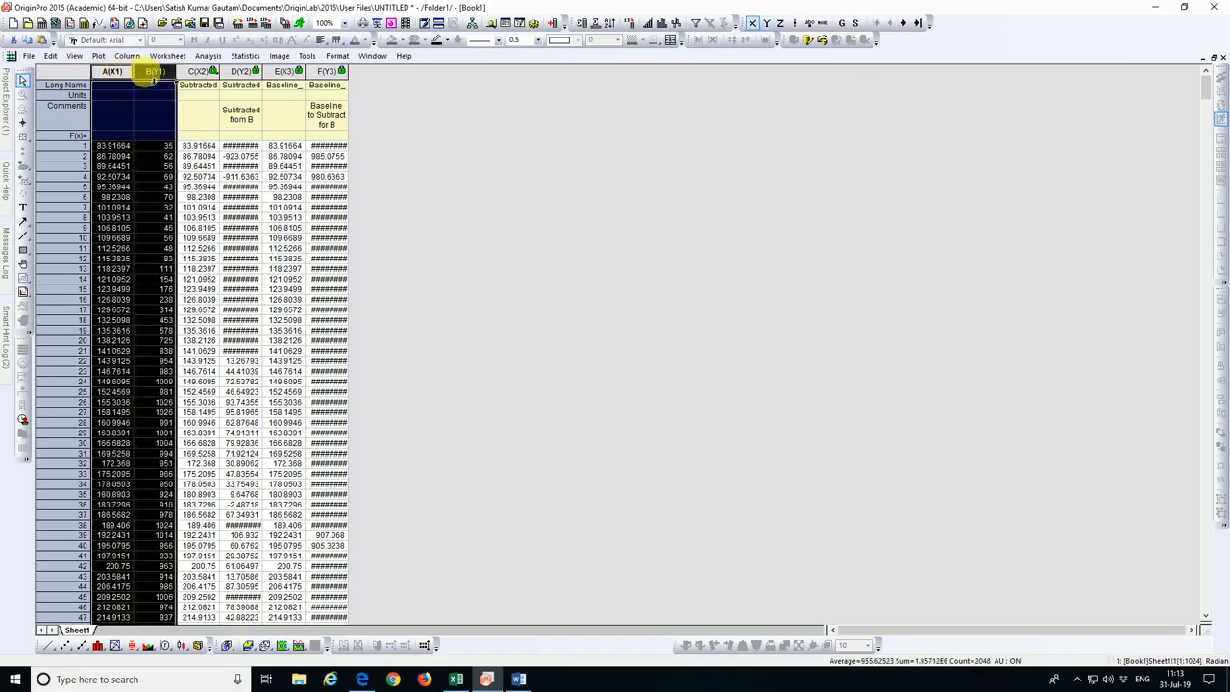
click(199, 71)
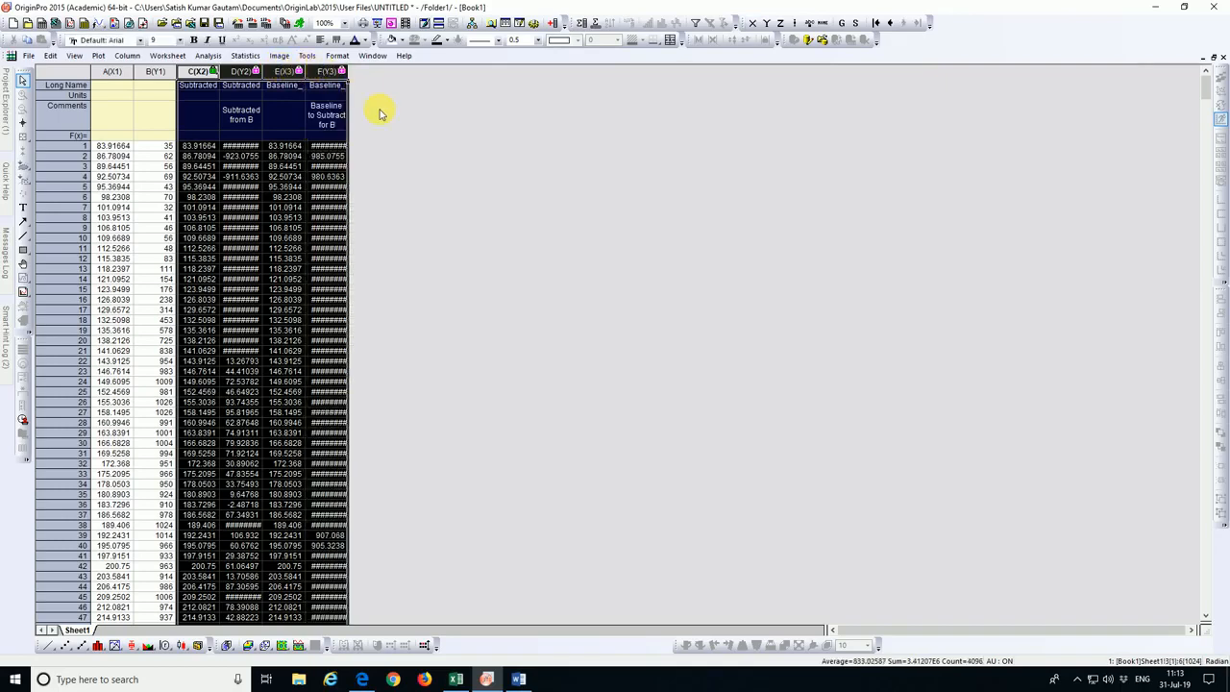
mouse_move(447, 146)
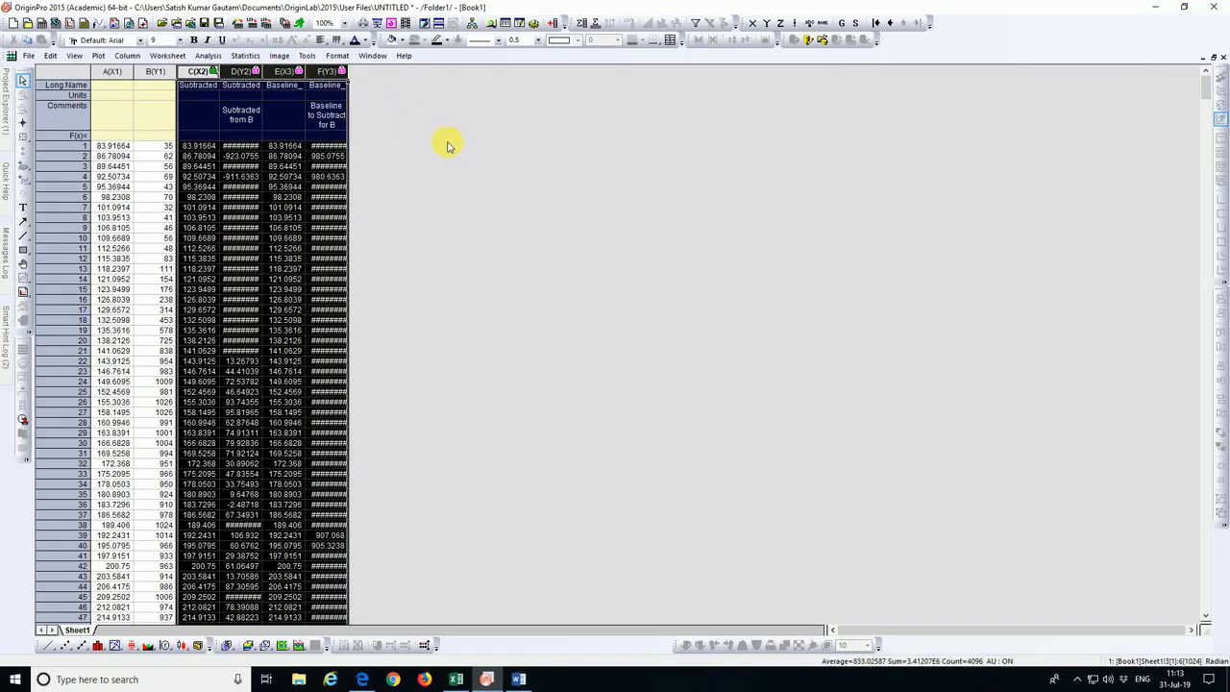
mouse_move(439, 161)
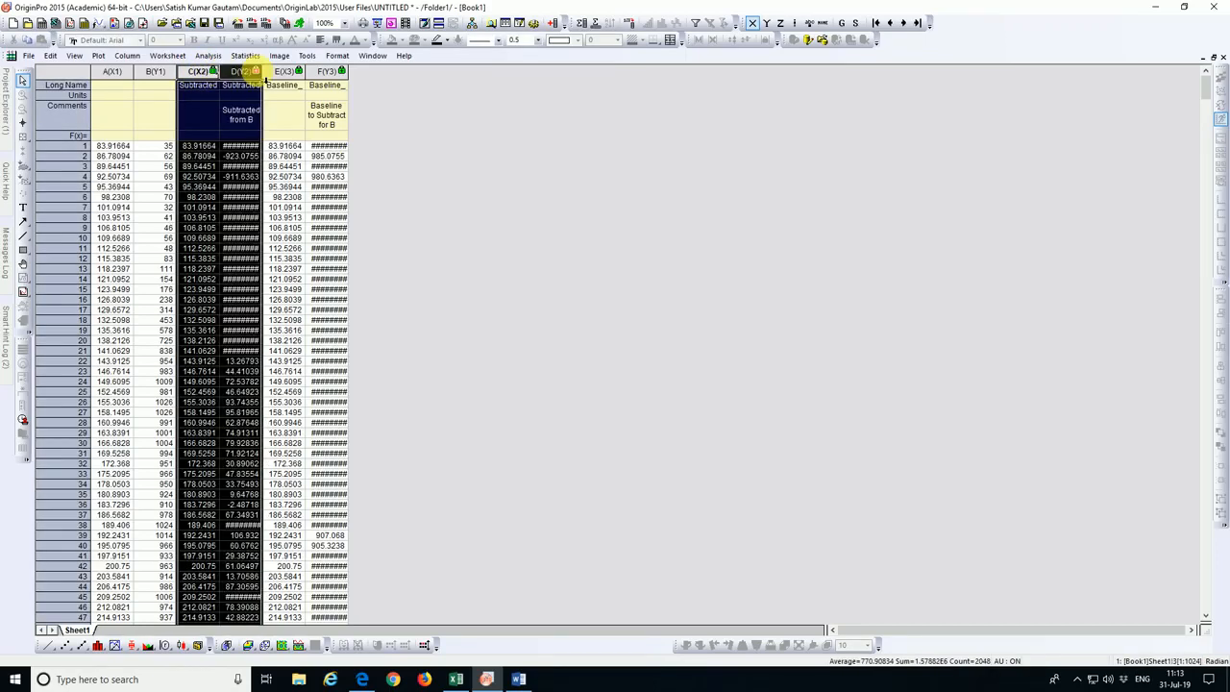
Plot the selected subtracted columns C and D as a line graph
right_click(240, 71)
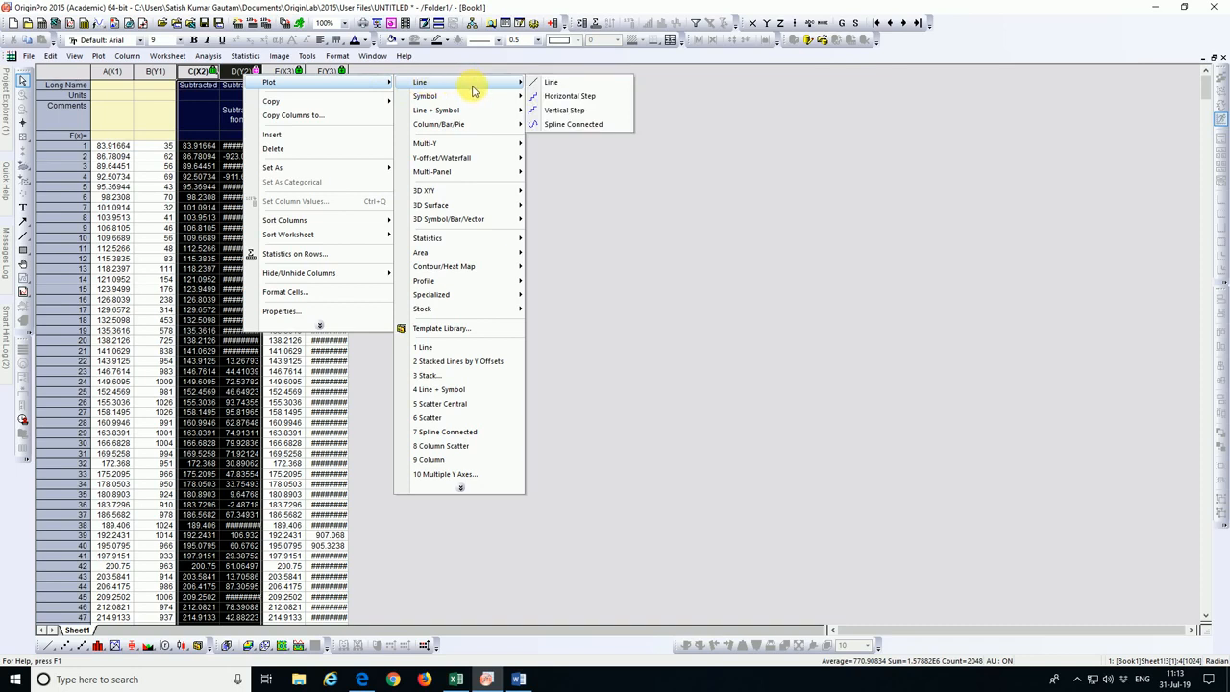
click(551, 82)
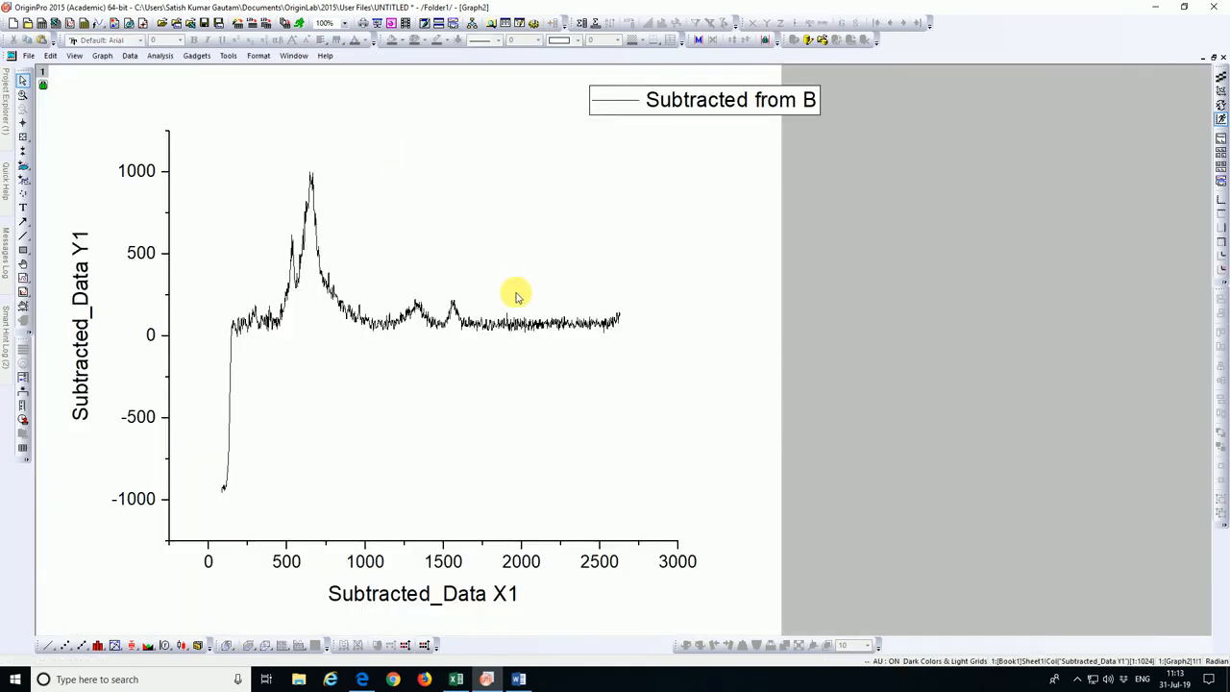
mouse_move(502, 301)
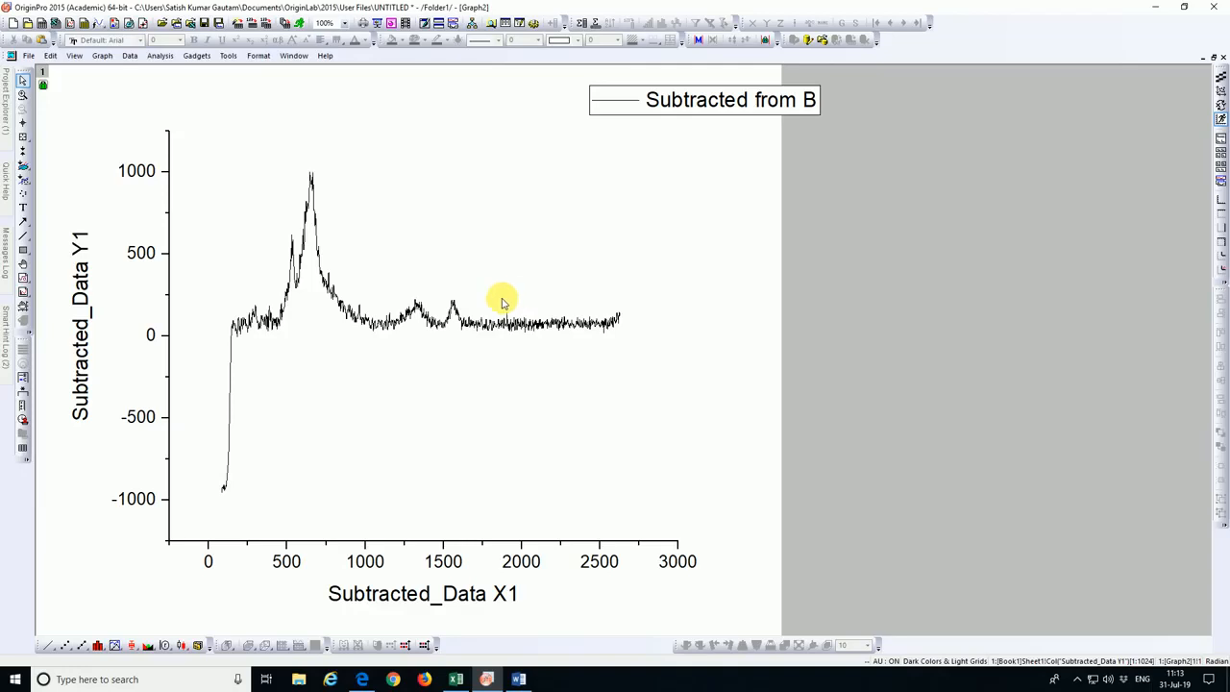
mouse_move(386, 296)
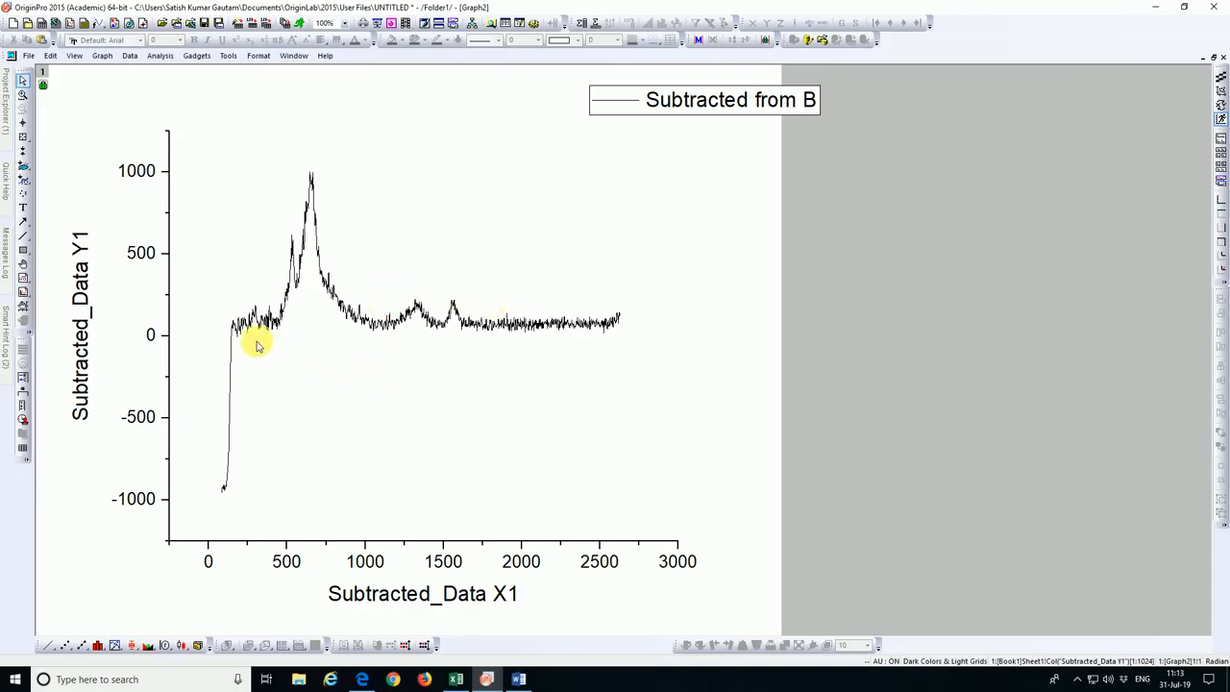
mouse_move(188, 442)
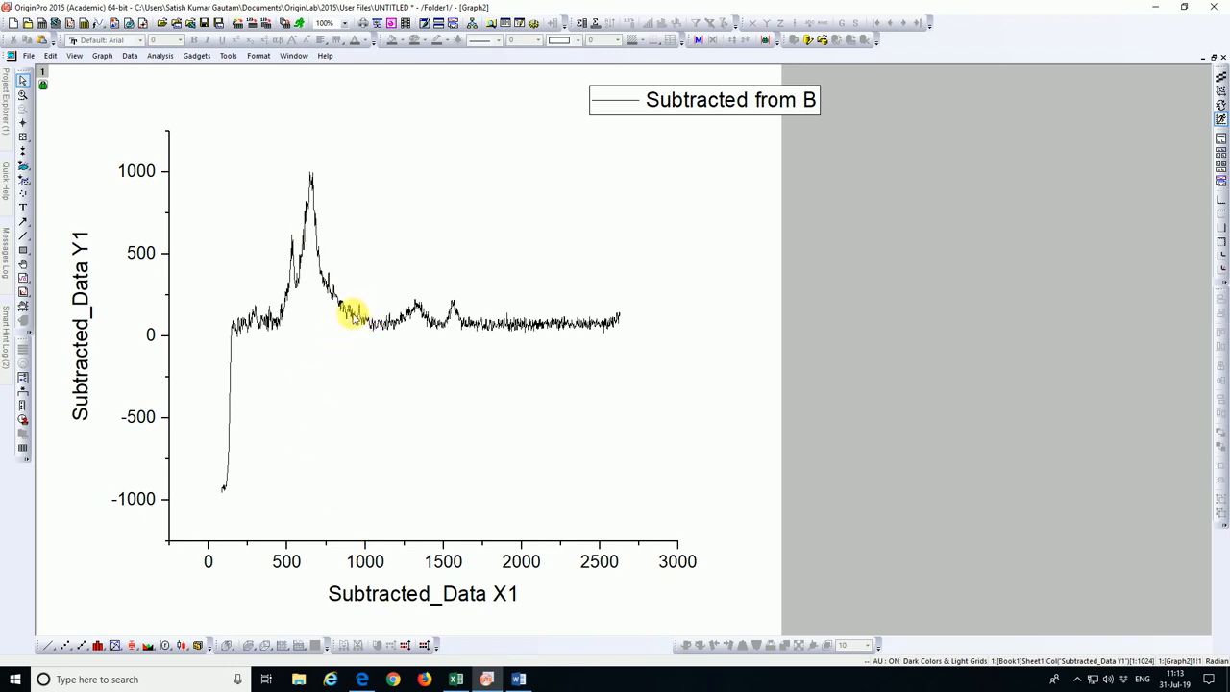
mouse_move(718, 300)
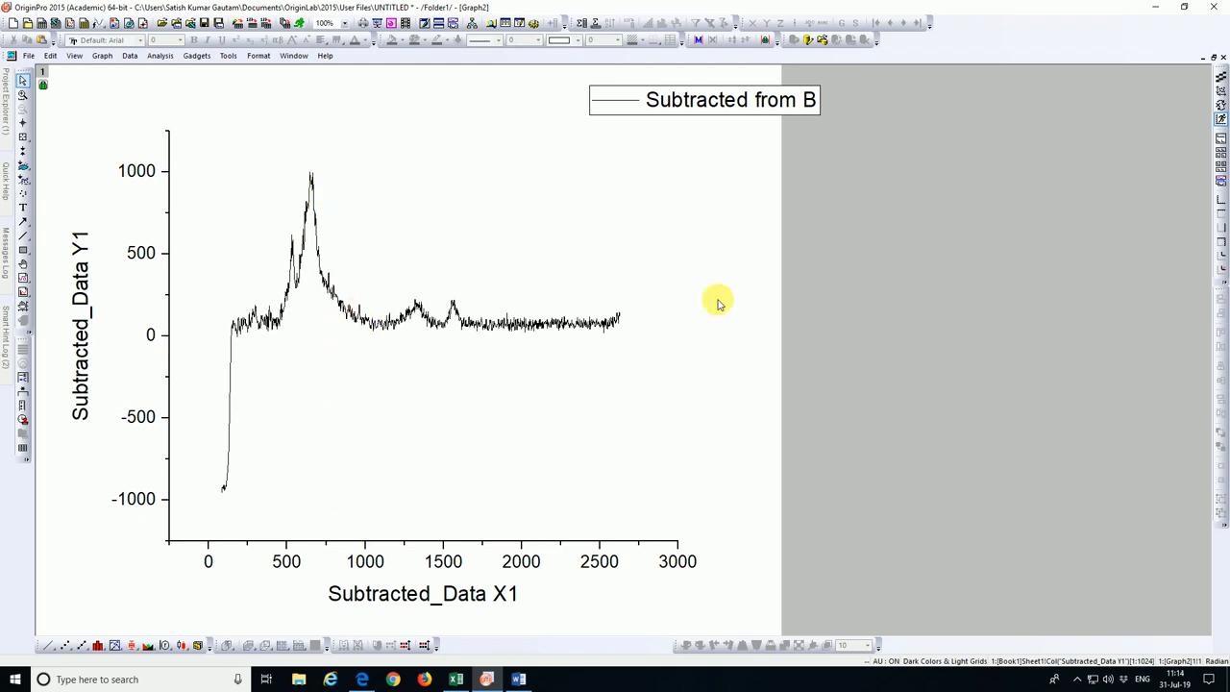
mouse_move(288, 565)
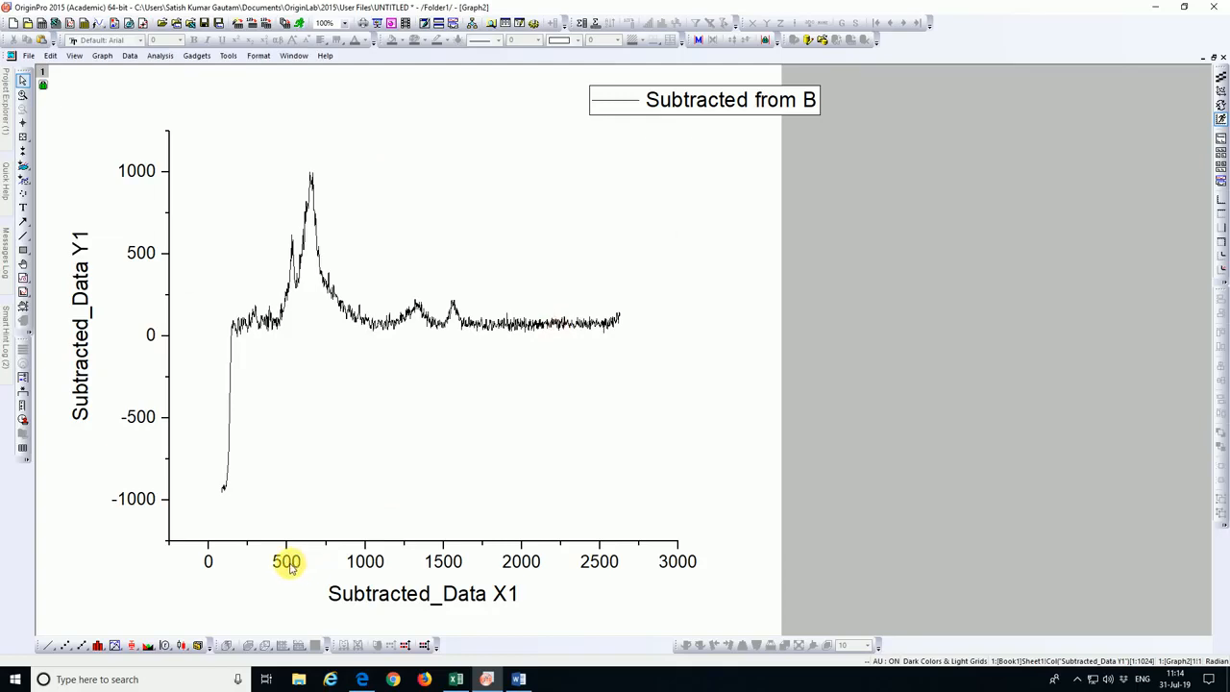
Open the X Axis dialog from the new graph's bottom tick labels
click(286, 562)
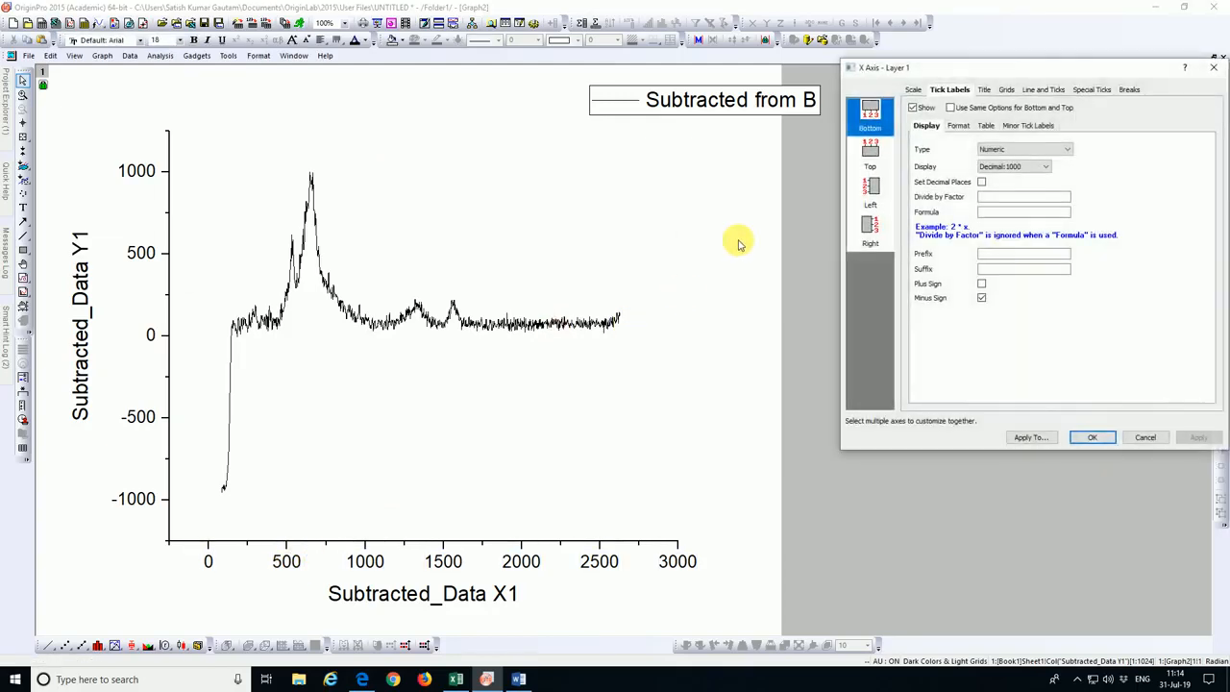
Set the horizontal scale to start at 150 and the vertical scale at -100
click(914, 88)
text(150)
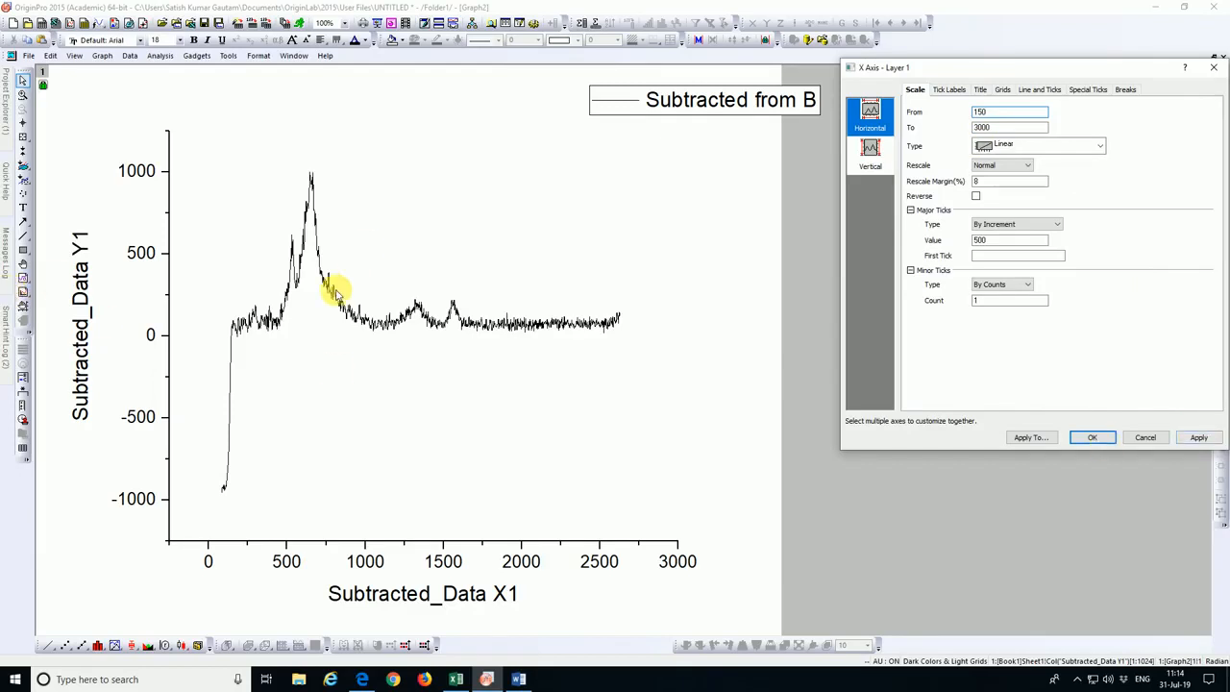
mouse_move(240, 326)
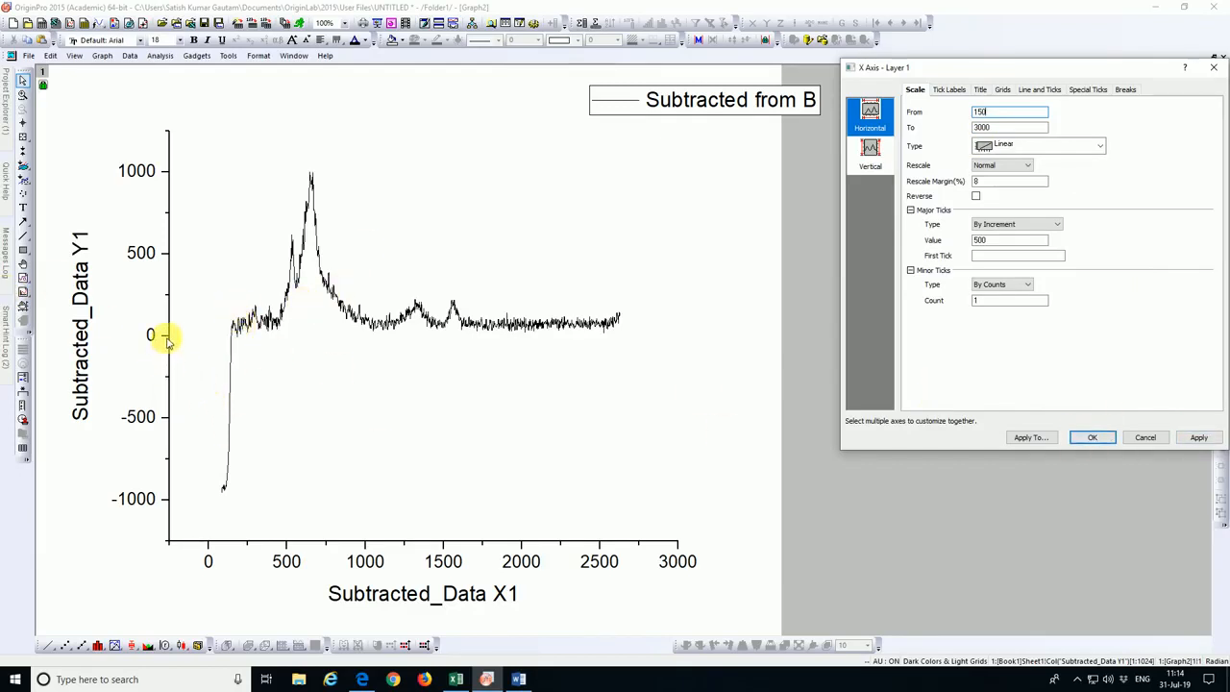
mouse_move(1021, 488)
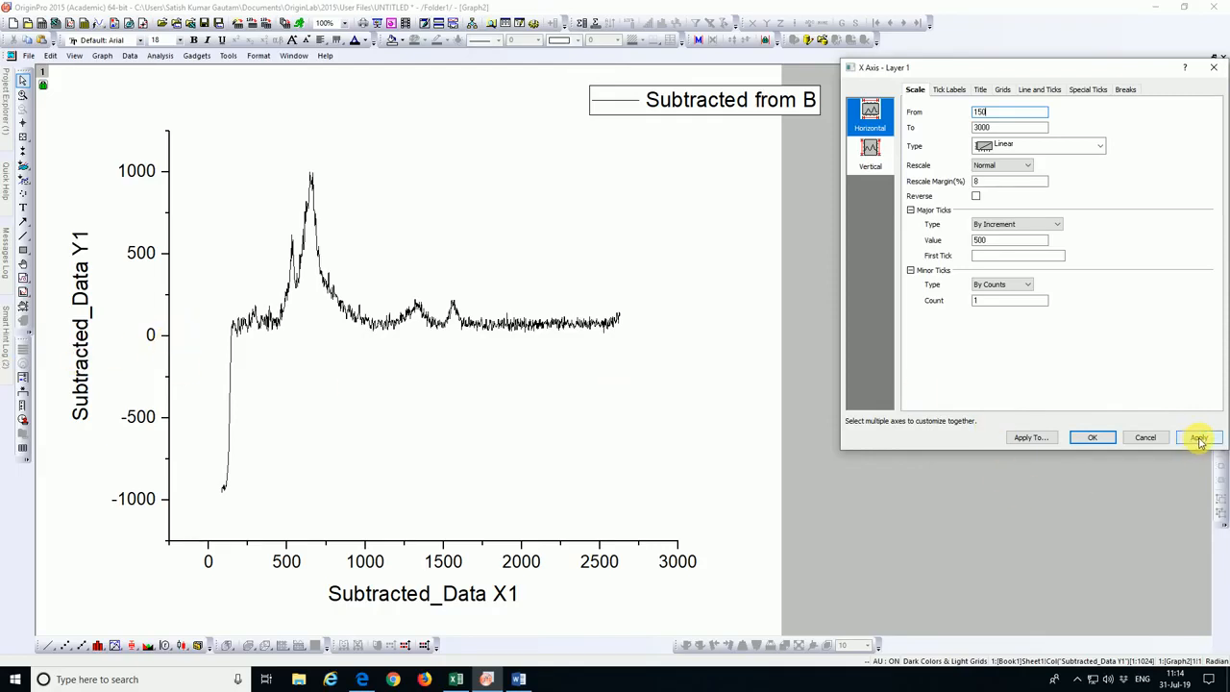
click(1198, 437)
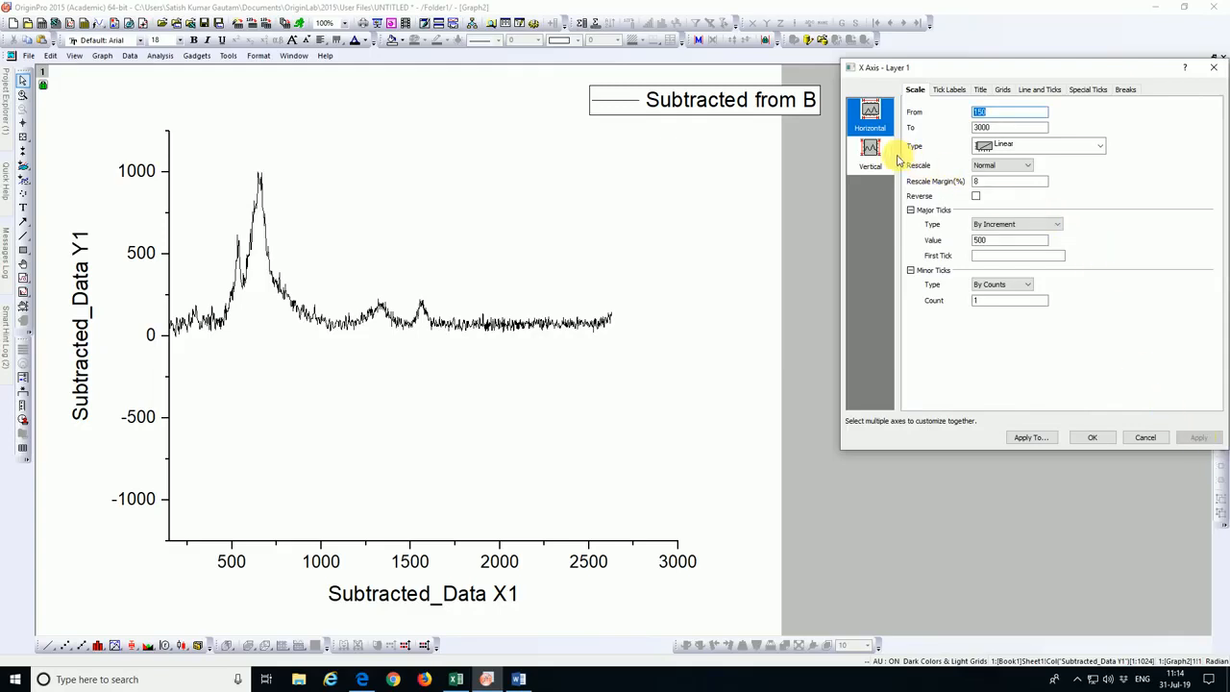
click(870, 156)
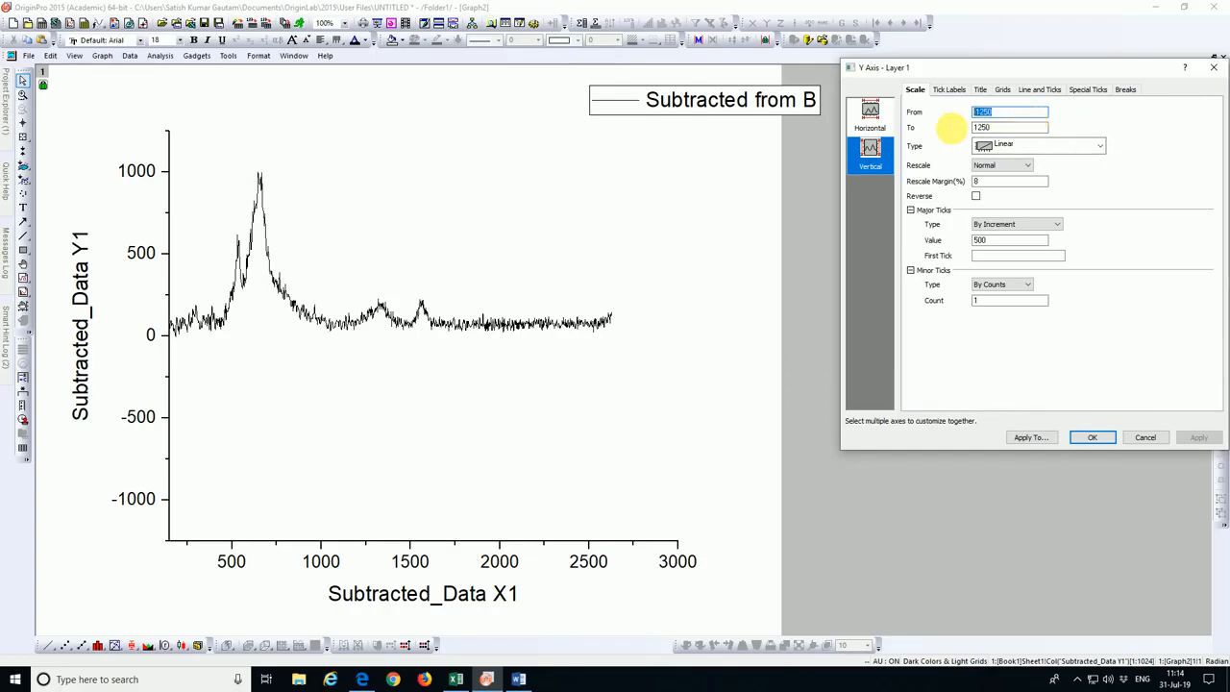
mouse_move(1102, 285)
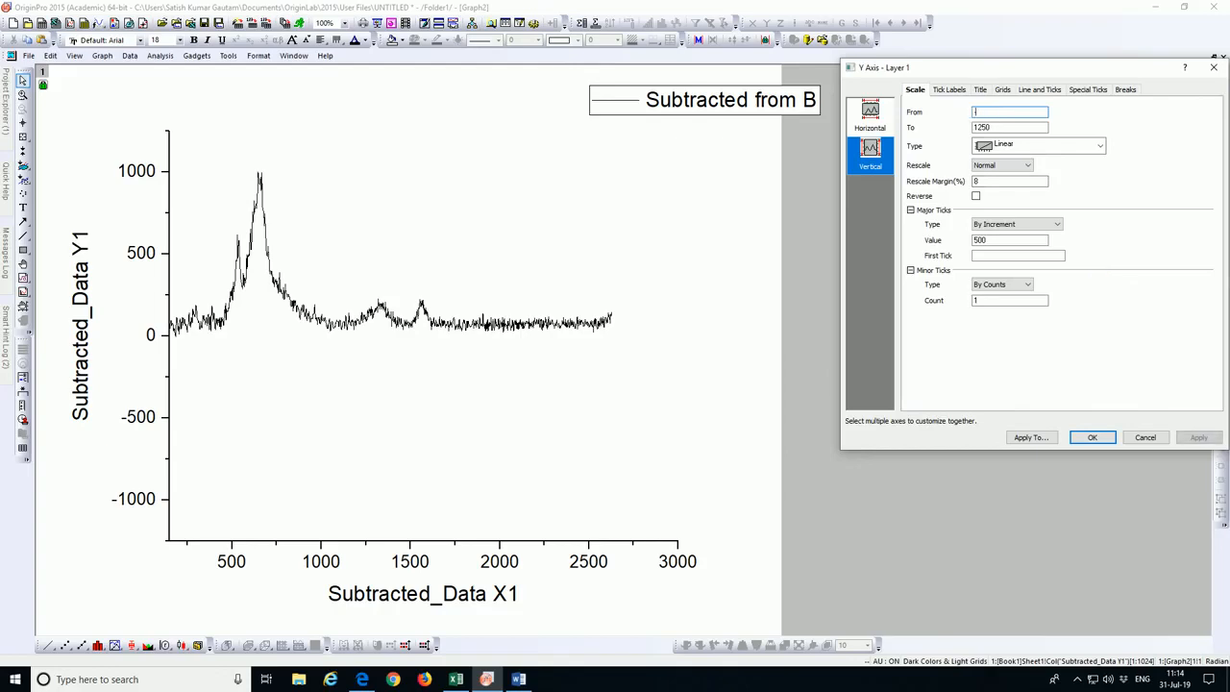
text(-250)
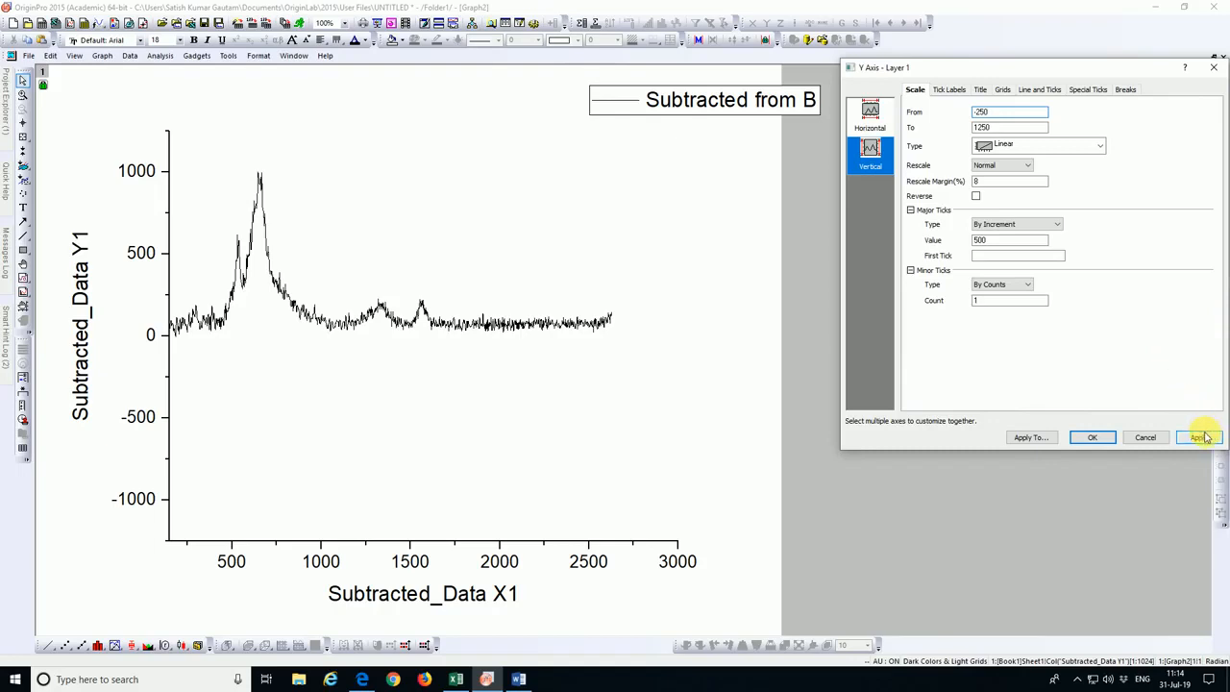
click(1198, 437)
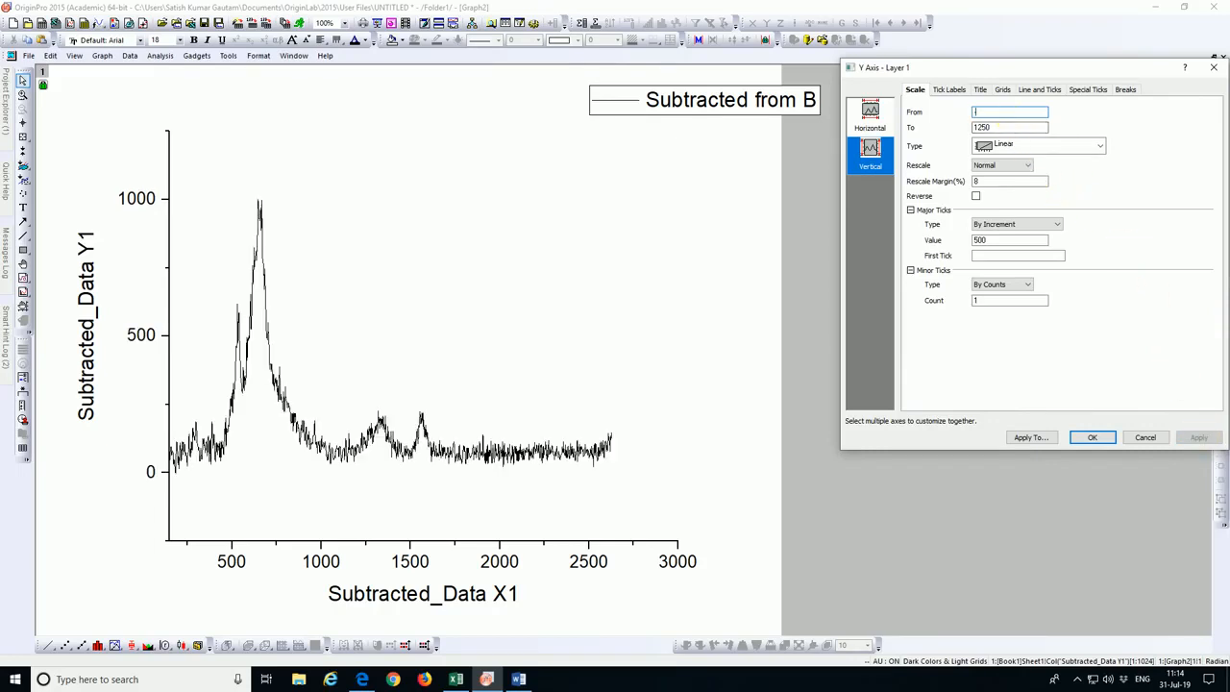
text(-100)
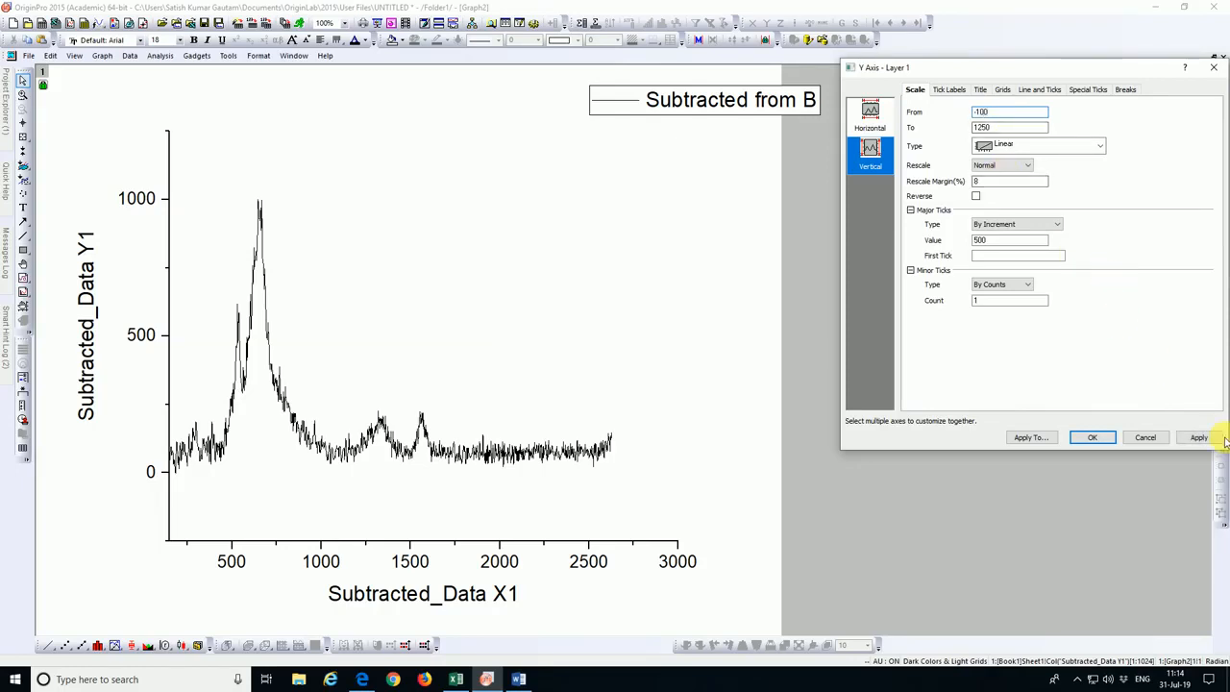
click(1199, 437)
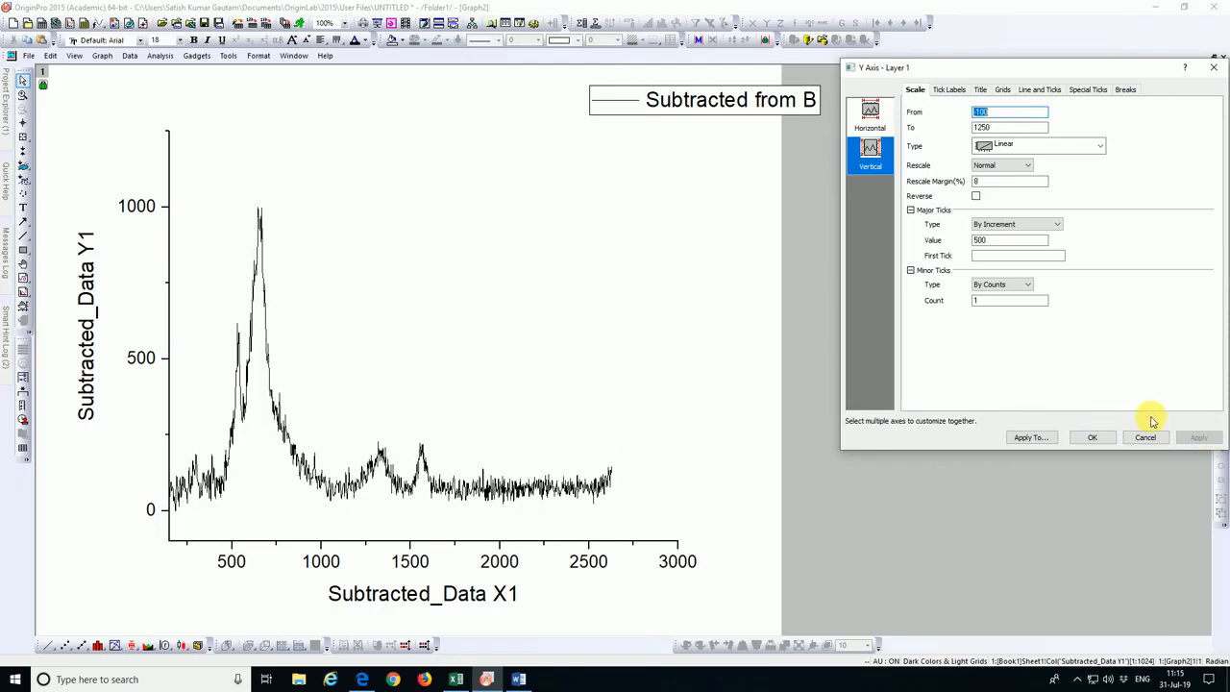
mouse_move(1113, 175)
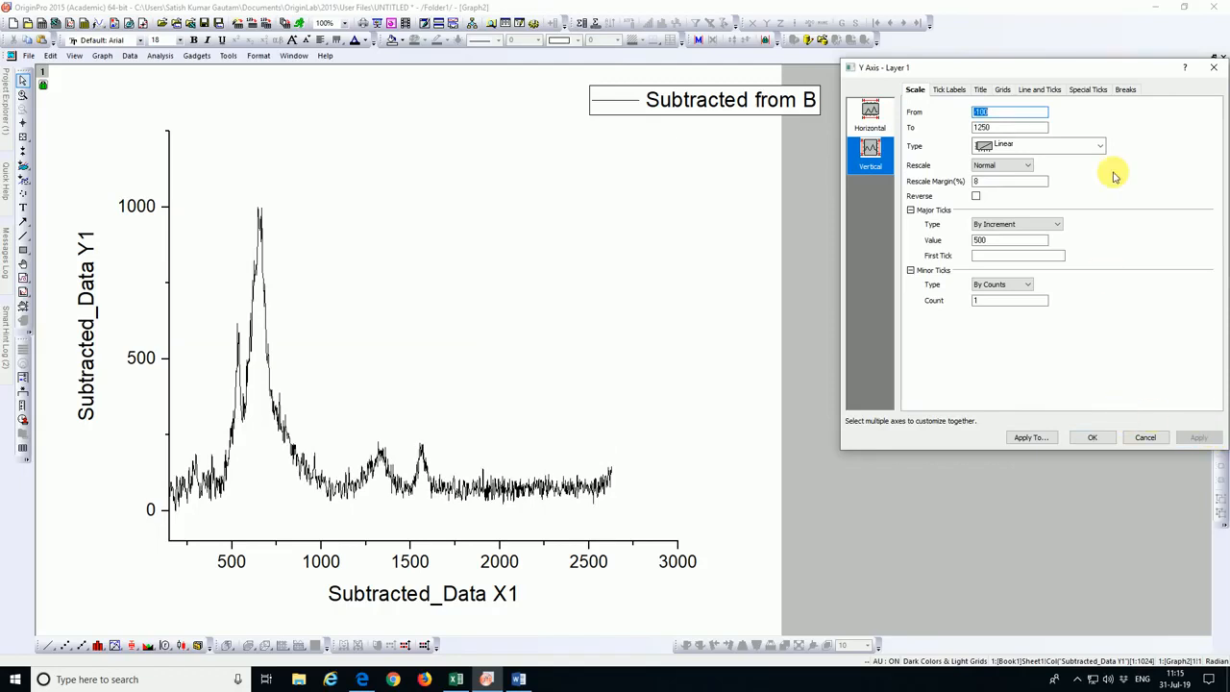
Turn on opposite-side axis lines for both the right and top of the plot
click(1001, 89)
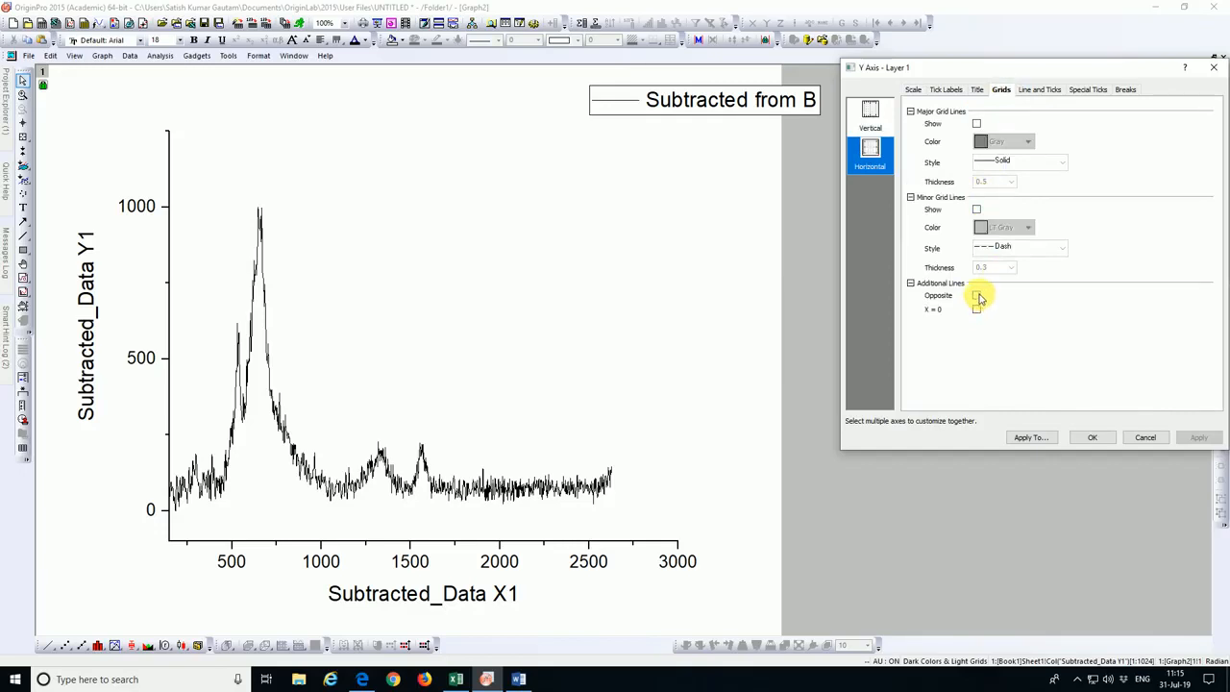
click(977, 295)
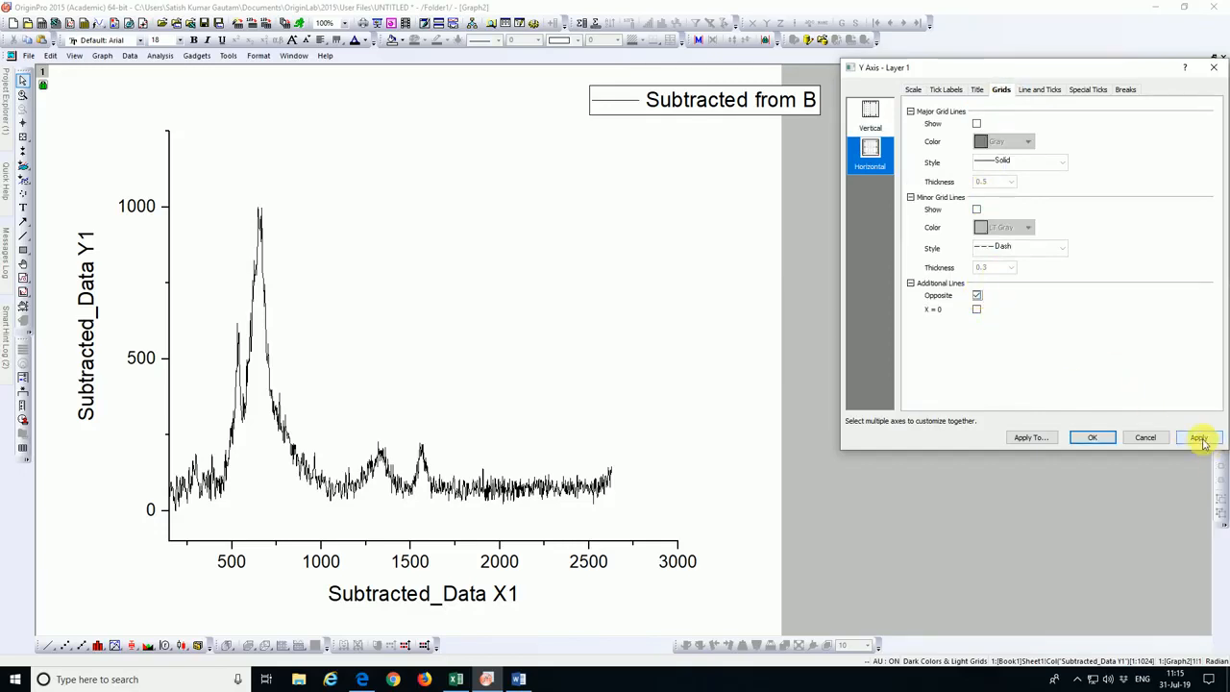
click(1199, 437)
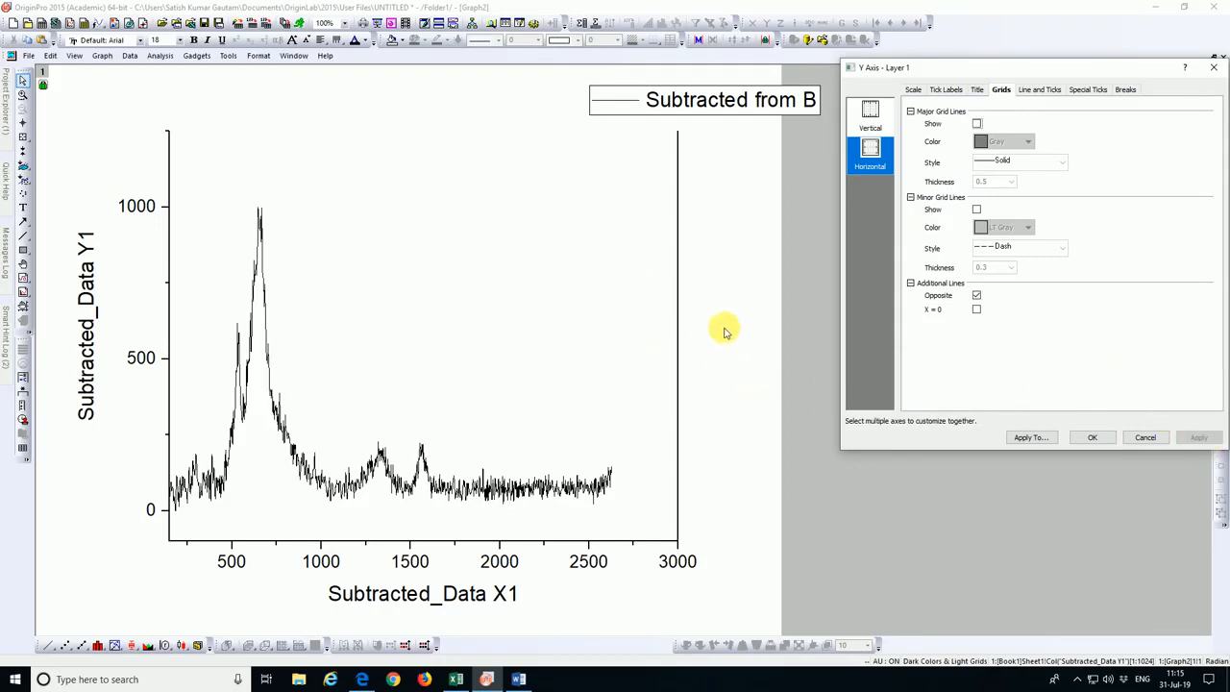
click(869, 115)
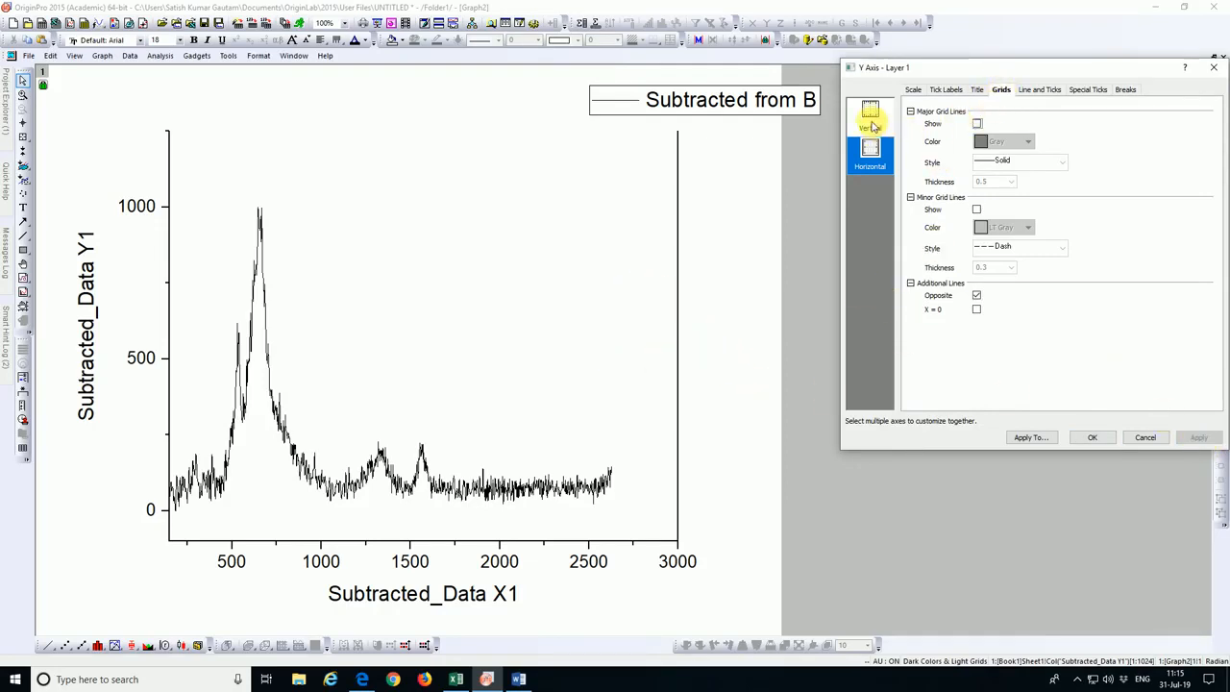
click(869, 115)
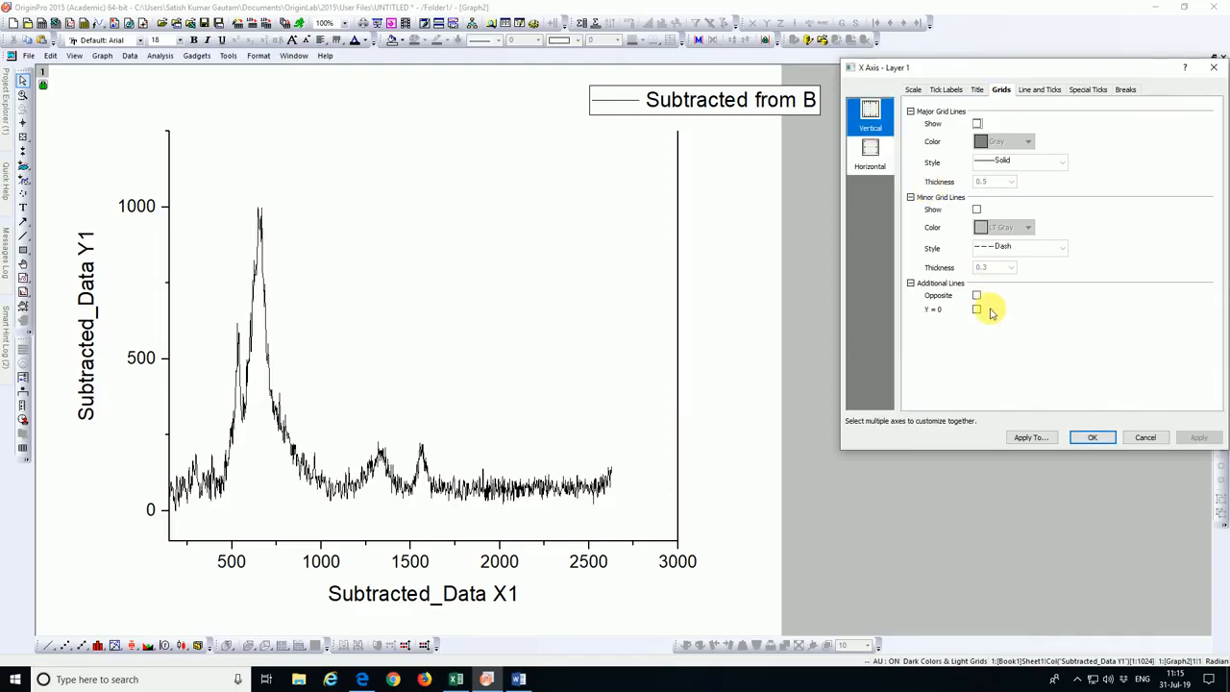
click(976, 295)
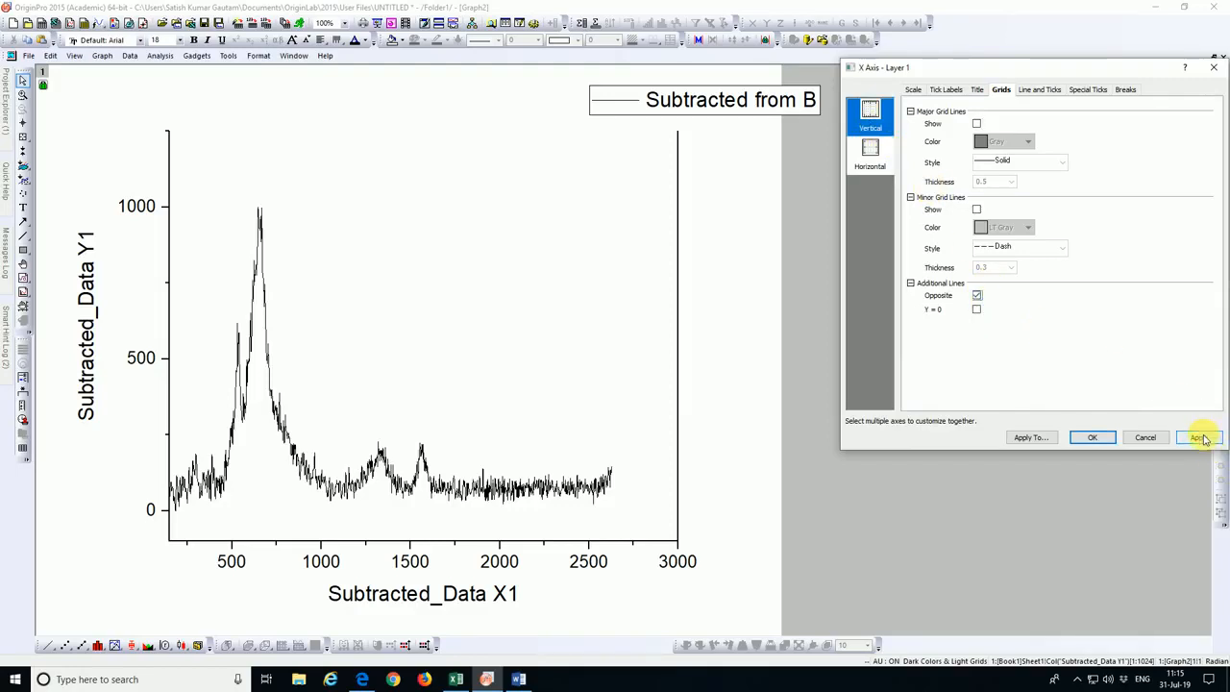
click(1196, 437)
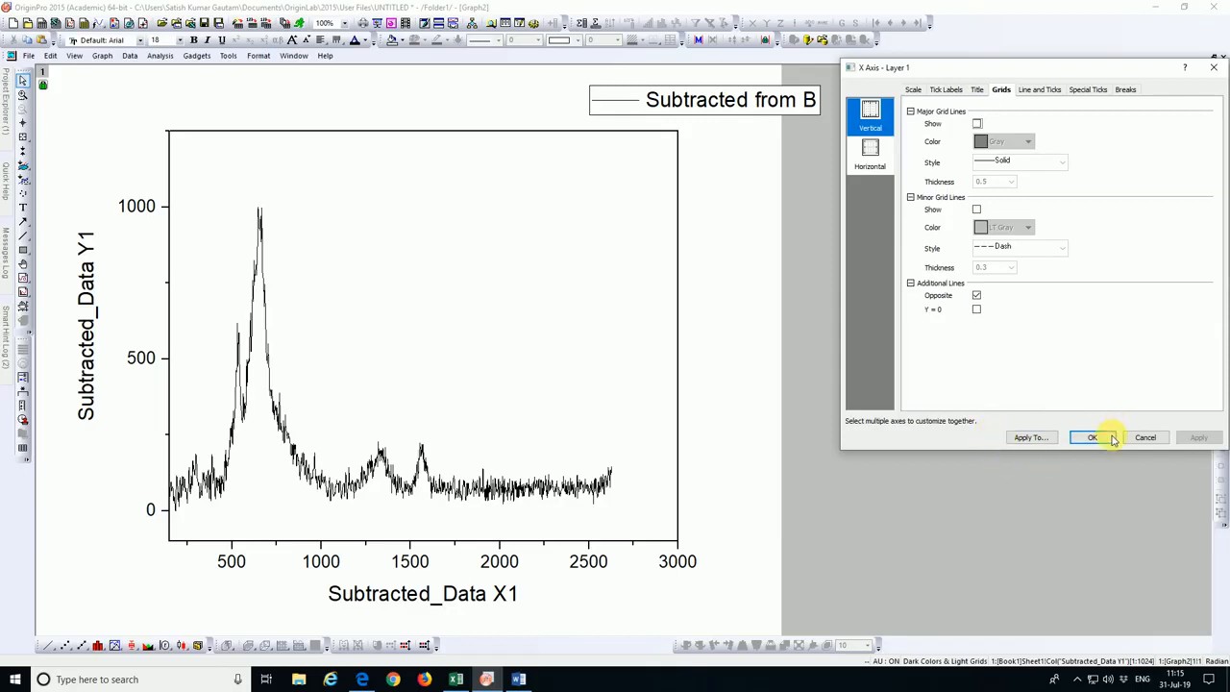
Close the axis dialog and increase the spectrum line width from the toolbar
click(1093, 437)
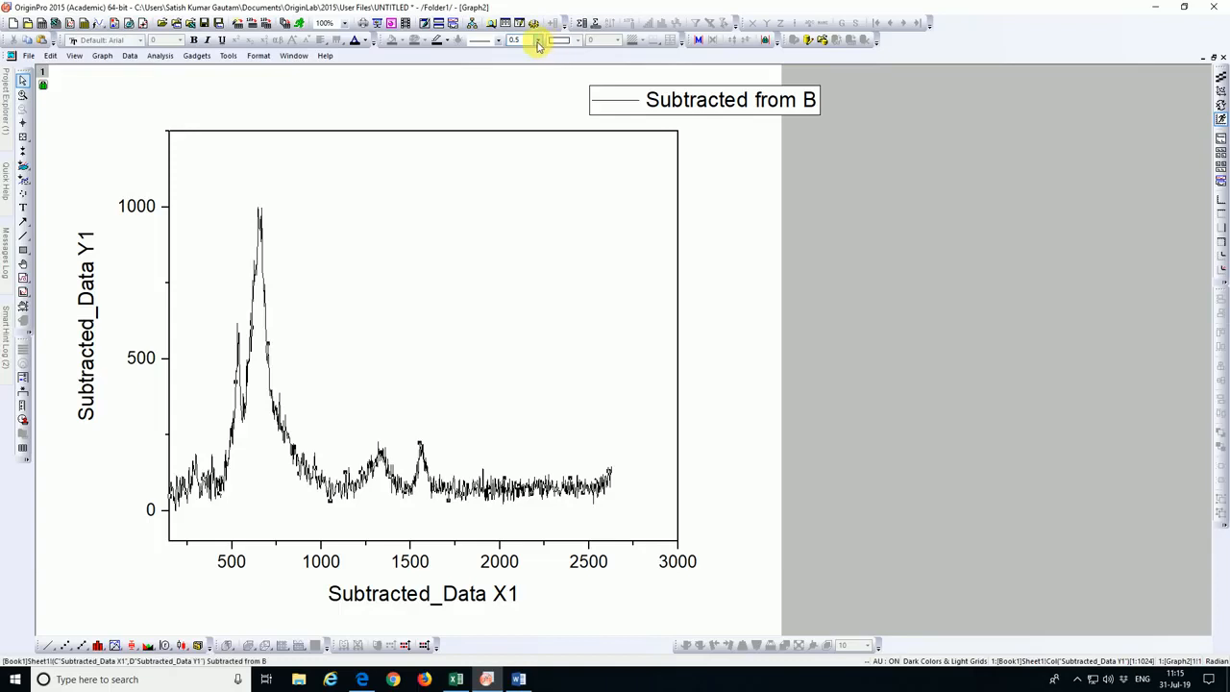
click(538, 39)
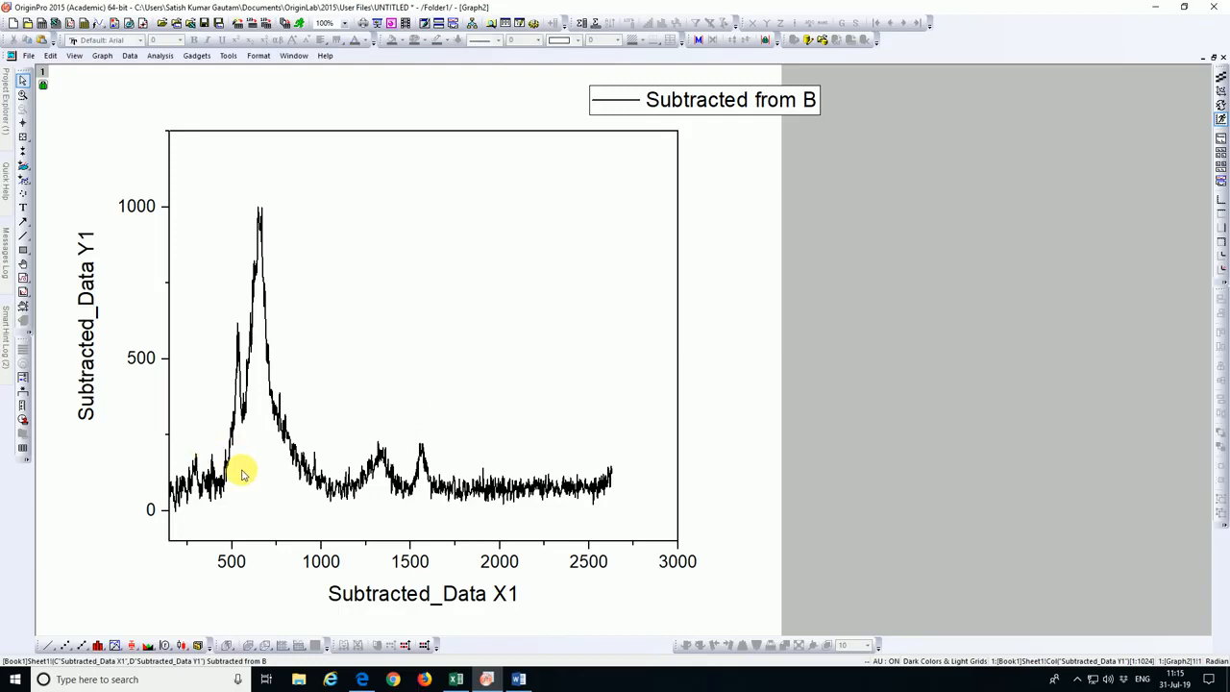
mouse_move(282, 402)
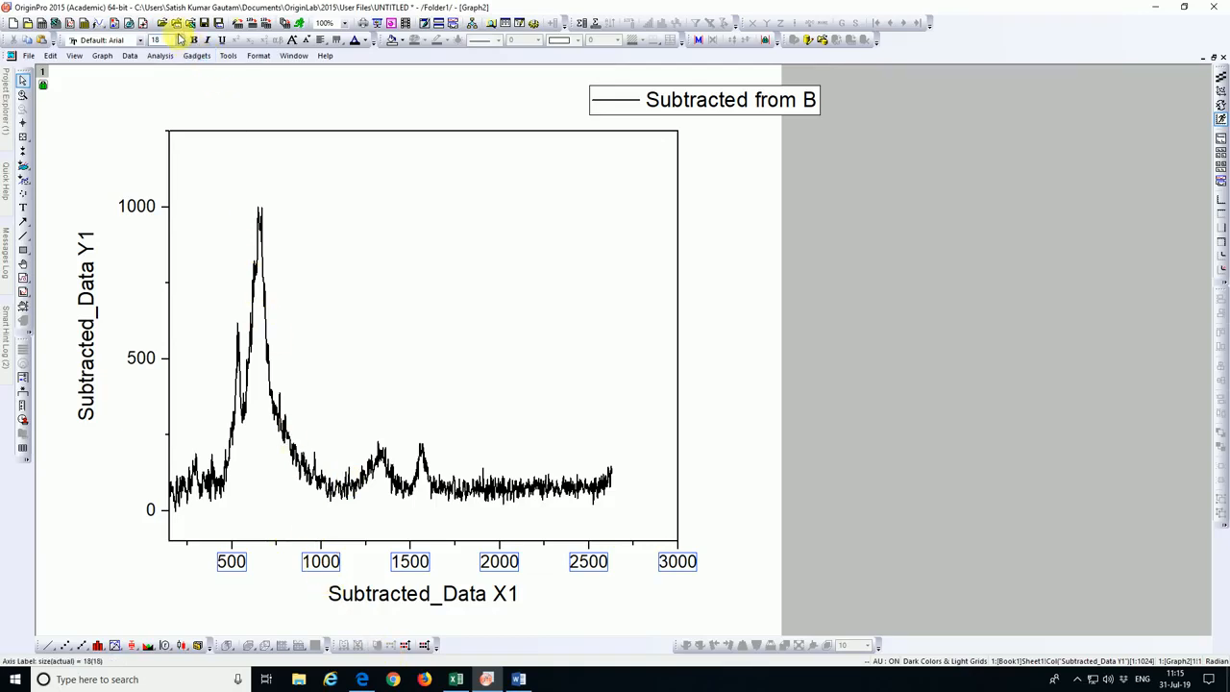
Set the X tick labels to 24 pt and reopen the X Axis dialog
click(180, 39)
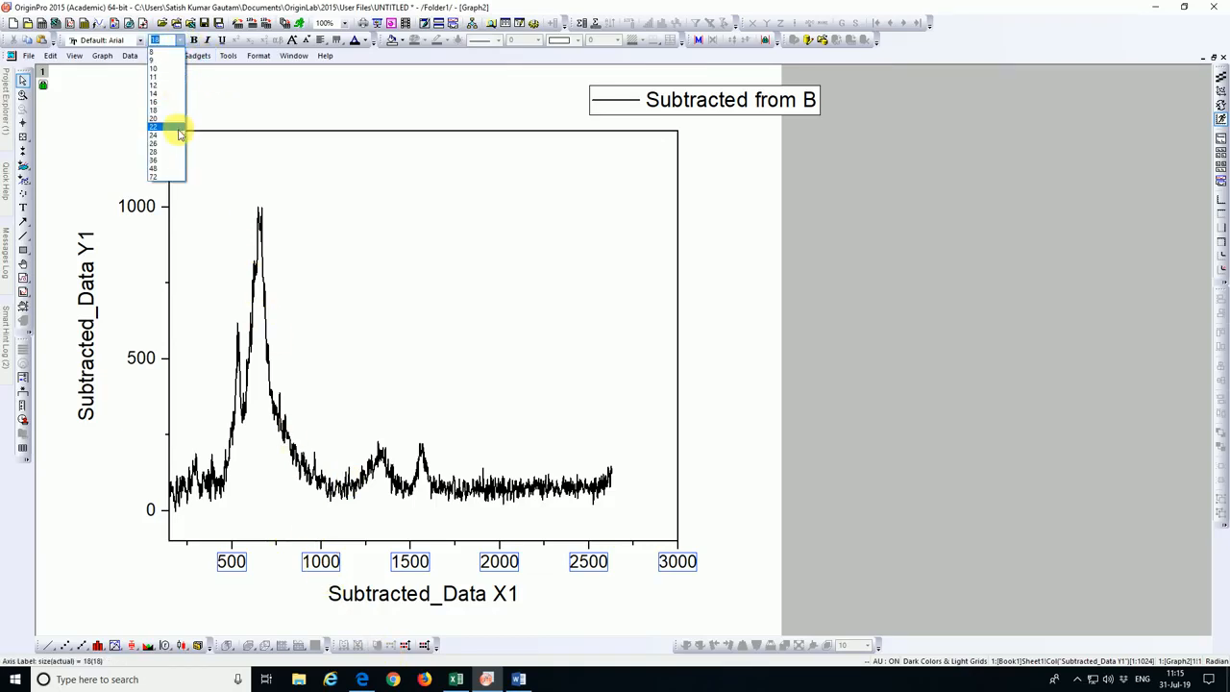
click(152, 135)
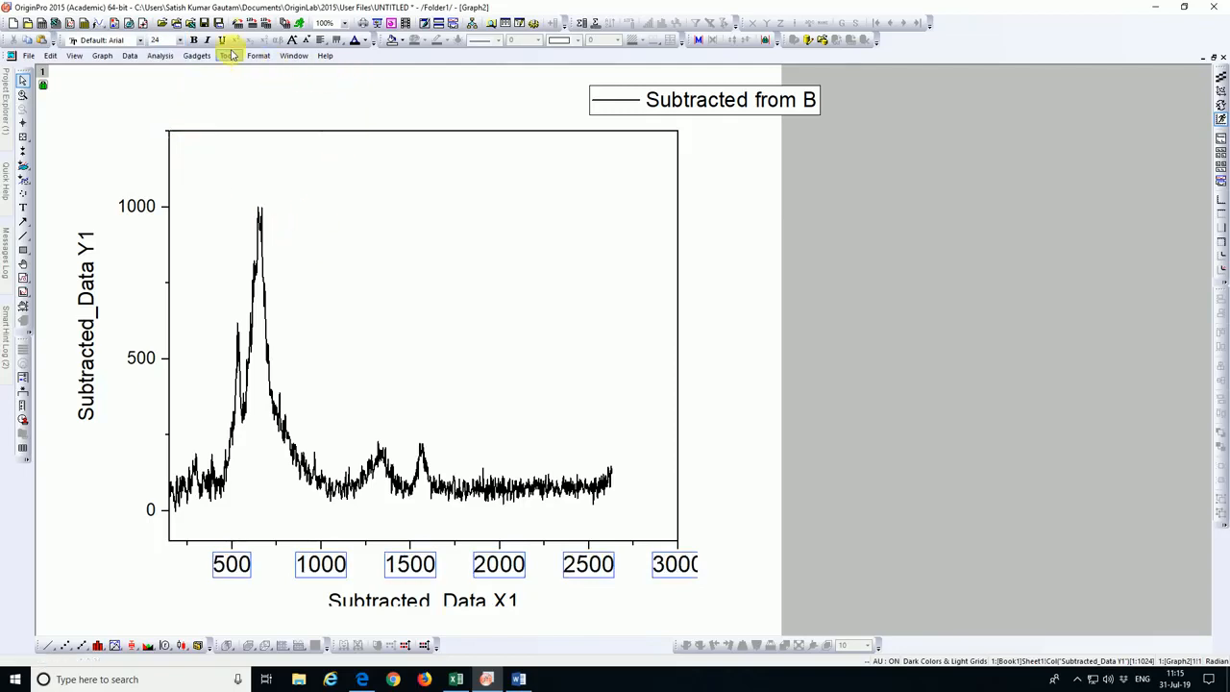
click(499, 564)
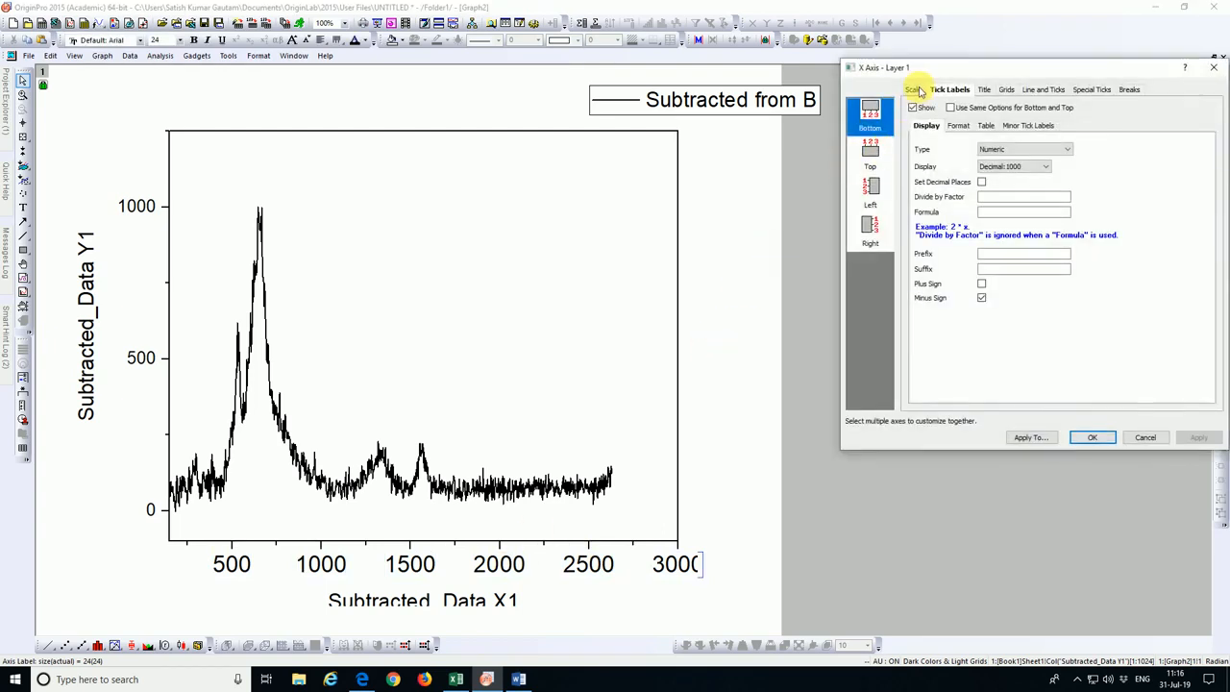
Set X major ticks every 300 and the axis end to 1800, then close
click(914, 88)
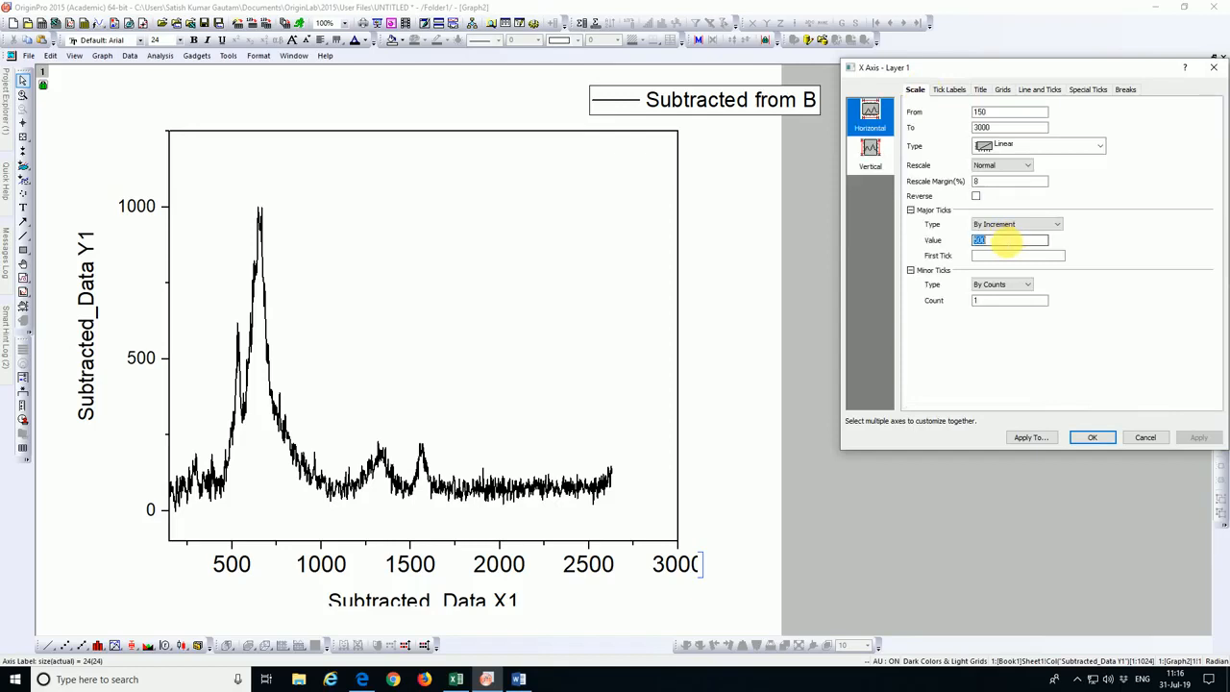
text(3)
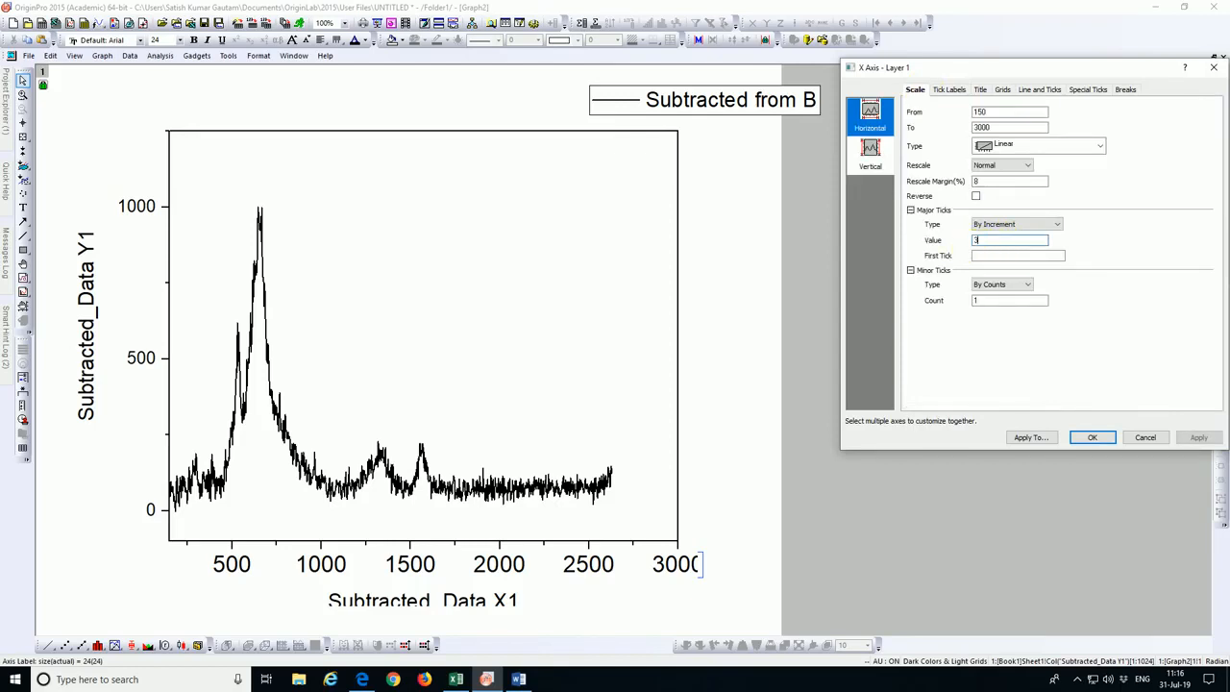
text(3000)
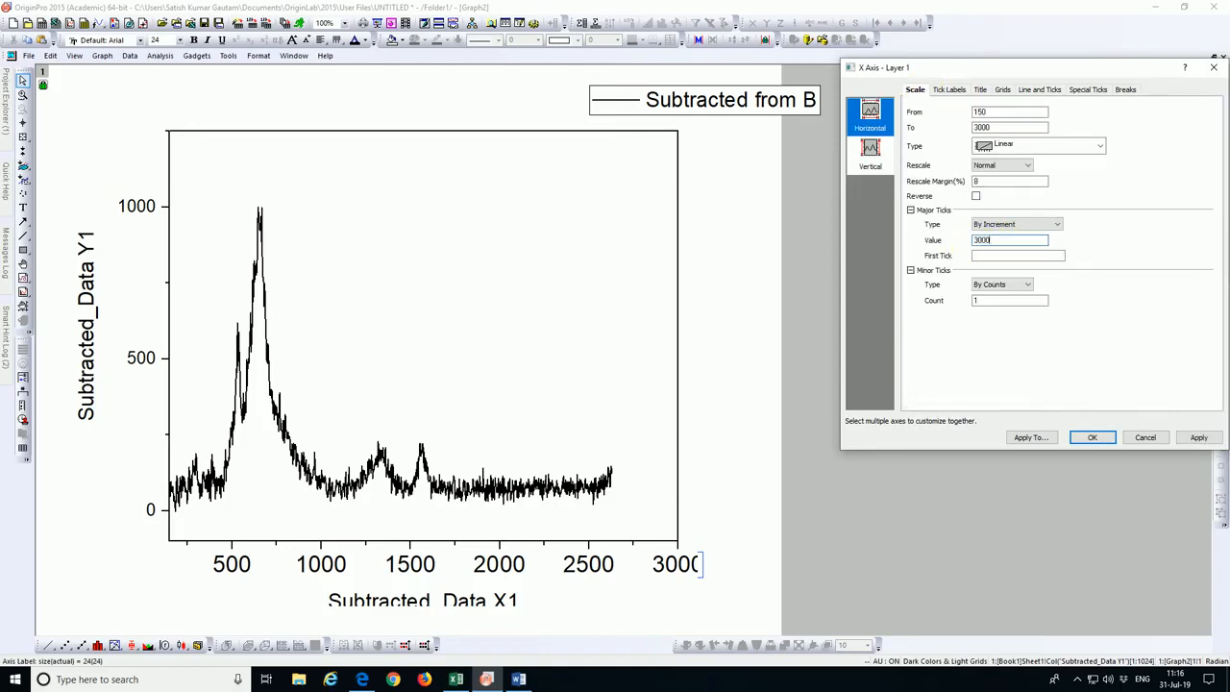
click(1198, 437)
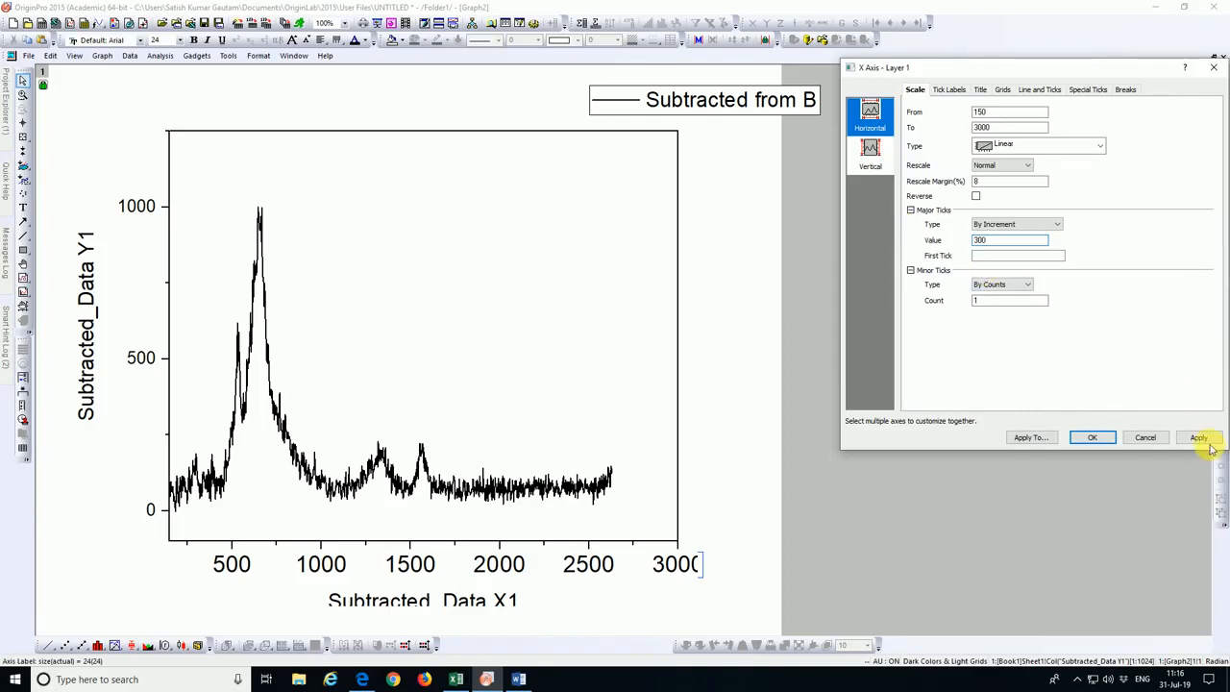
click(1199, 437)
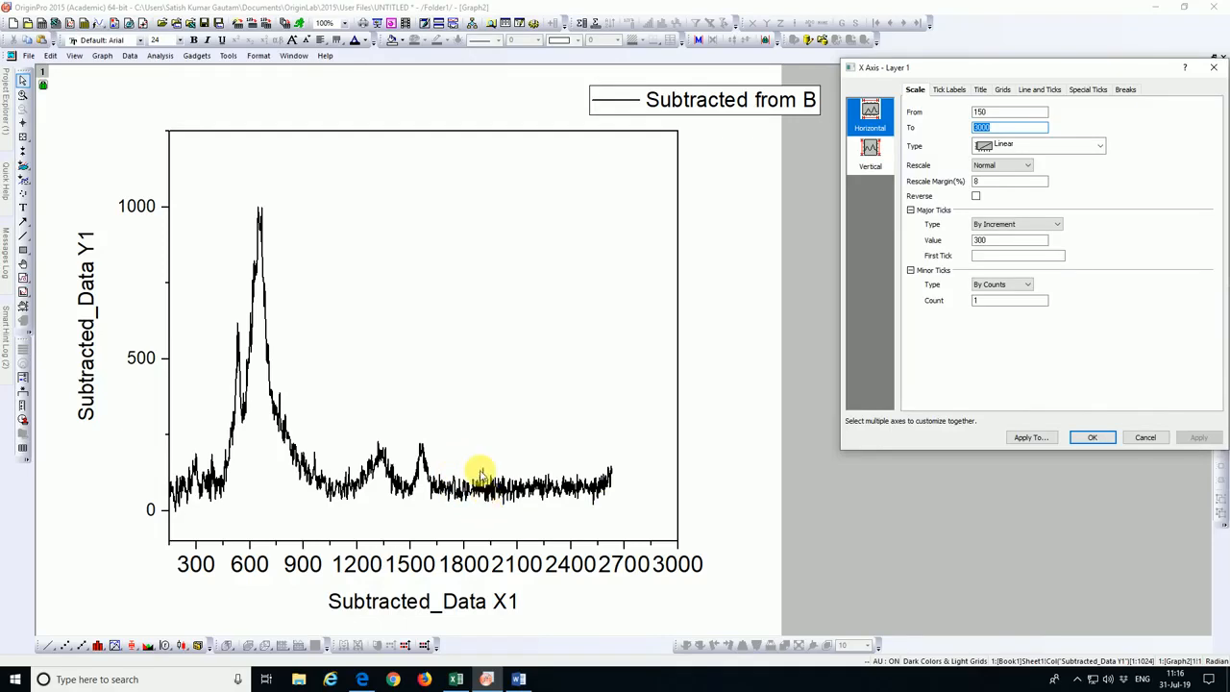
mouse_move(481, 500)
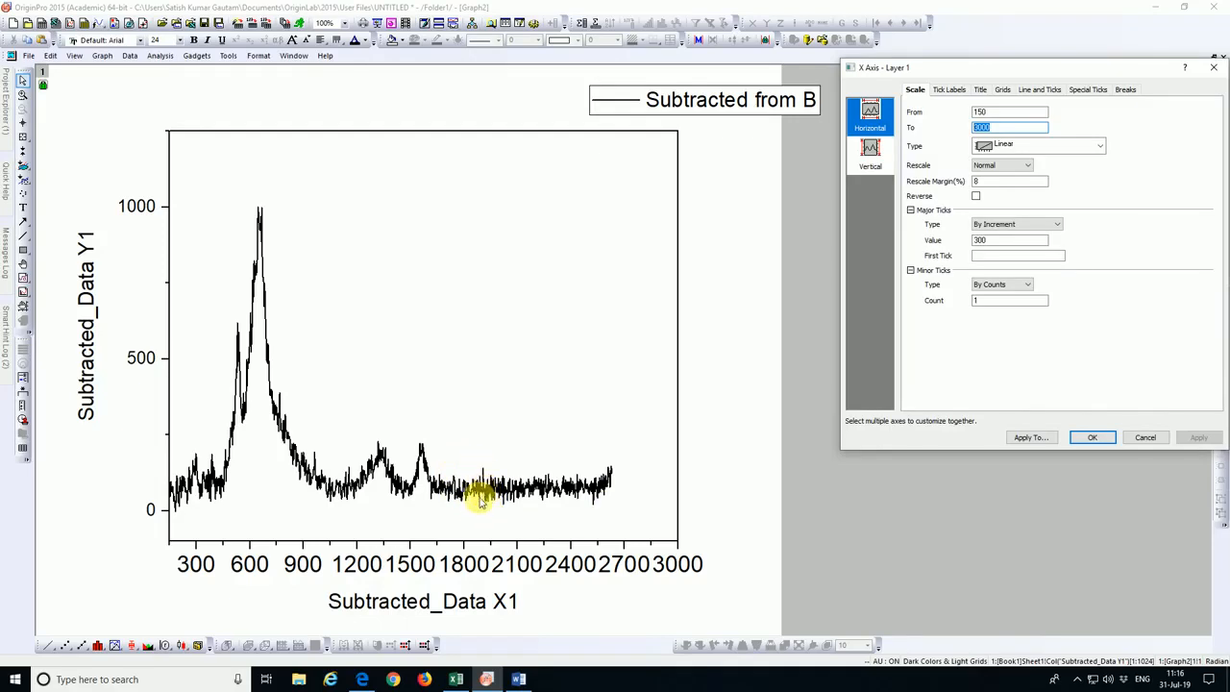
mouse_move(844, 377)
text(2000)
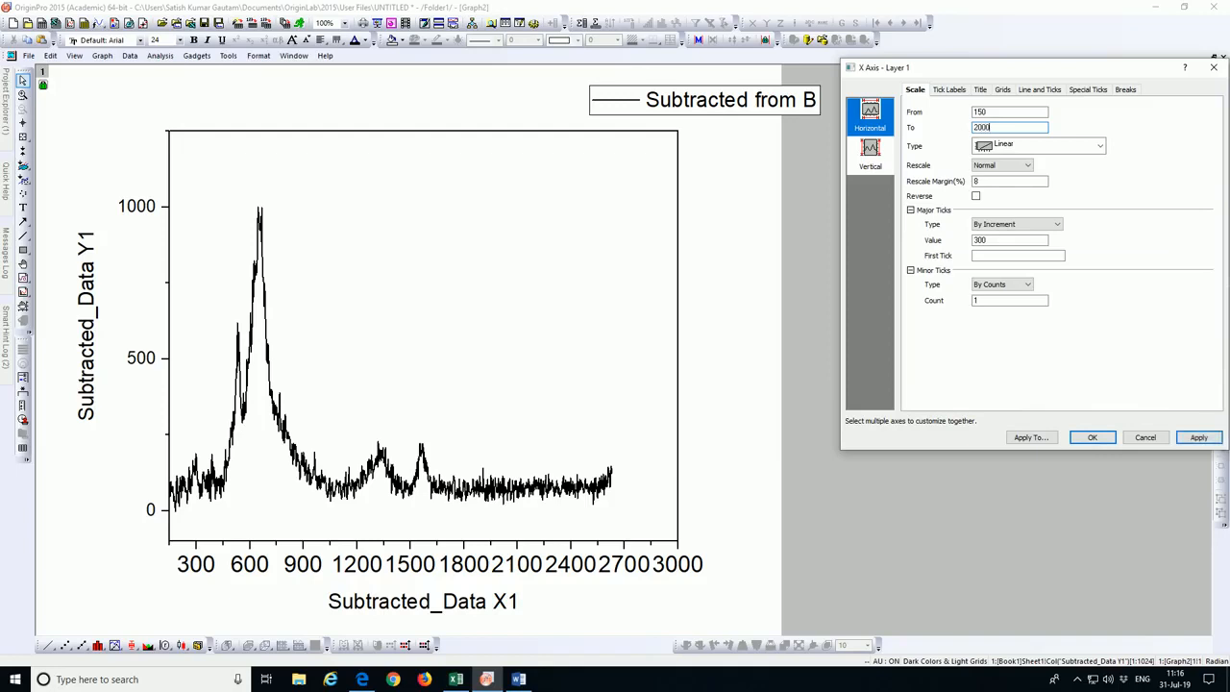
click(1198, 437)
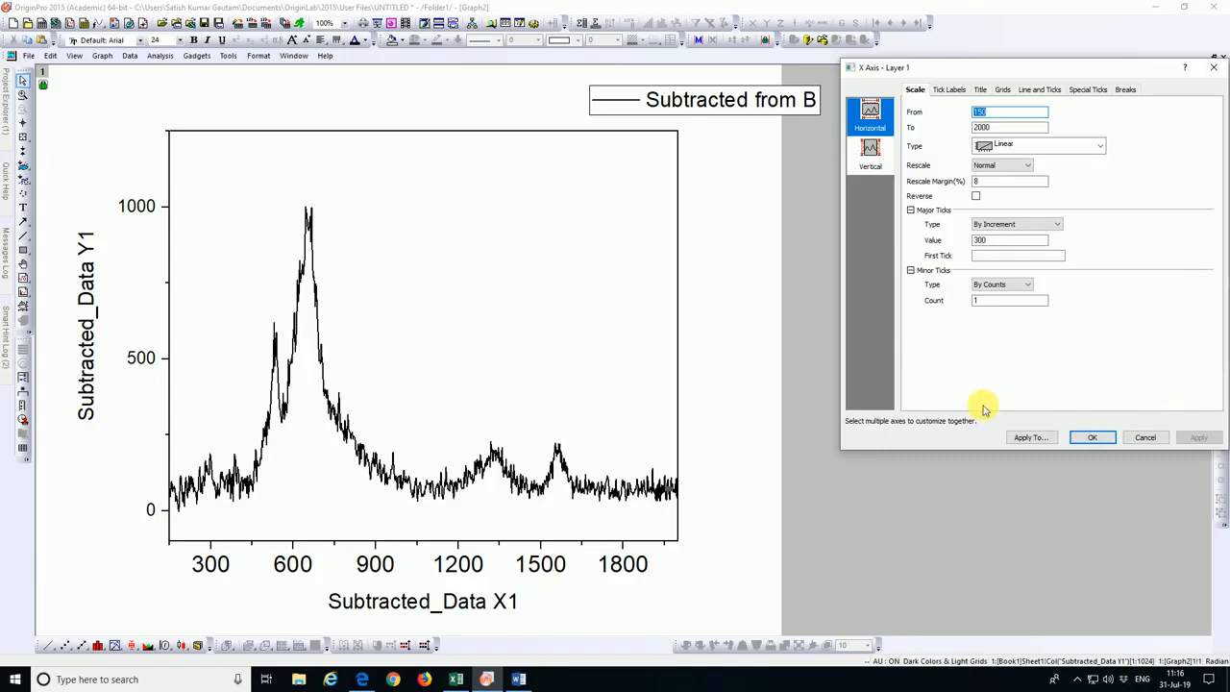
mouse_move(624, 499)
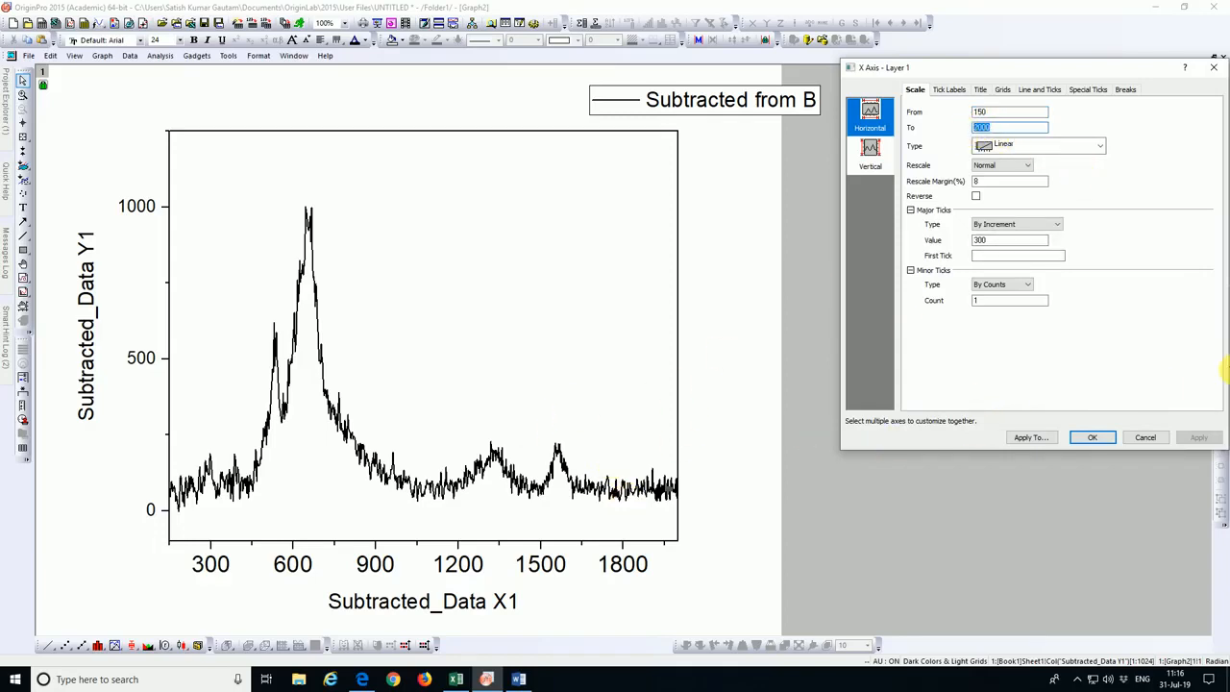
mouse_move(754, 480)
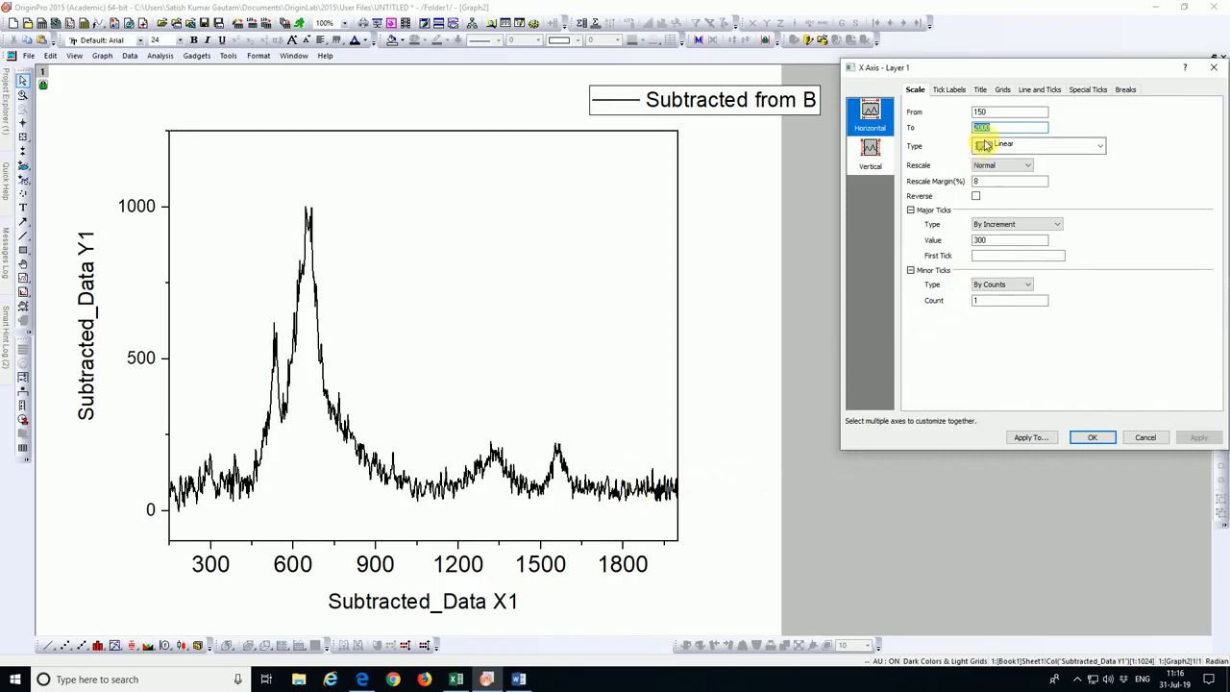
text(18)
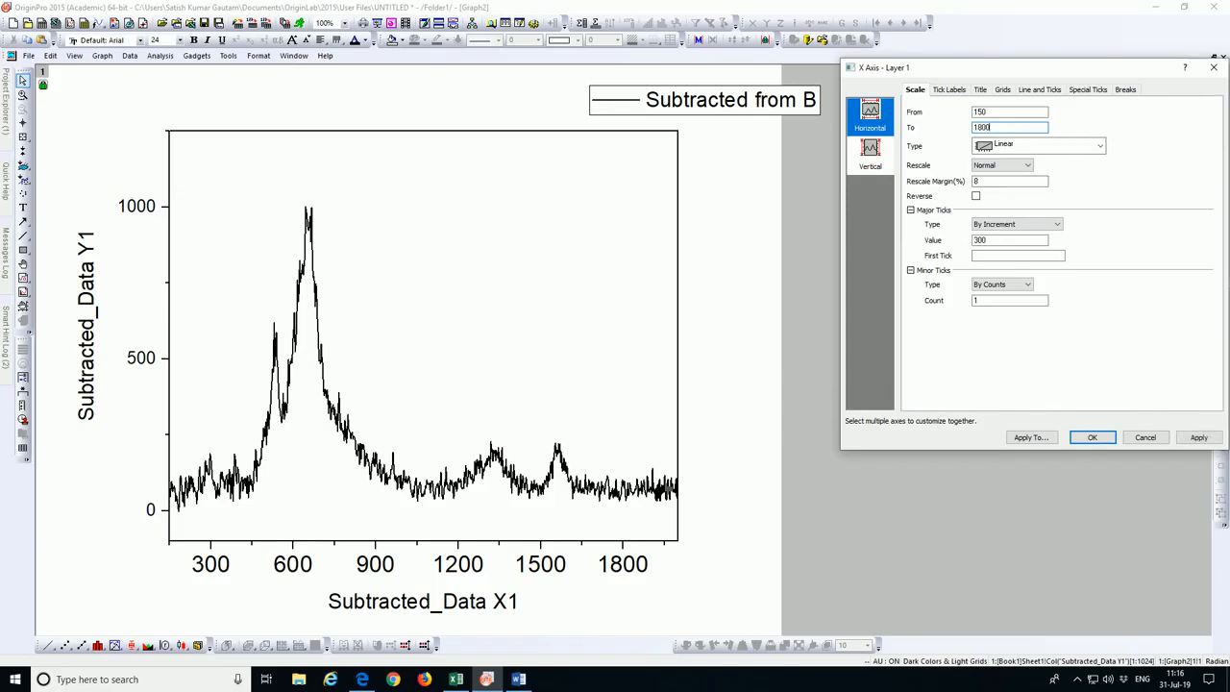
click(1199, 437)
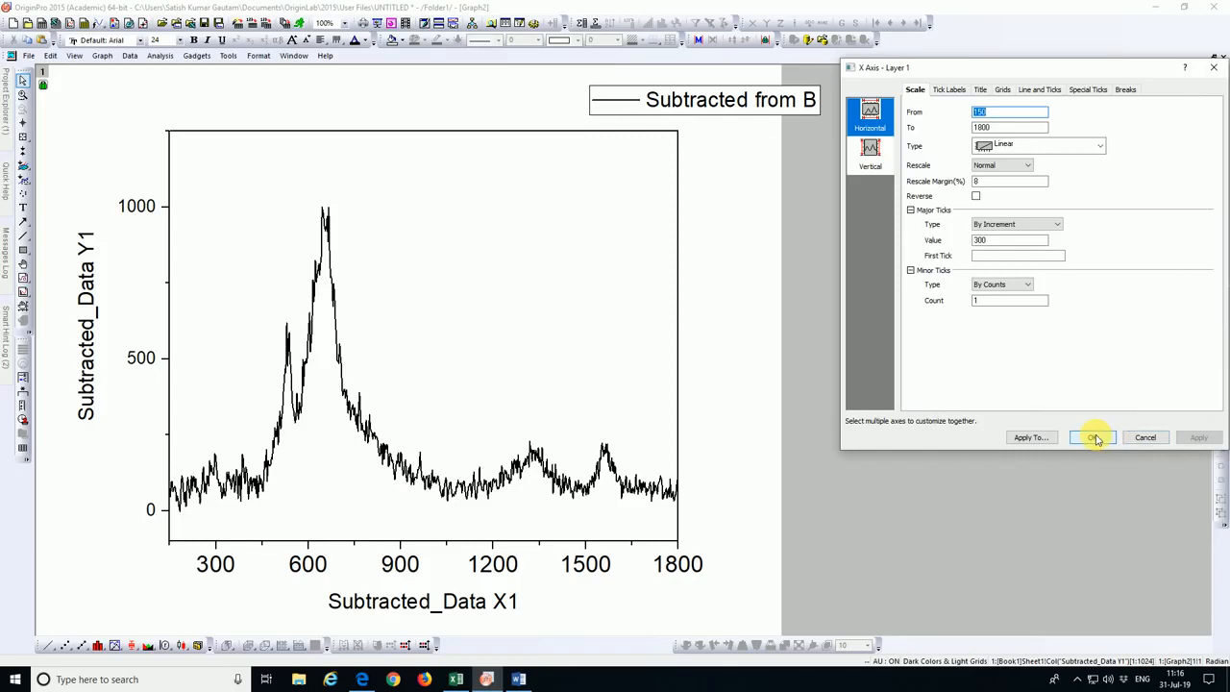
click(1091, 437)
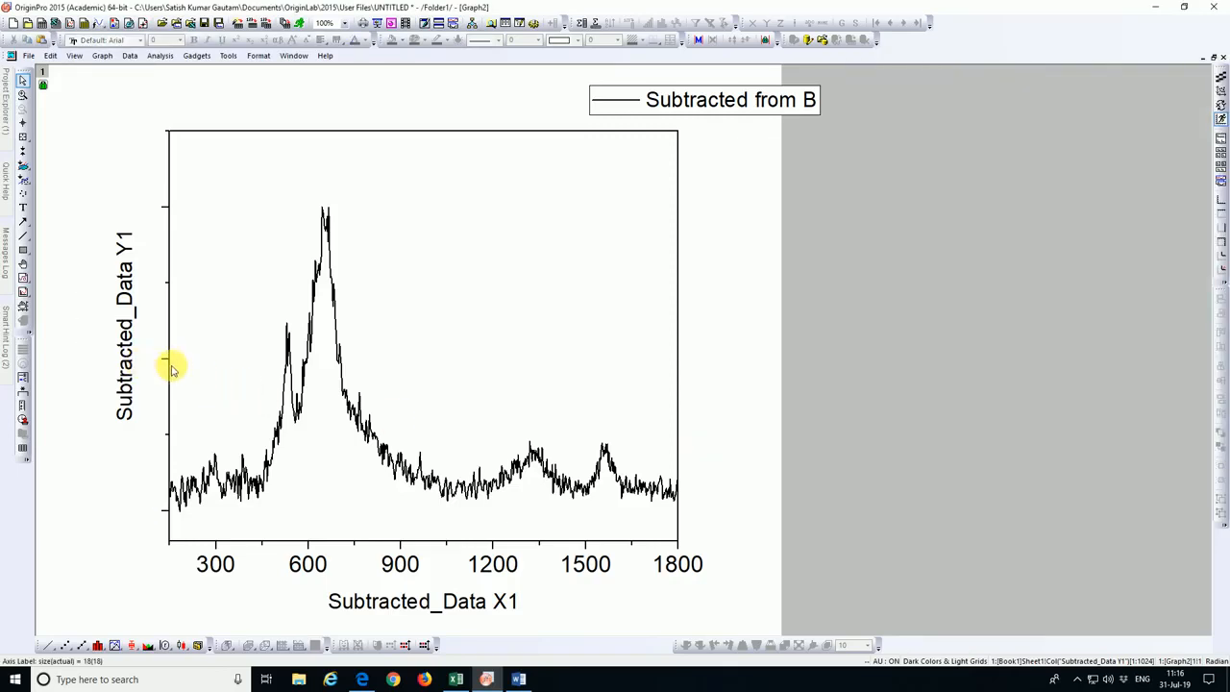
mouse_move(169, 216)
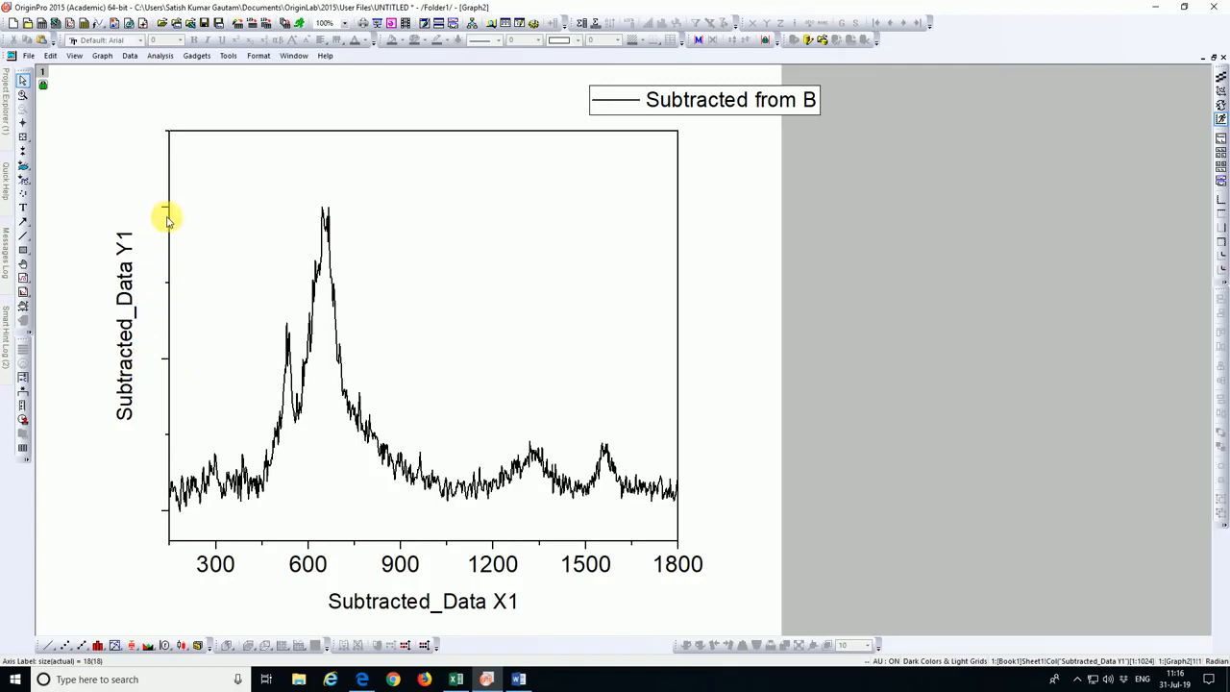
mouse_move(169, 284)
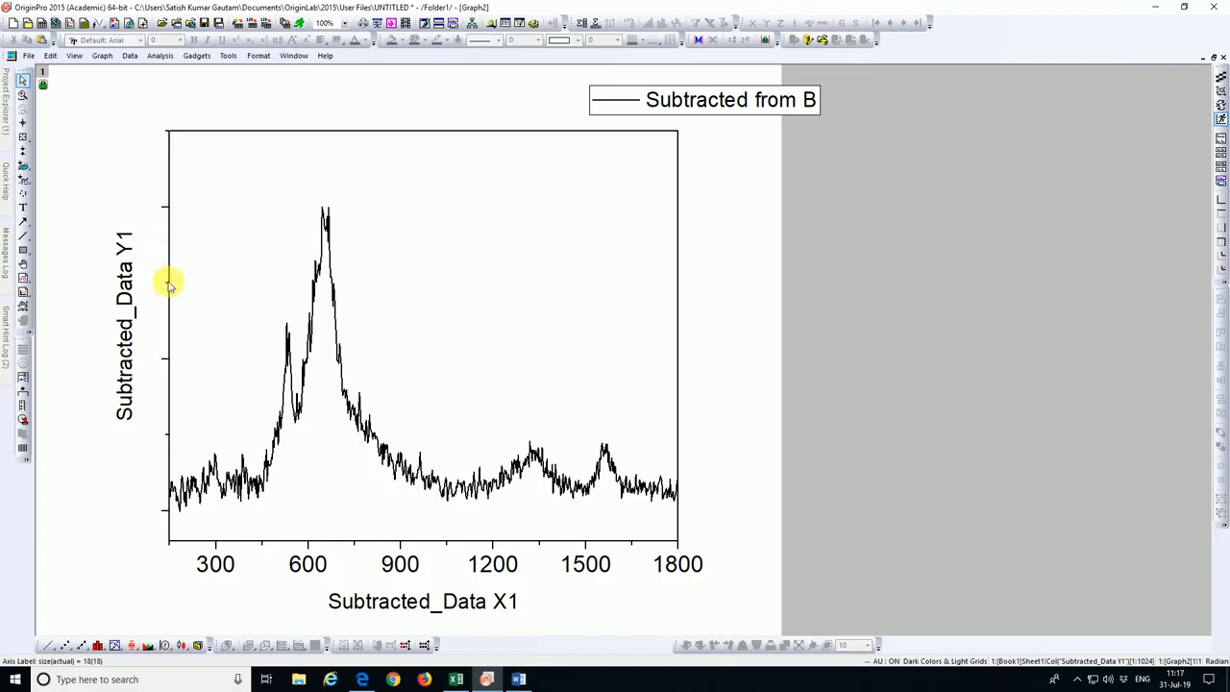
mouse_move(165, 214)
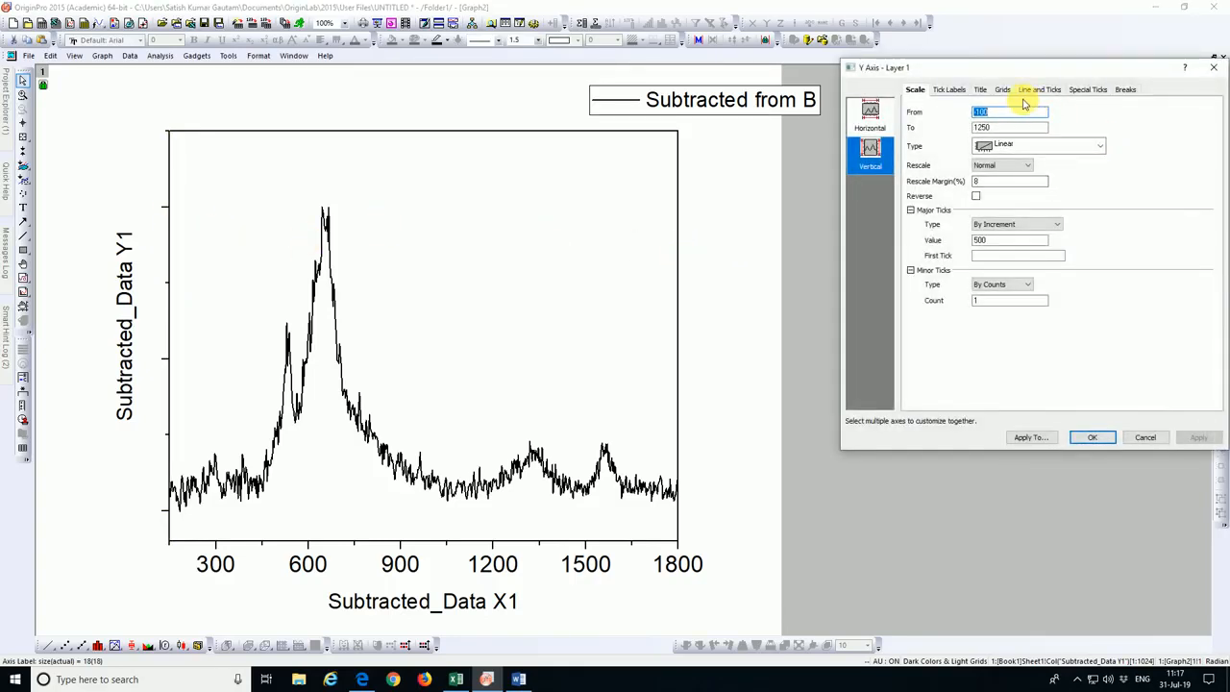
Set the left Y axis major and minor tick style to None
click(1040, 89)
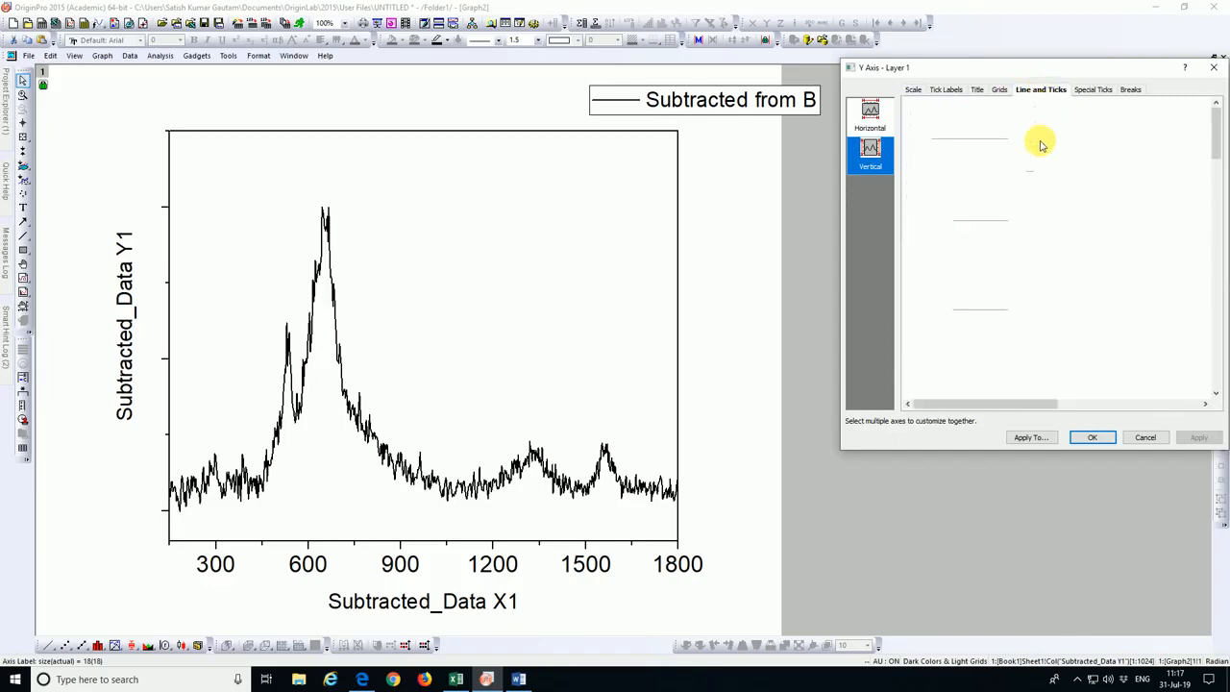
click(870, 205)
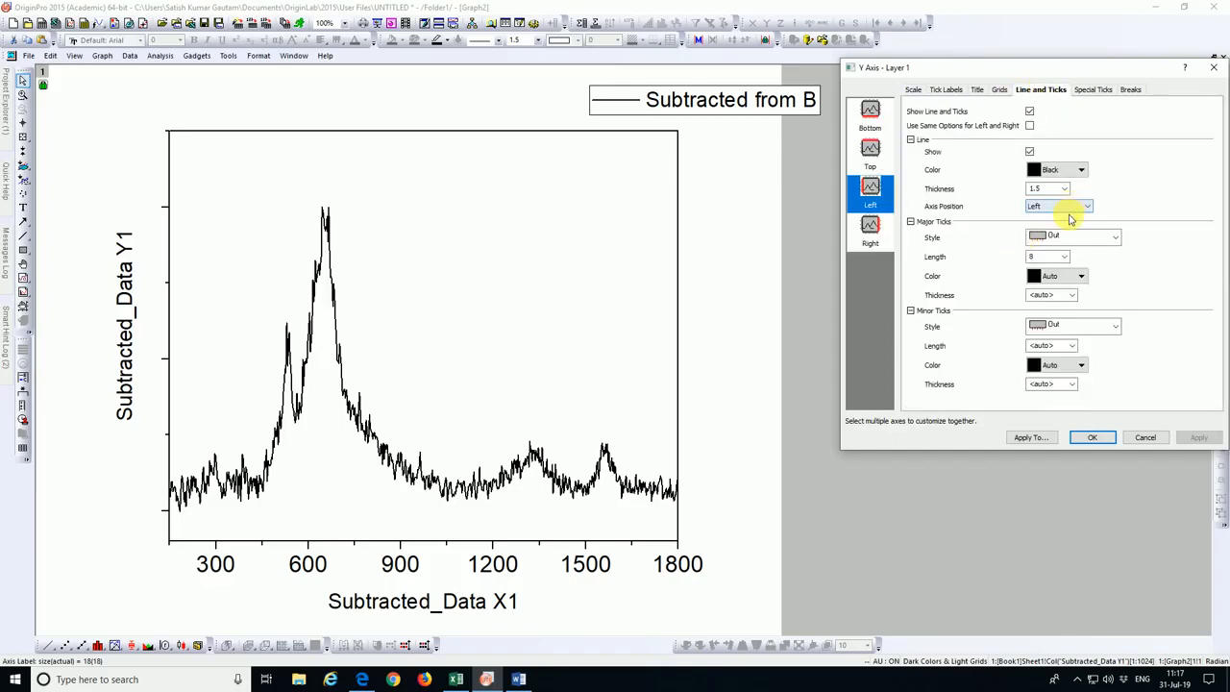
click(1113, 238)
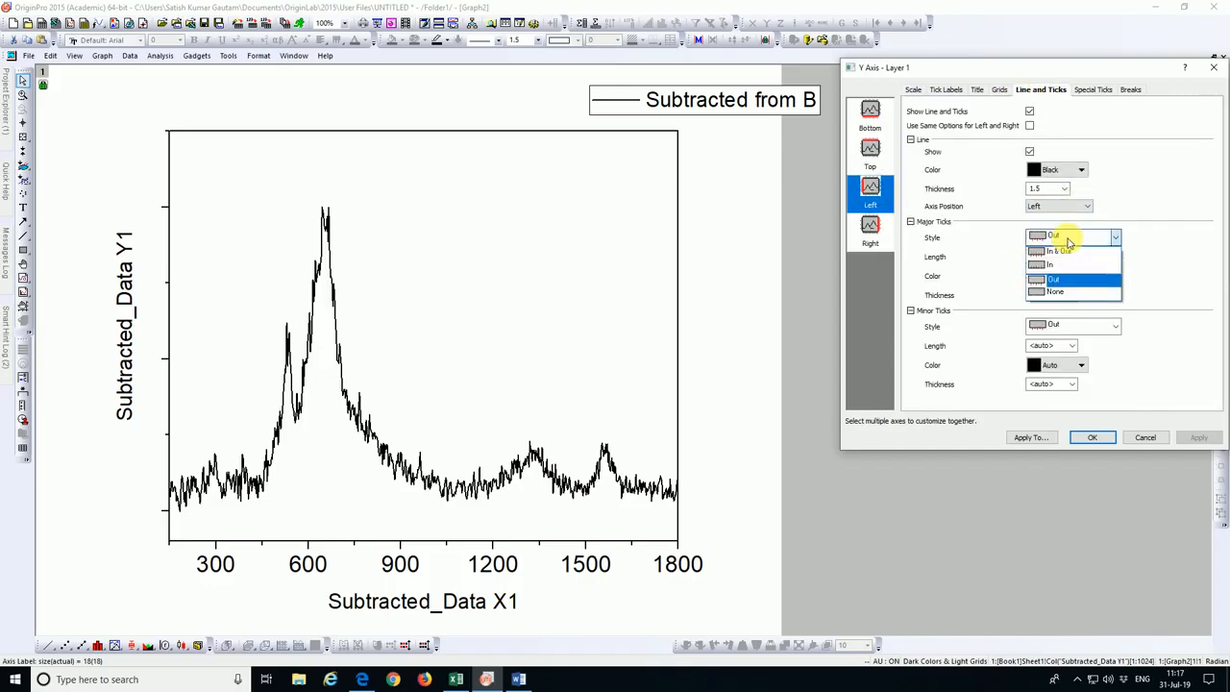
click(1055, 291)
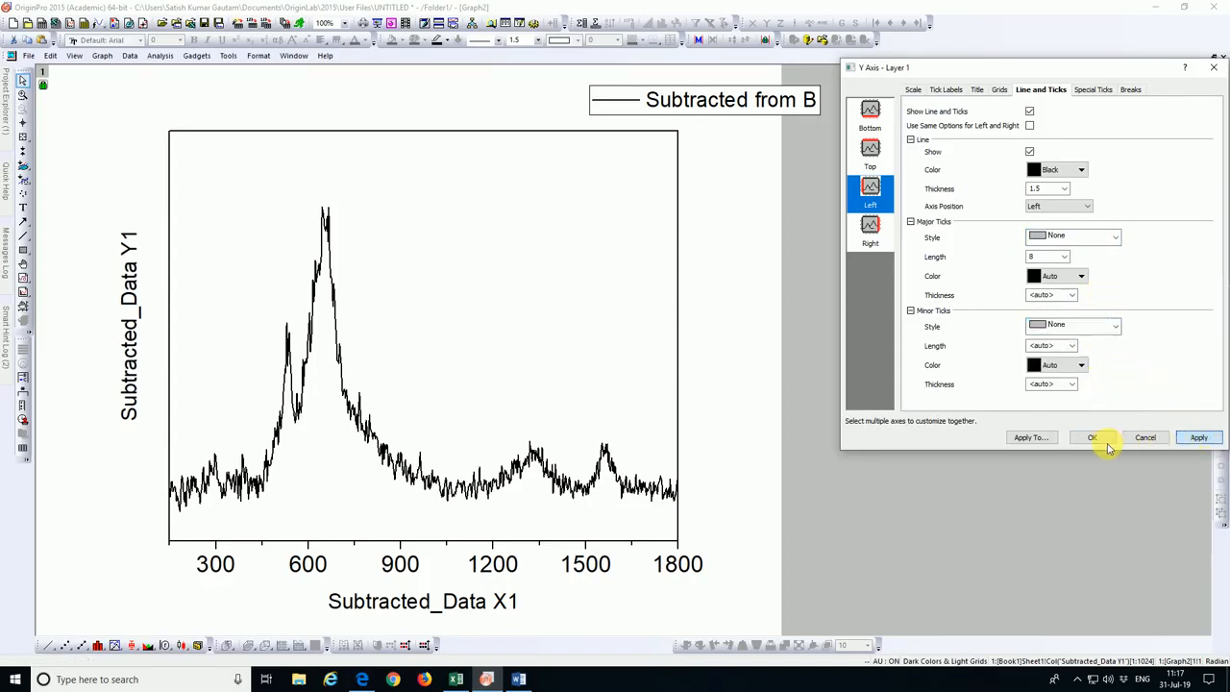
click(1091, 437)
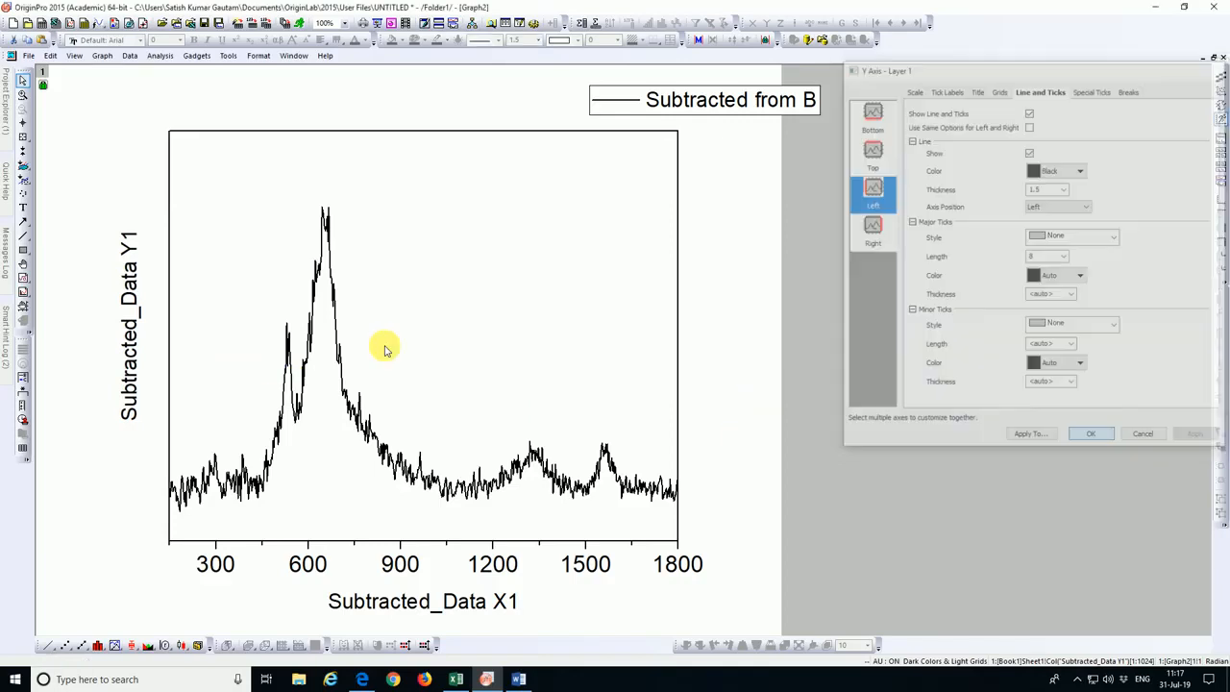
click(1091, 433)
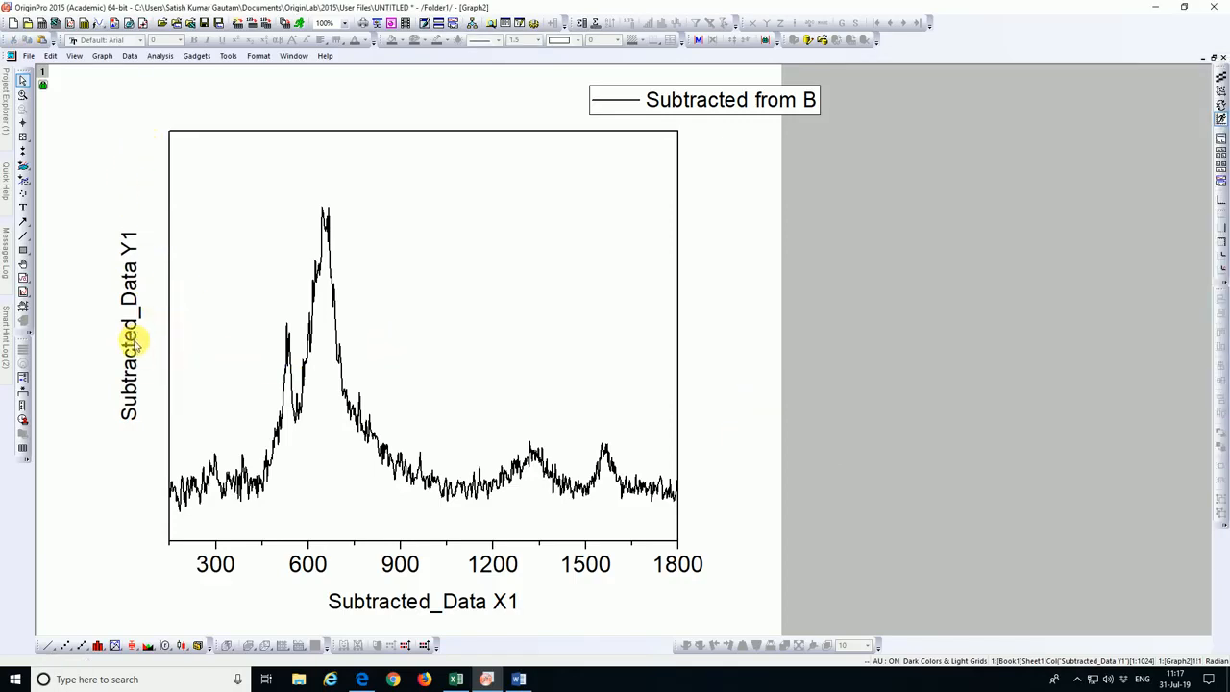
Replace the Y axis title 'Subtracted_Data Y1' with bold 'Intensity (a.u.)'
double_click(129, 325)
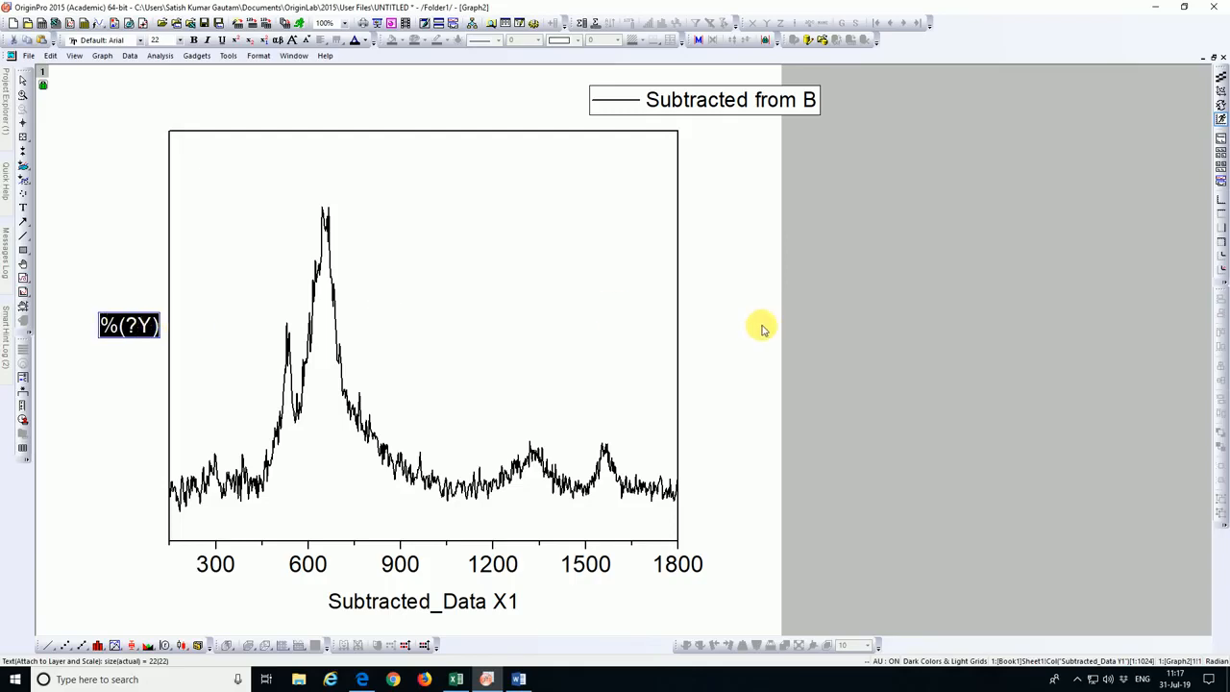
text(Intensity)
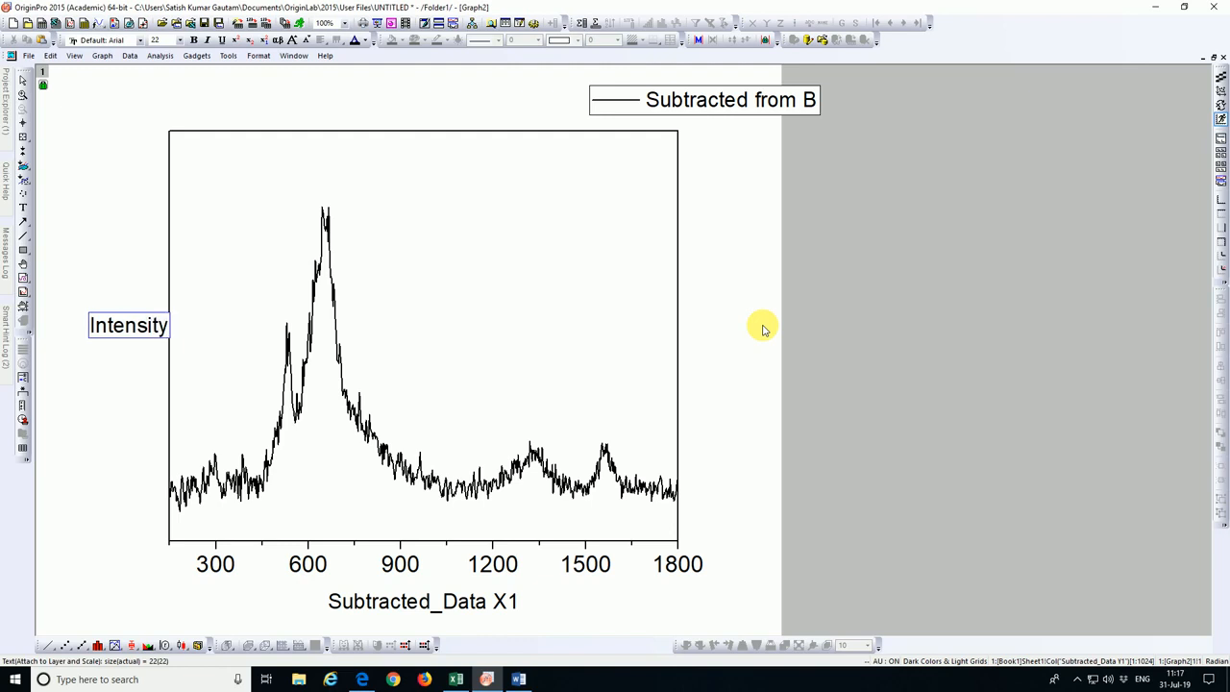
text(()
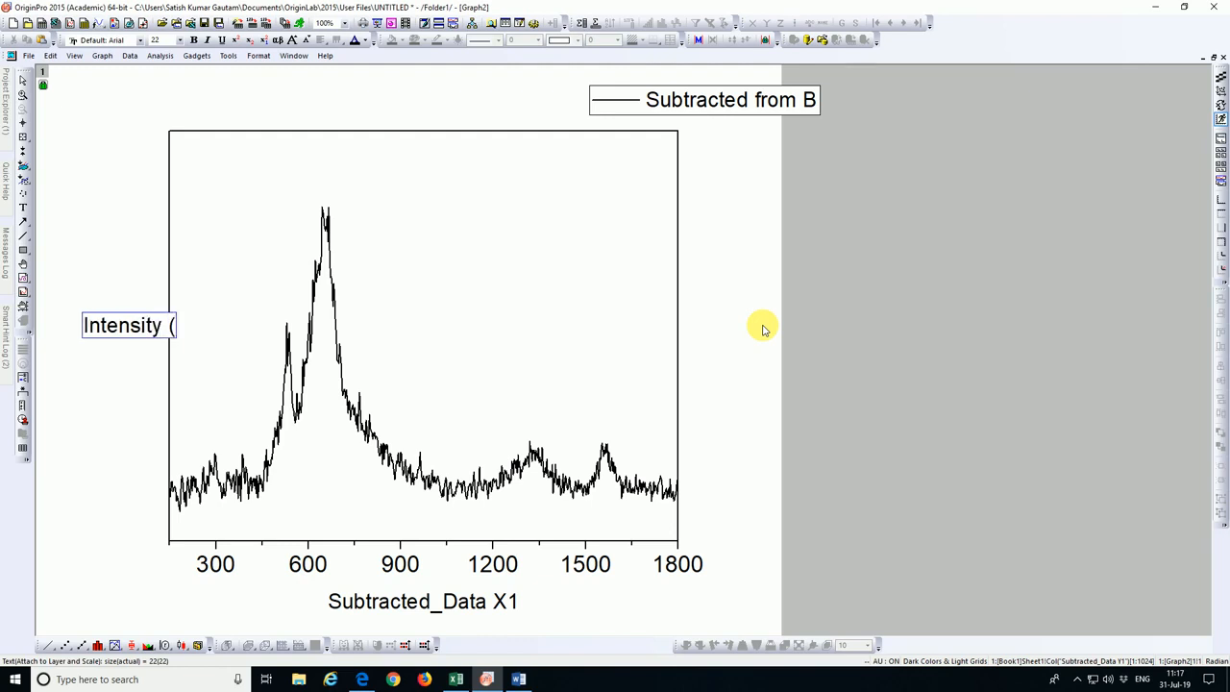
text(a.u.)
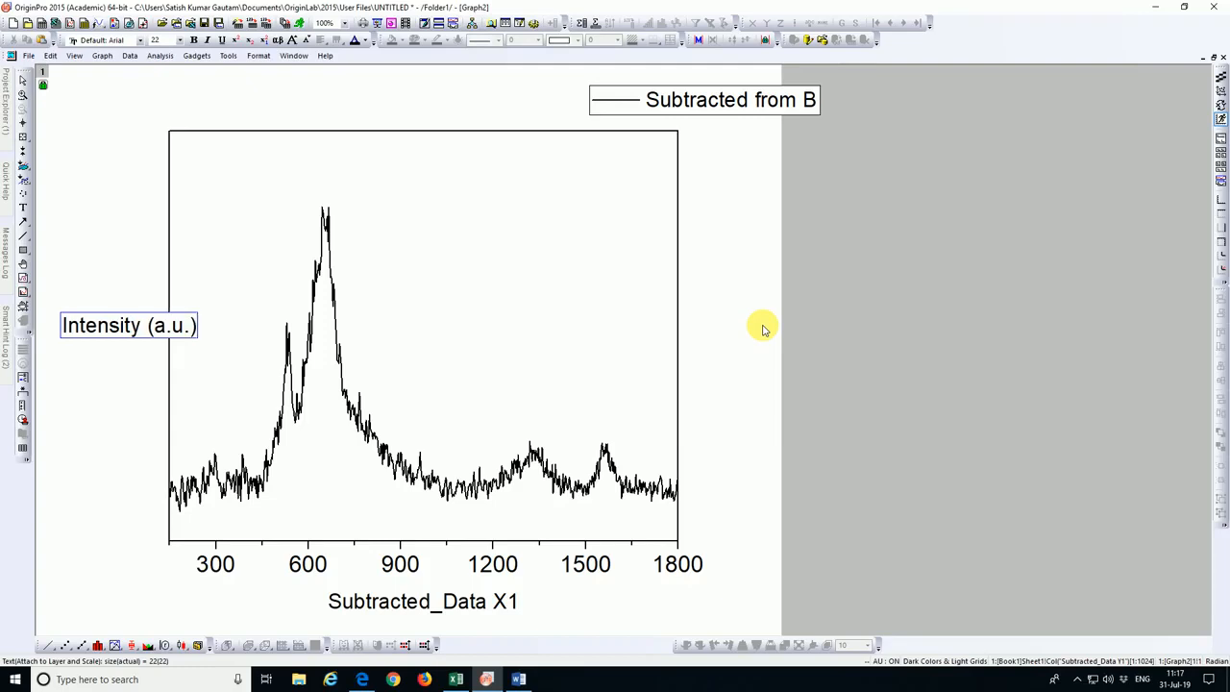
double_click(128, 325)
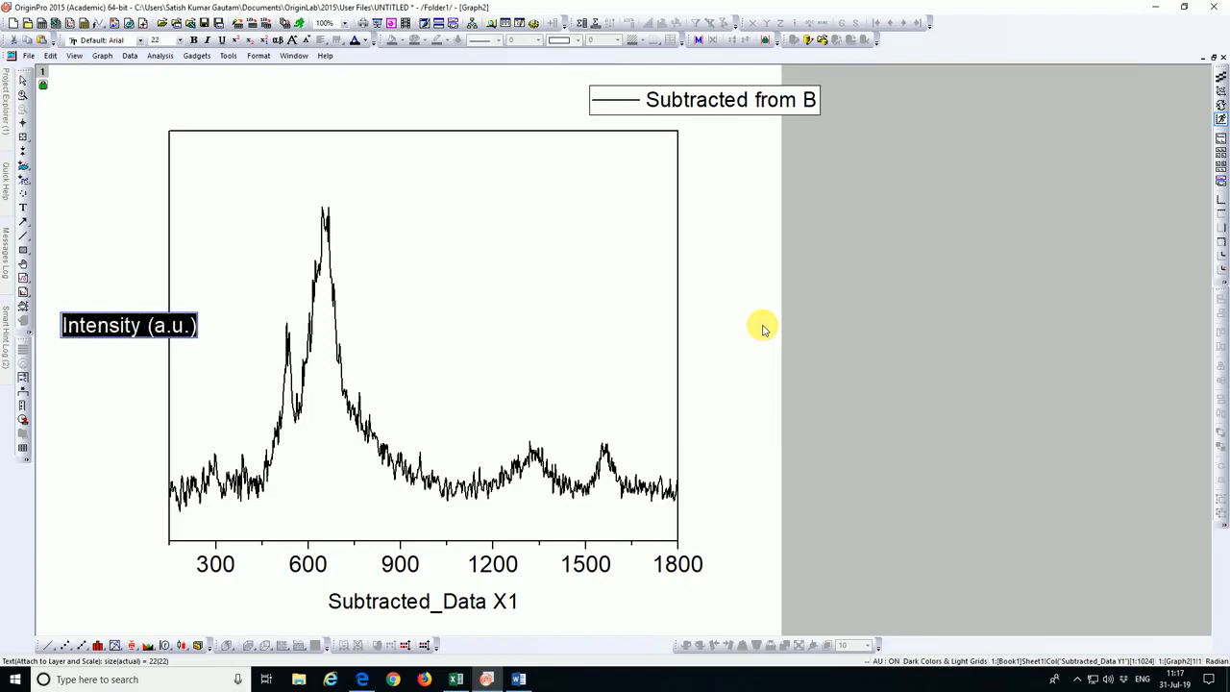
click(179, 39)
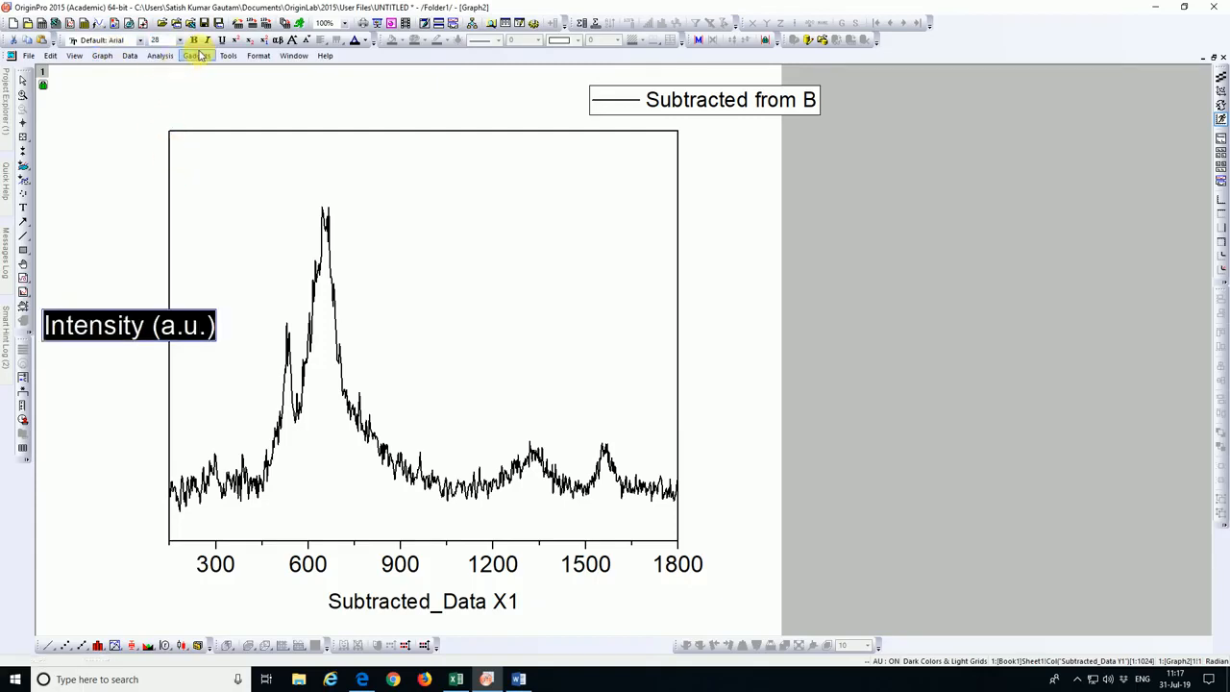
mouse_move(194, 40)
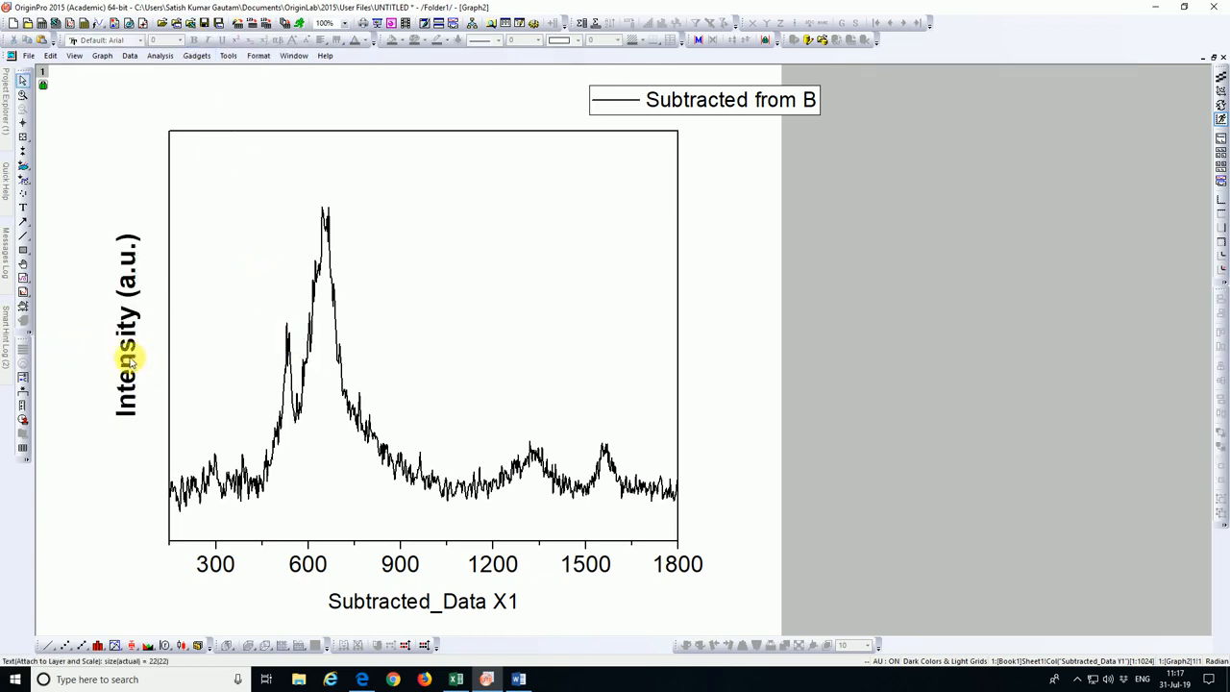
Retitle the X axis 'Raman Shift (cm-1)' and enlarge the title's font size
click(127, 321)
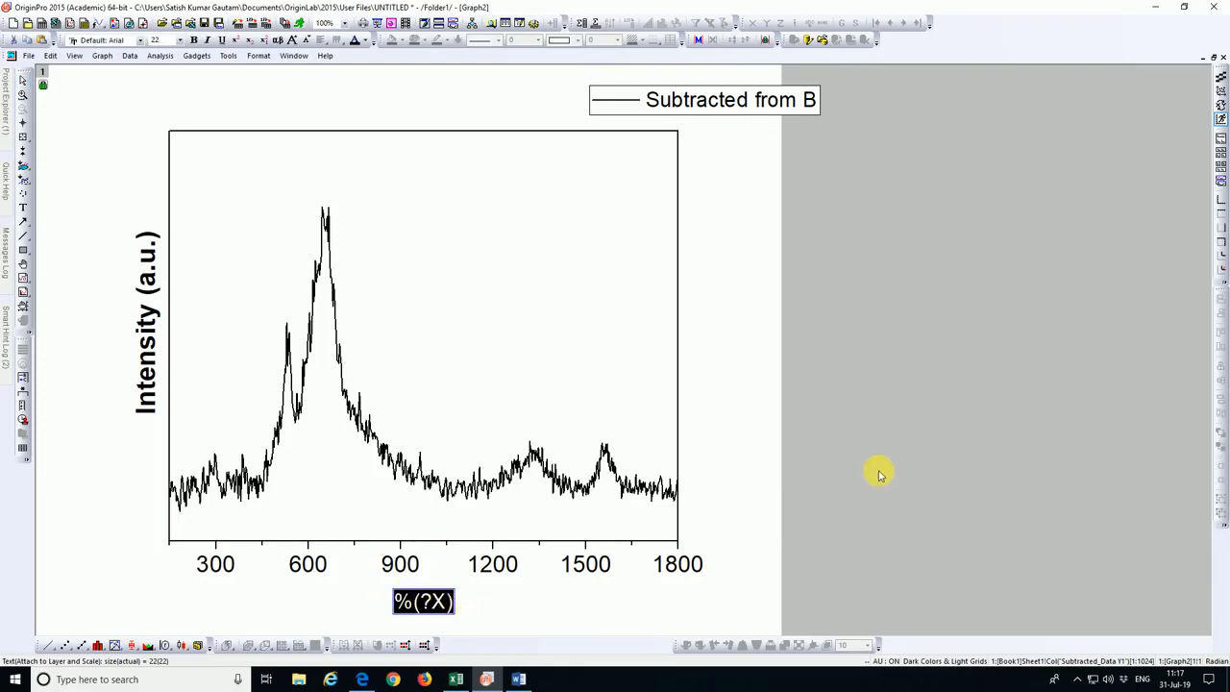
text(Raman Shift)
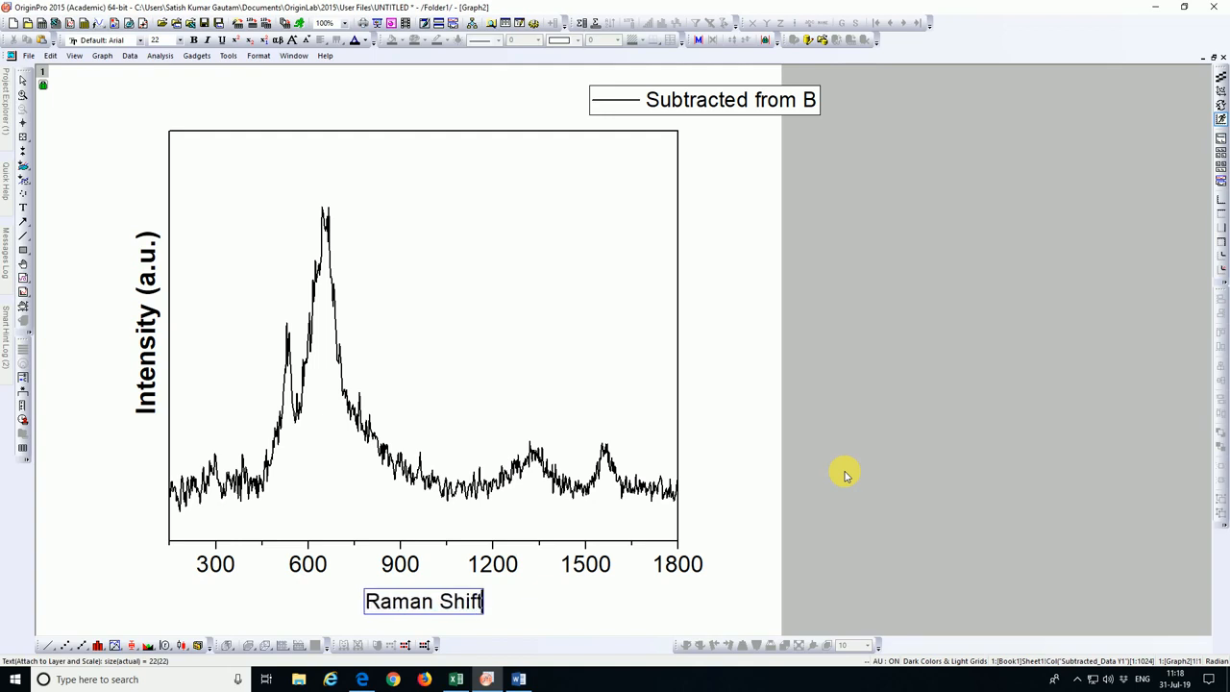
text(()
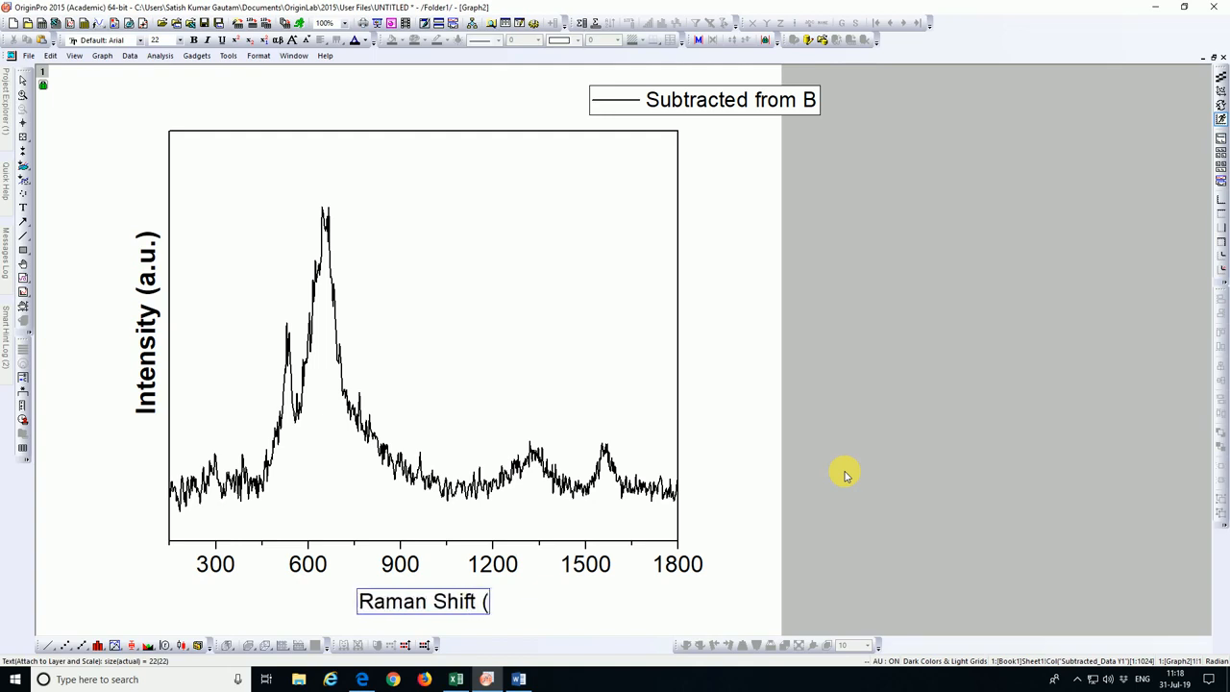
text(cm-1)
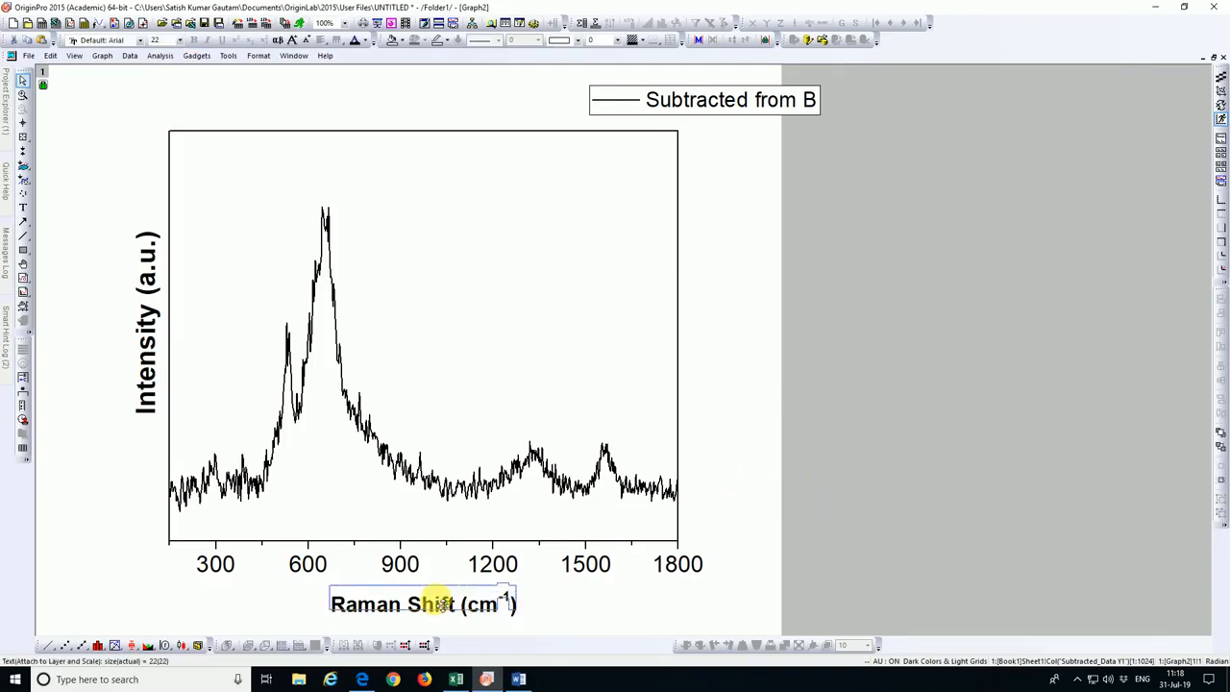
double_click(423, 596)
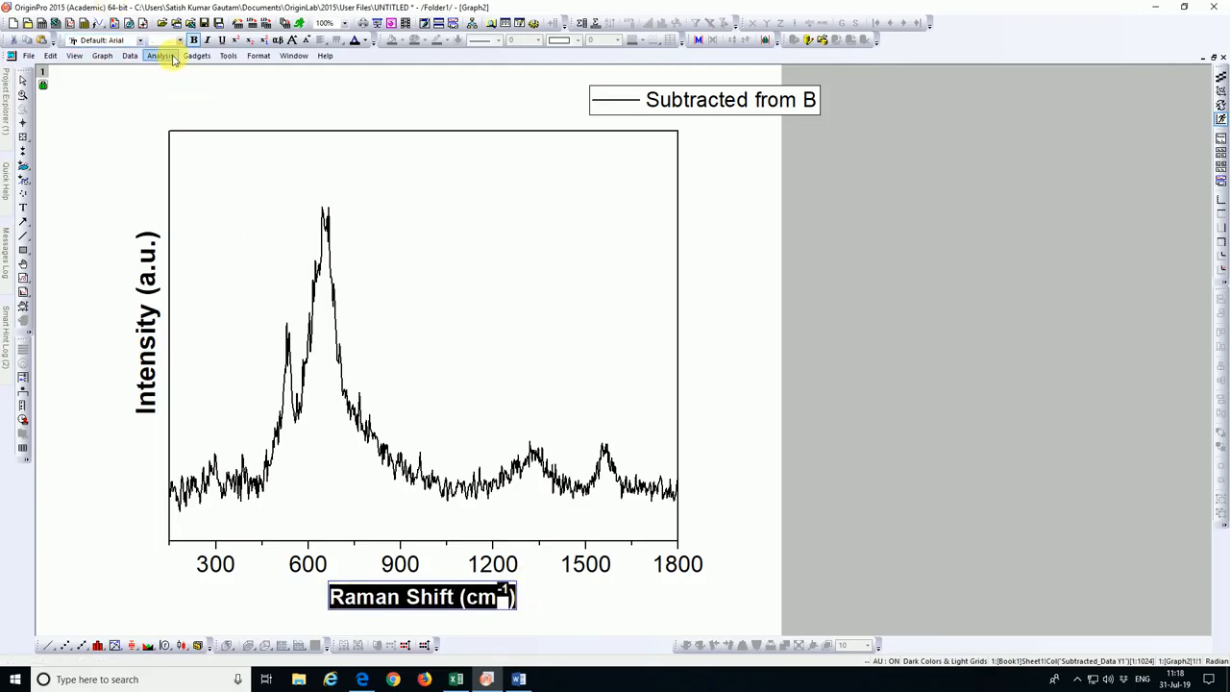
click(180, 41)
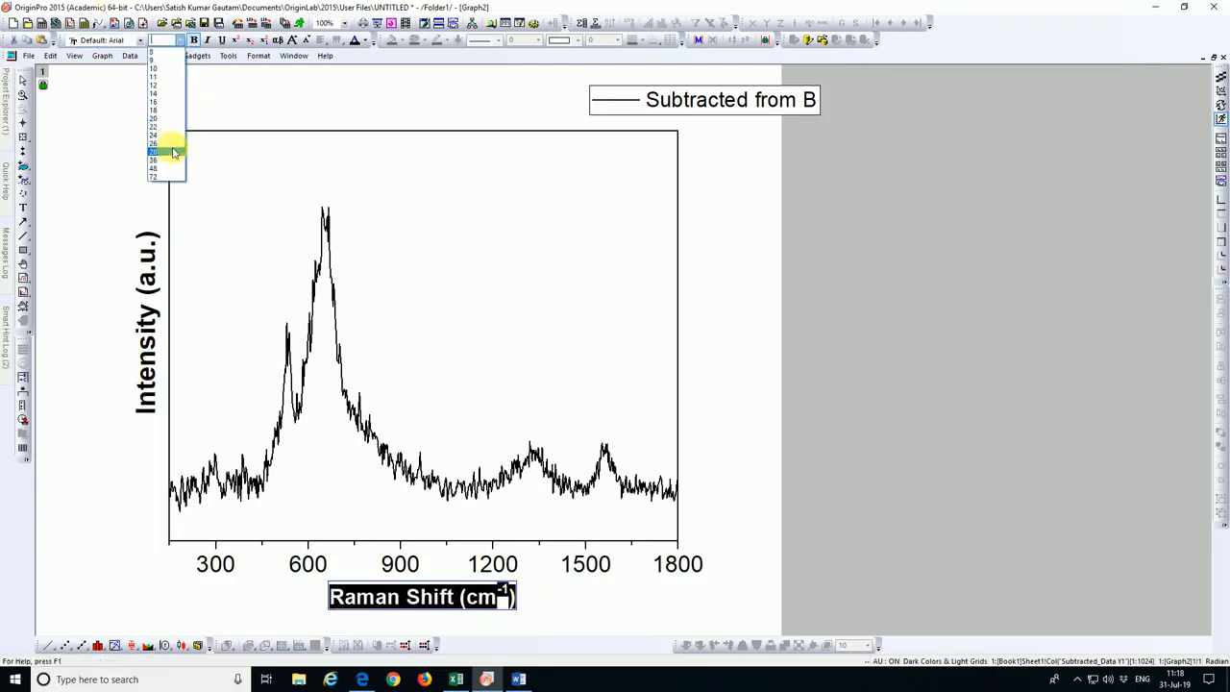
click(153, 151)
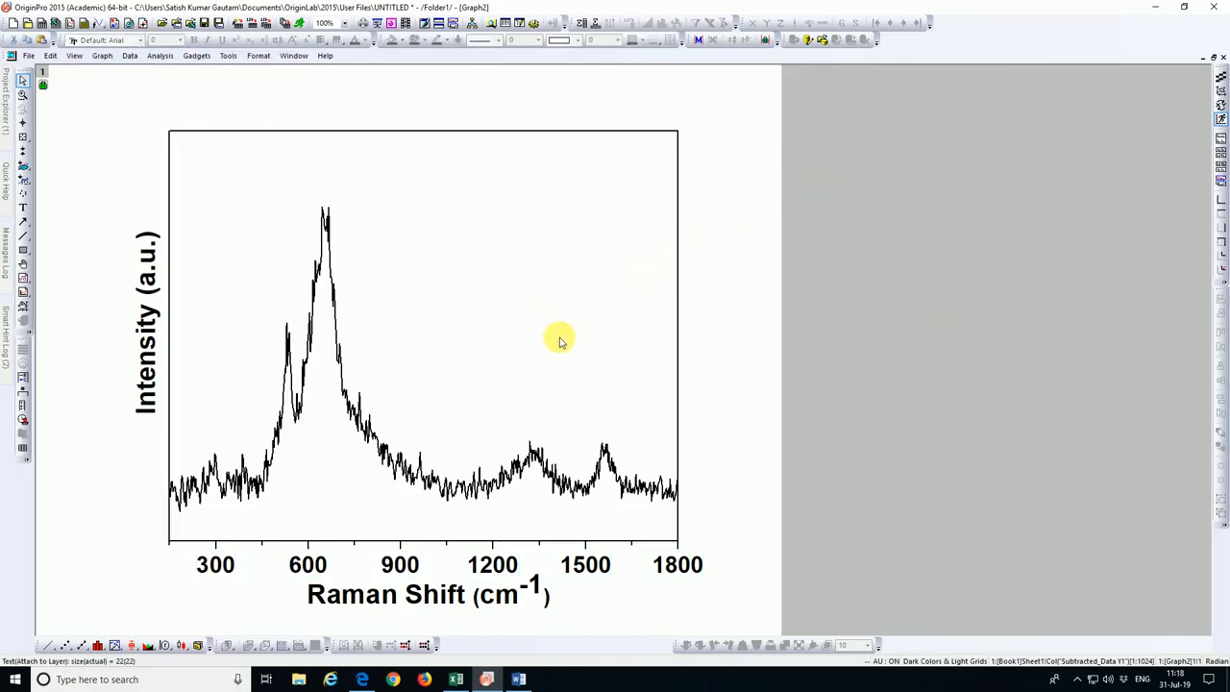
mouse_move(437, 319)
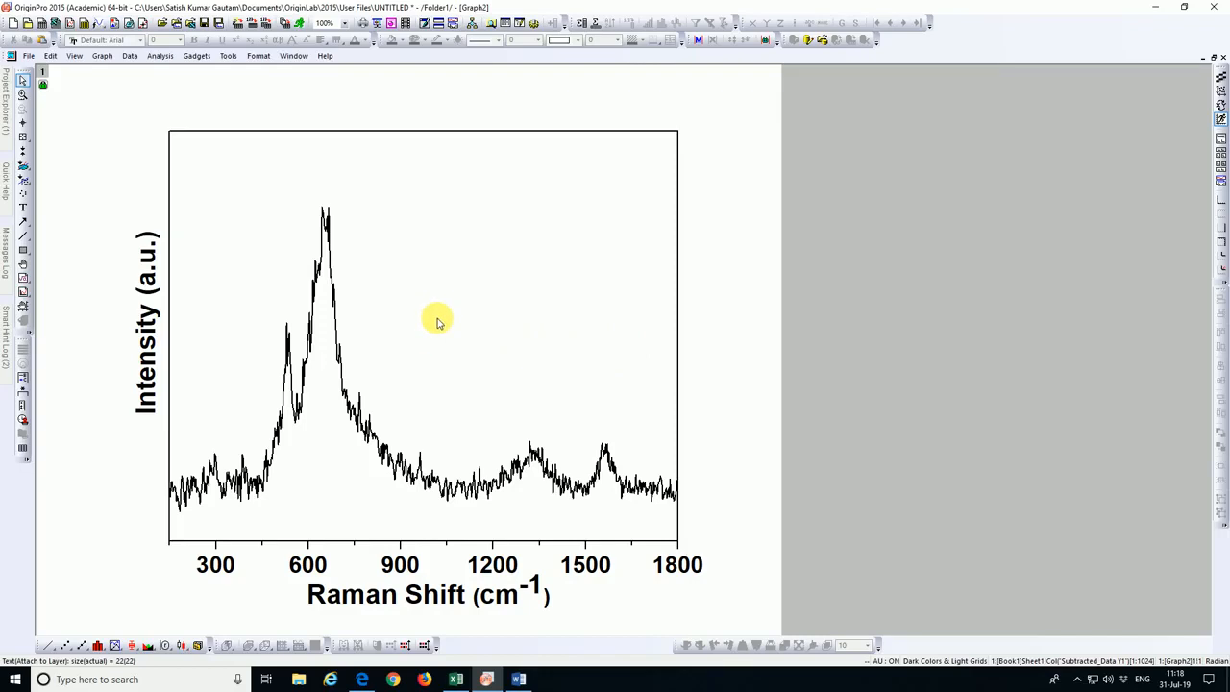
mouse_move(414, 341)
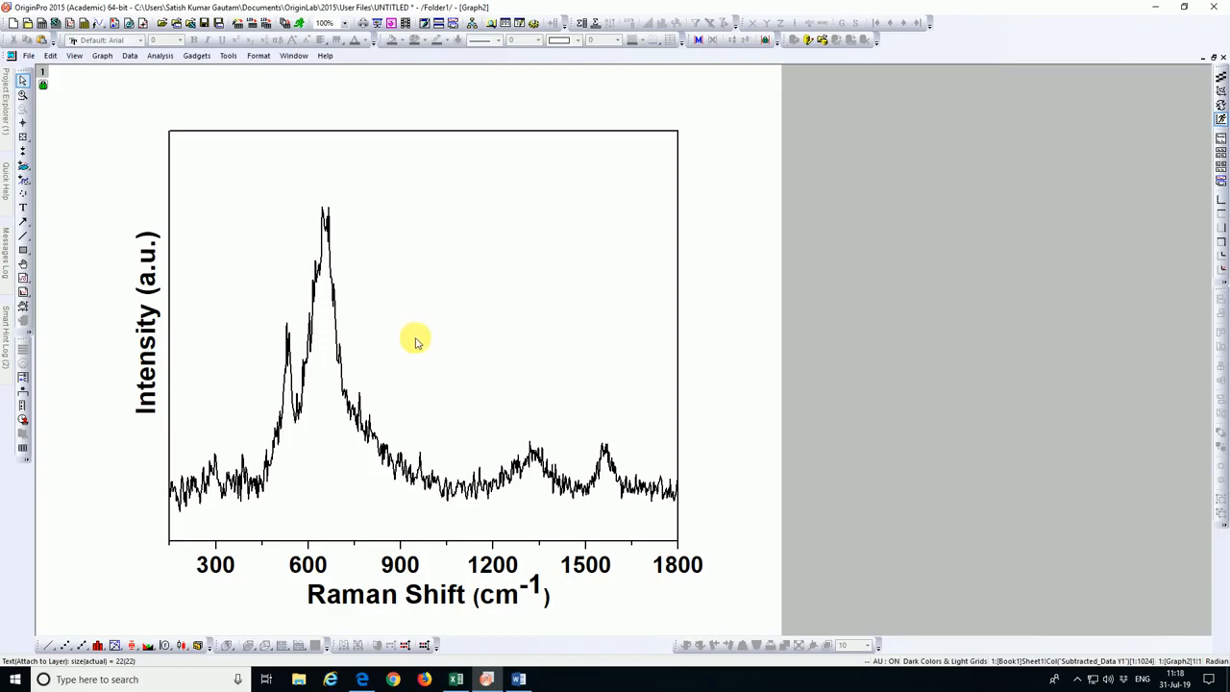
mouse_move(351, 373)
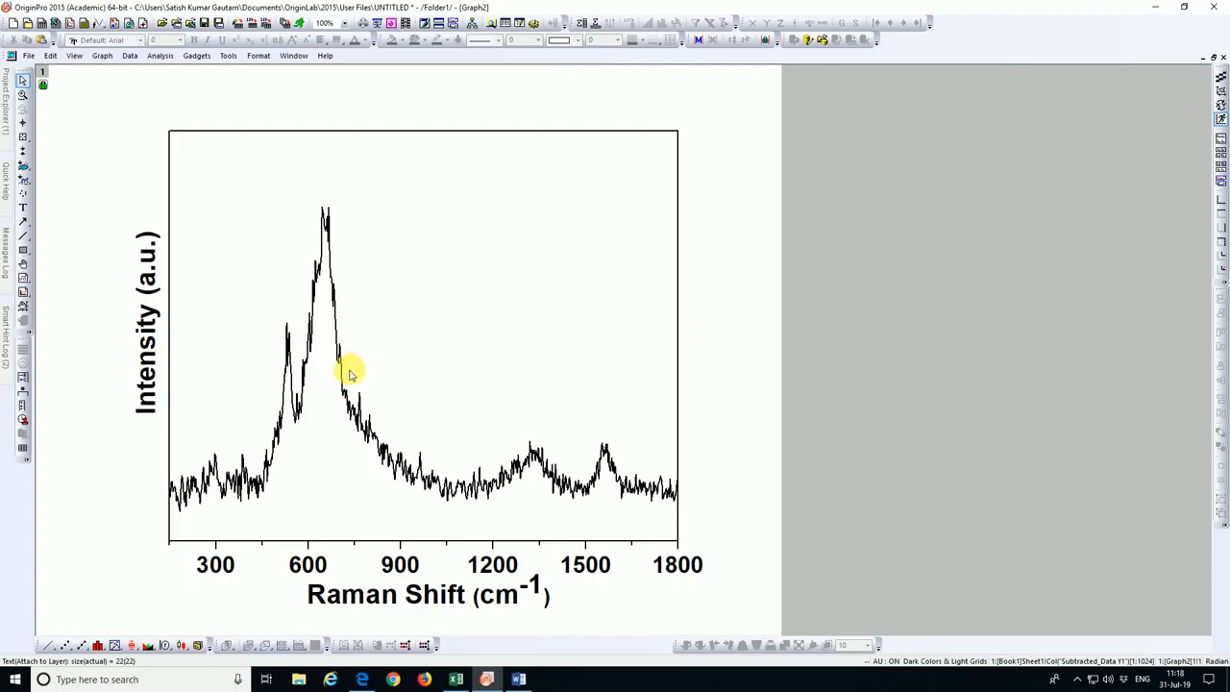
mouse_move(344, 370)
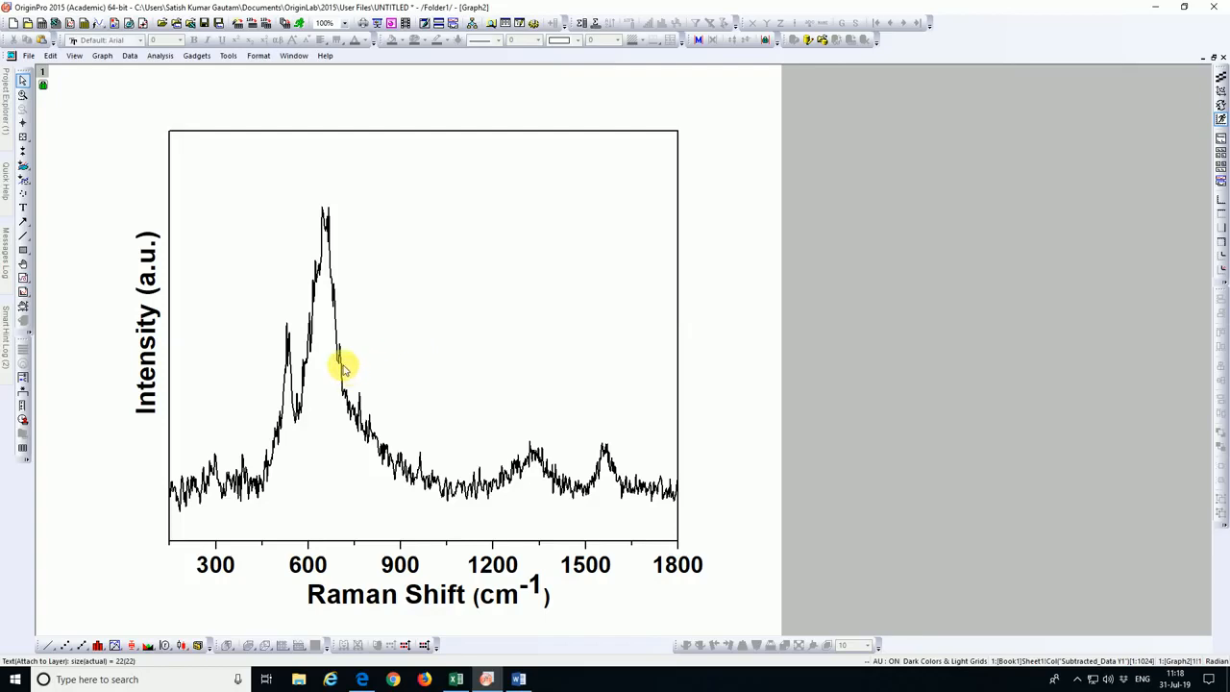
mouse_move(653, 493)
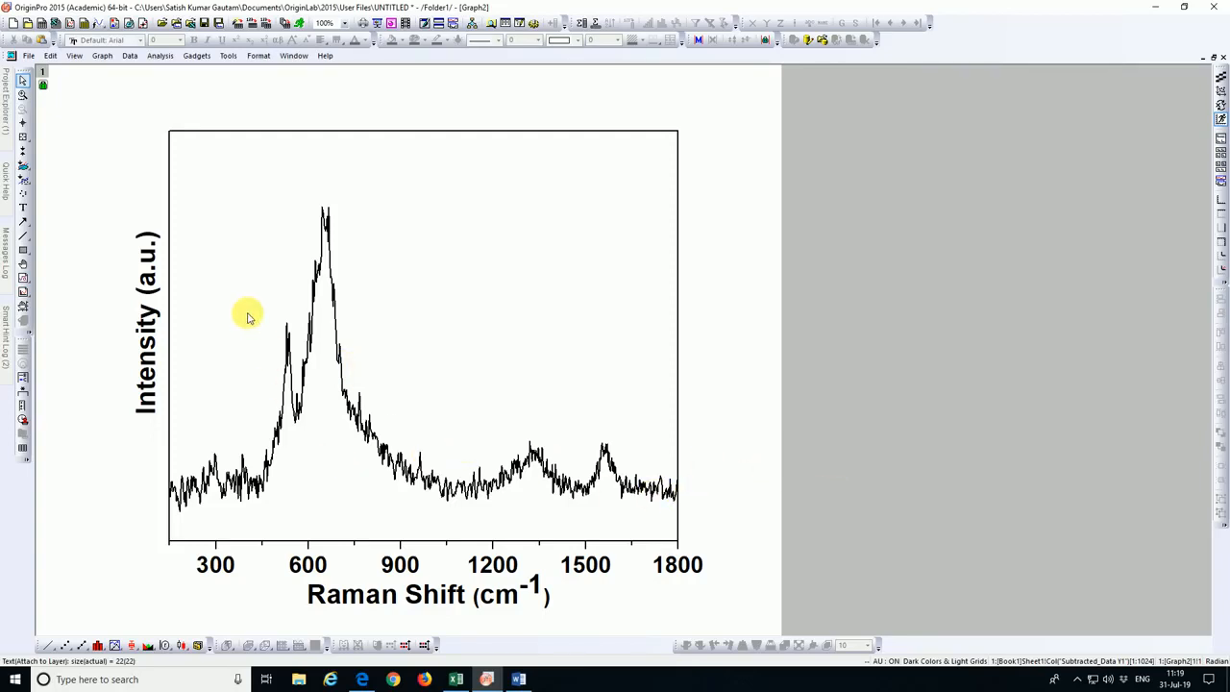
mouse_move(337, 321)
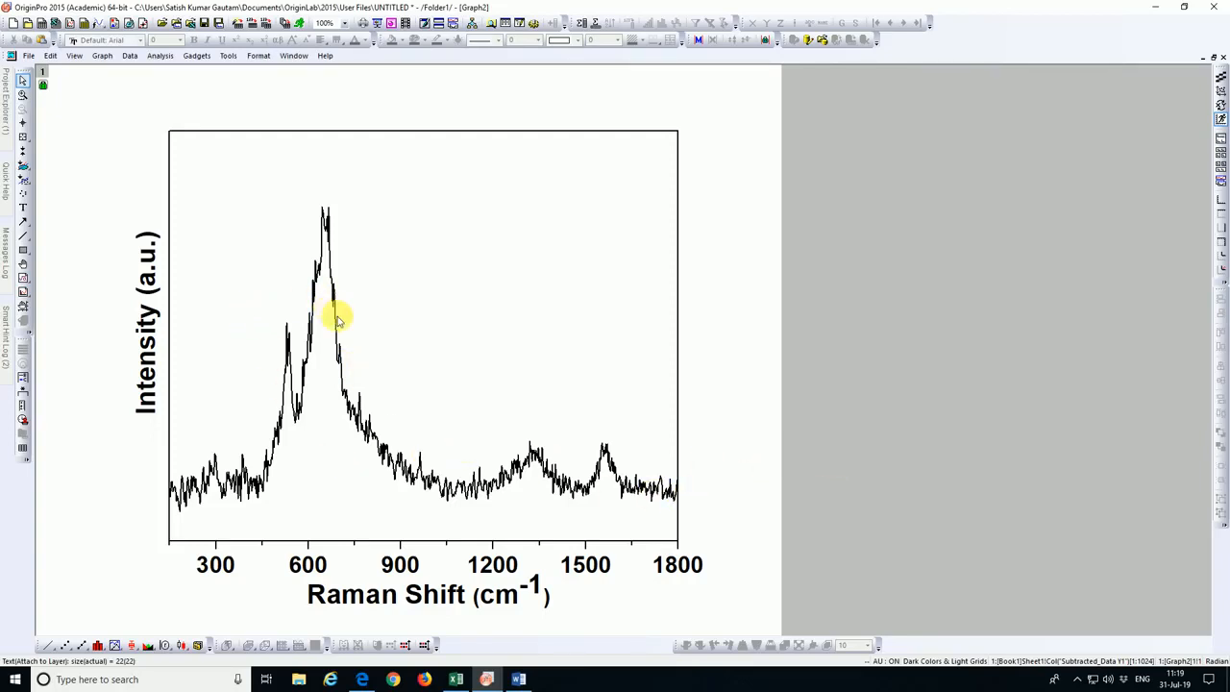
mouse_move(560, 375)
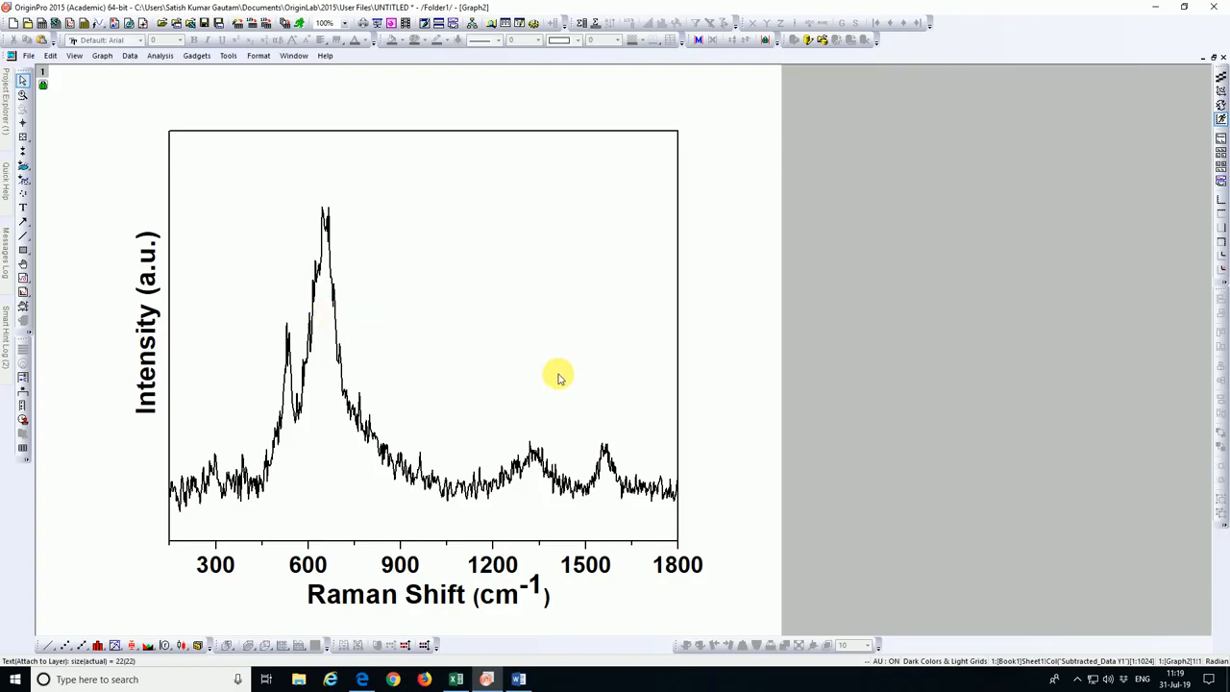
mouse_move(658, 356)
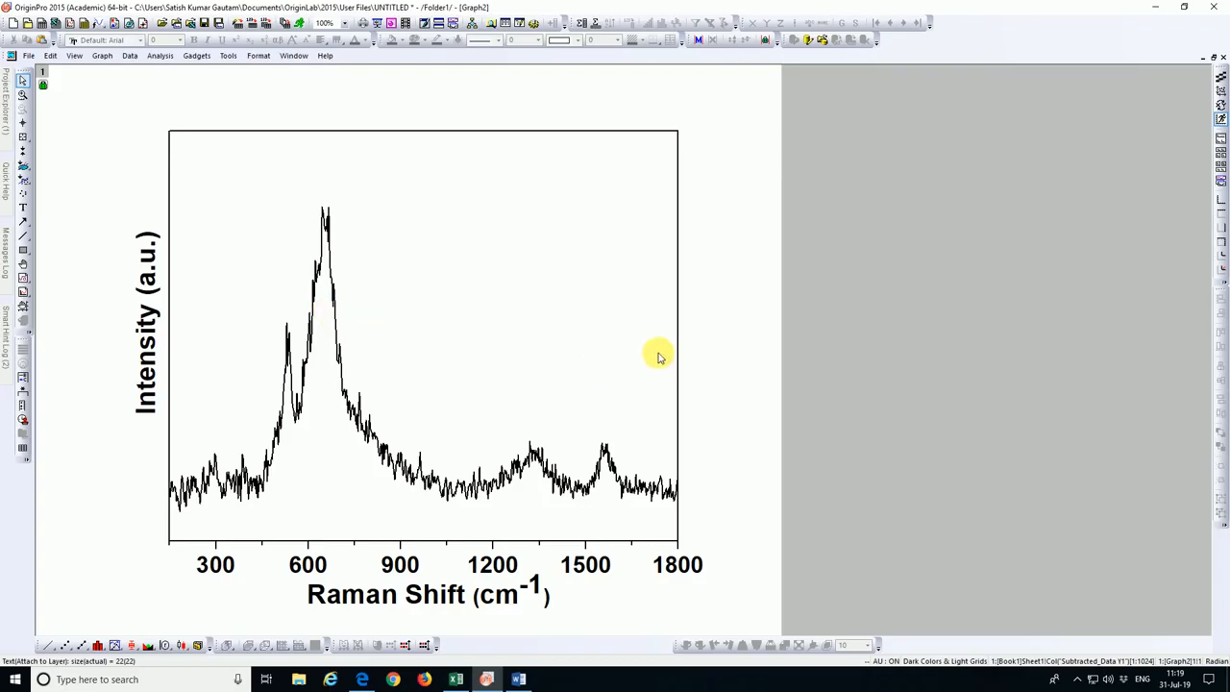
mouse_move(628, 341)
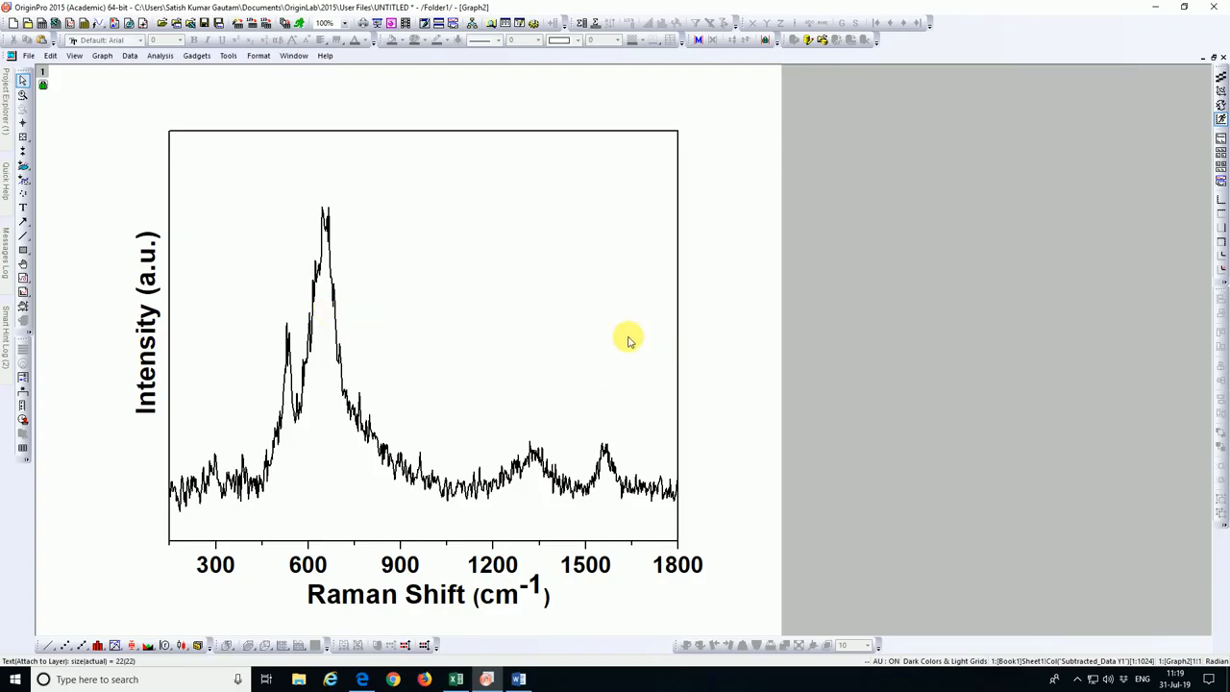
mouse_move(363, 348)
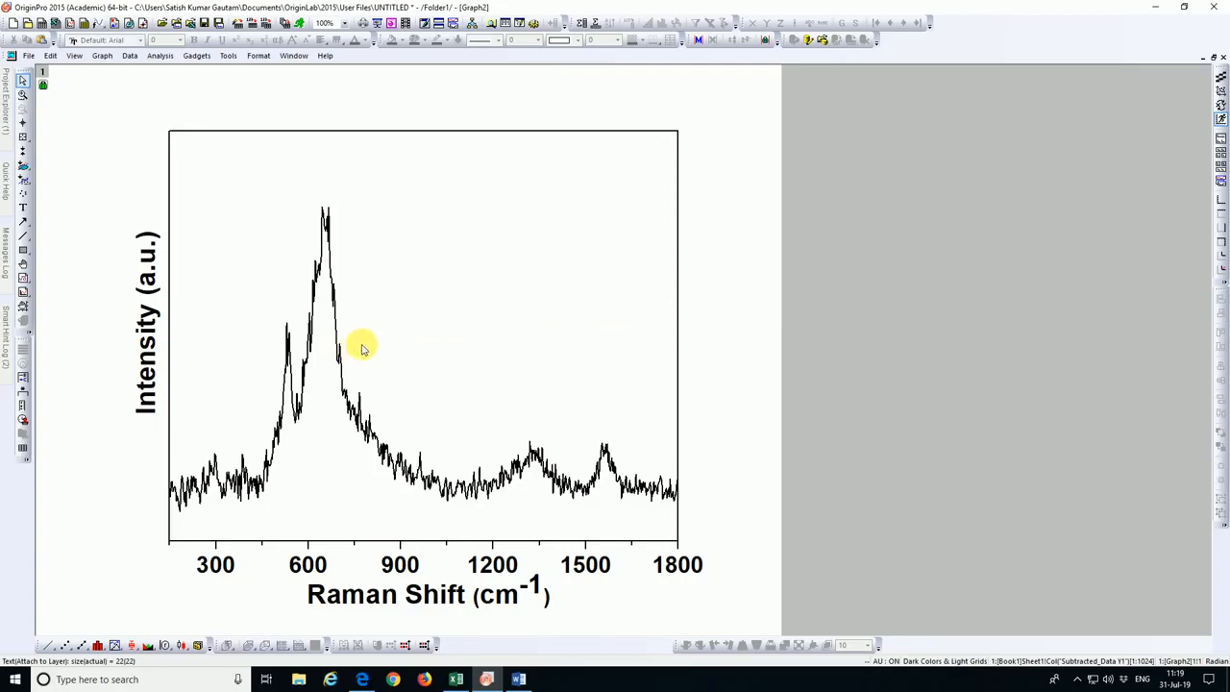
mouse_move(740, 351)
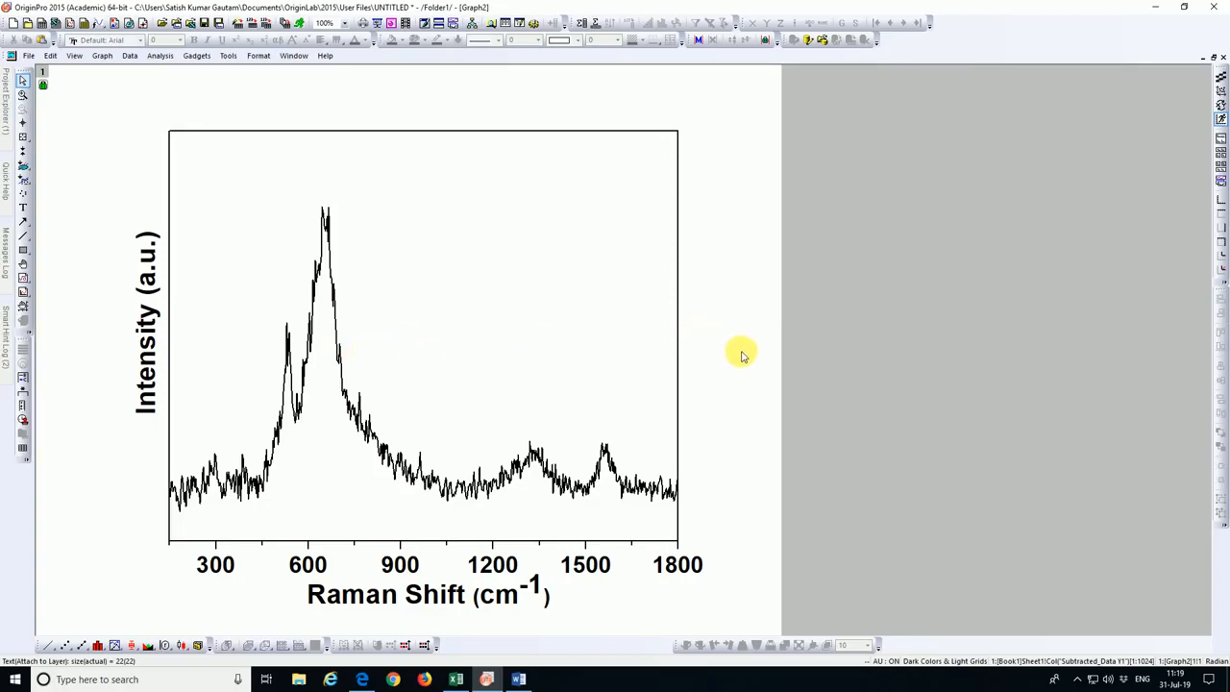
mouse_move(733, 346)
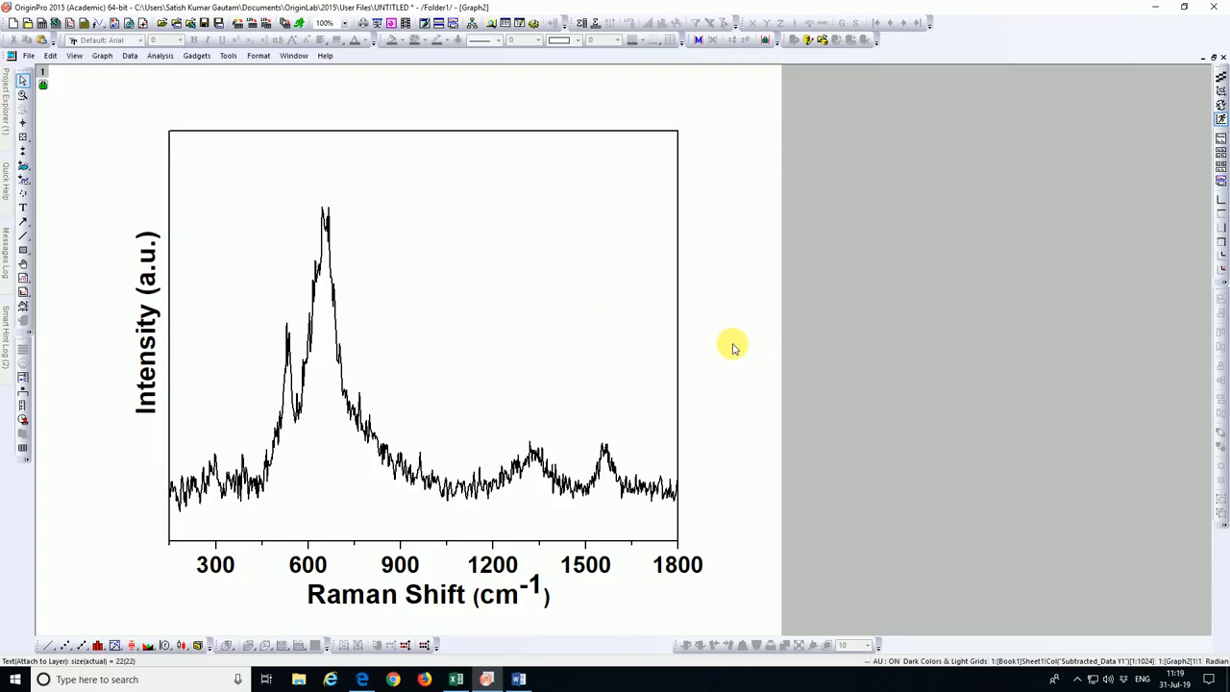
mouse_move(745, 344)
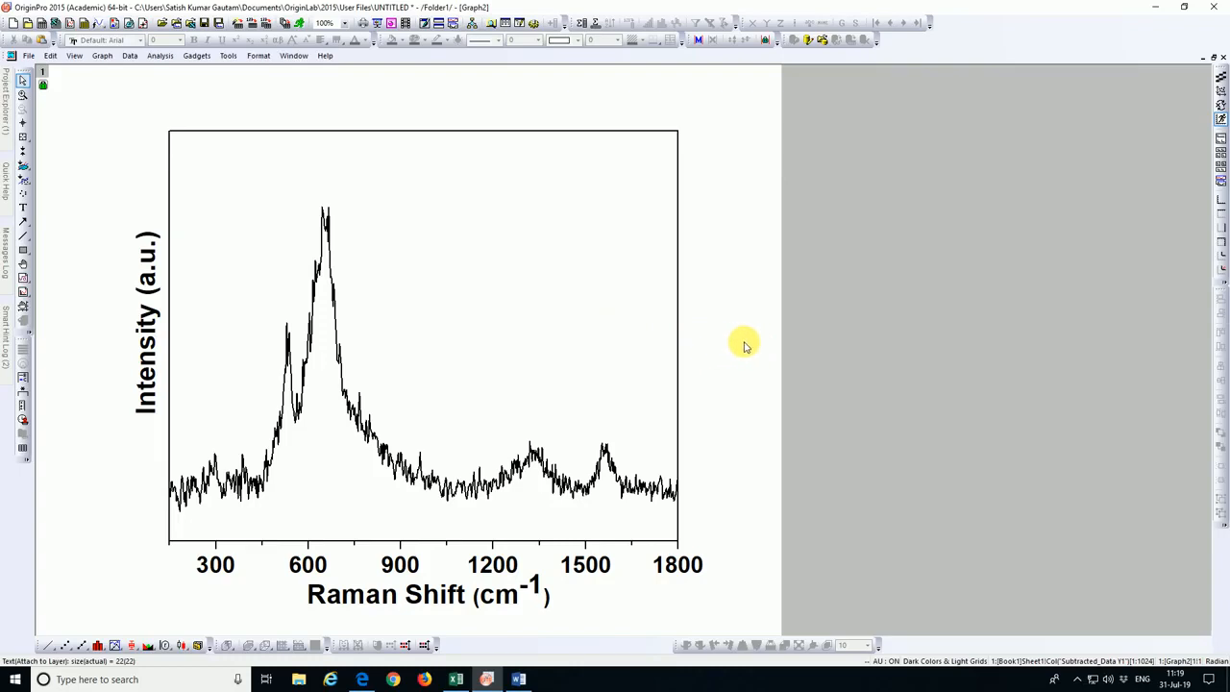